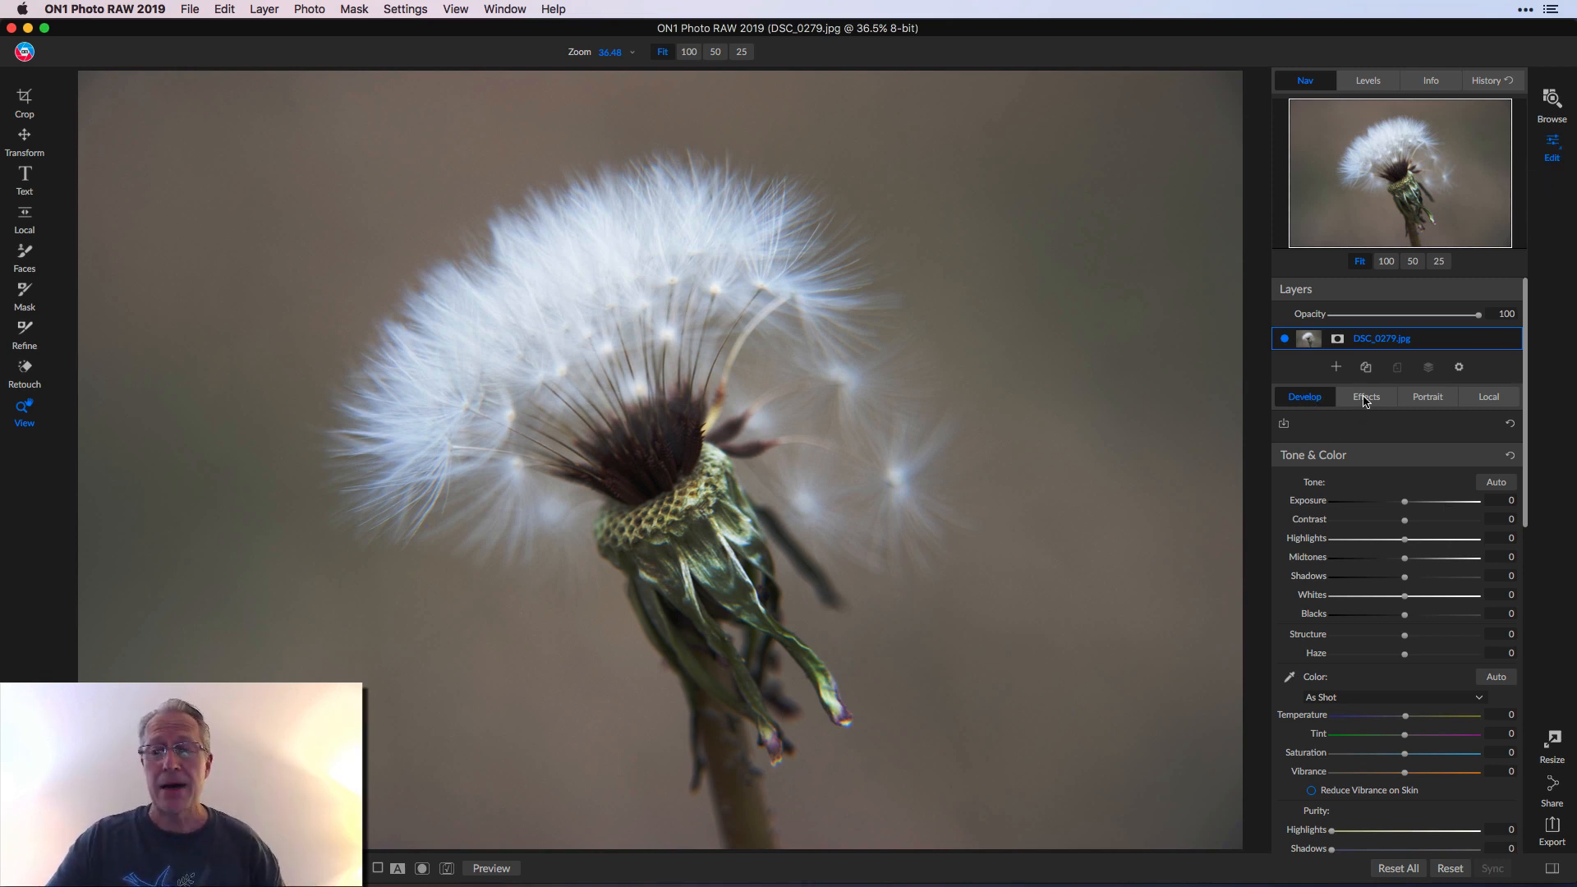
Step: Add a Textures filter from the Effects tab, applying the default Cool Concrete wall texture
{"action": "left_click", "coordinate": [1367, 396]}
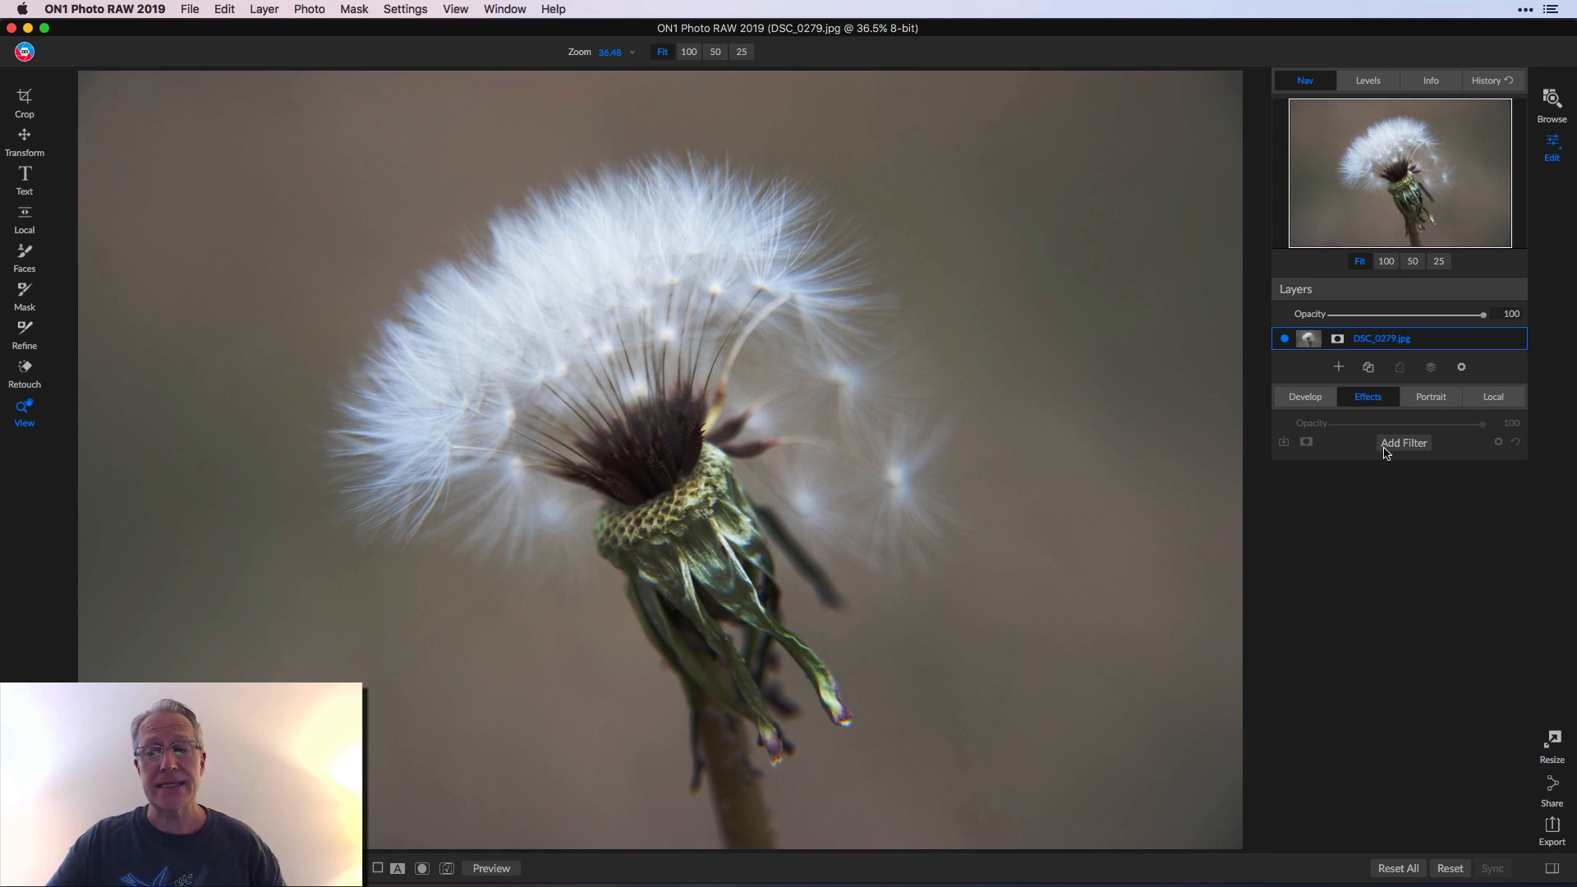
{"action": "left_click", "coordinate": [1403, 442]}
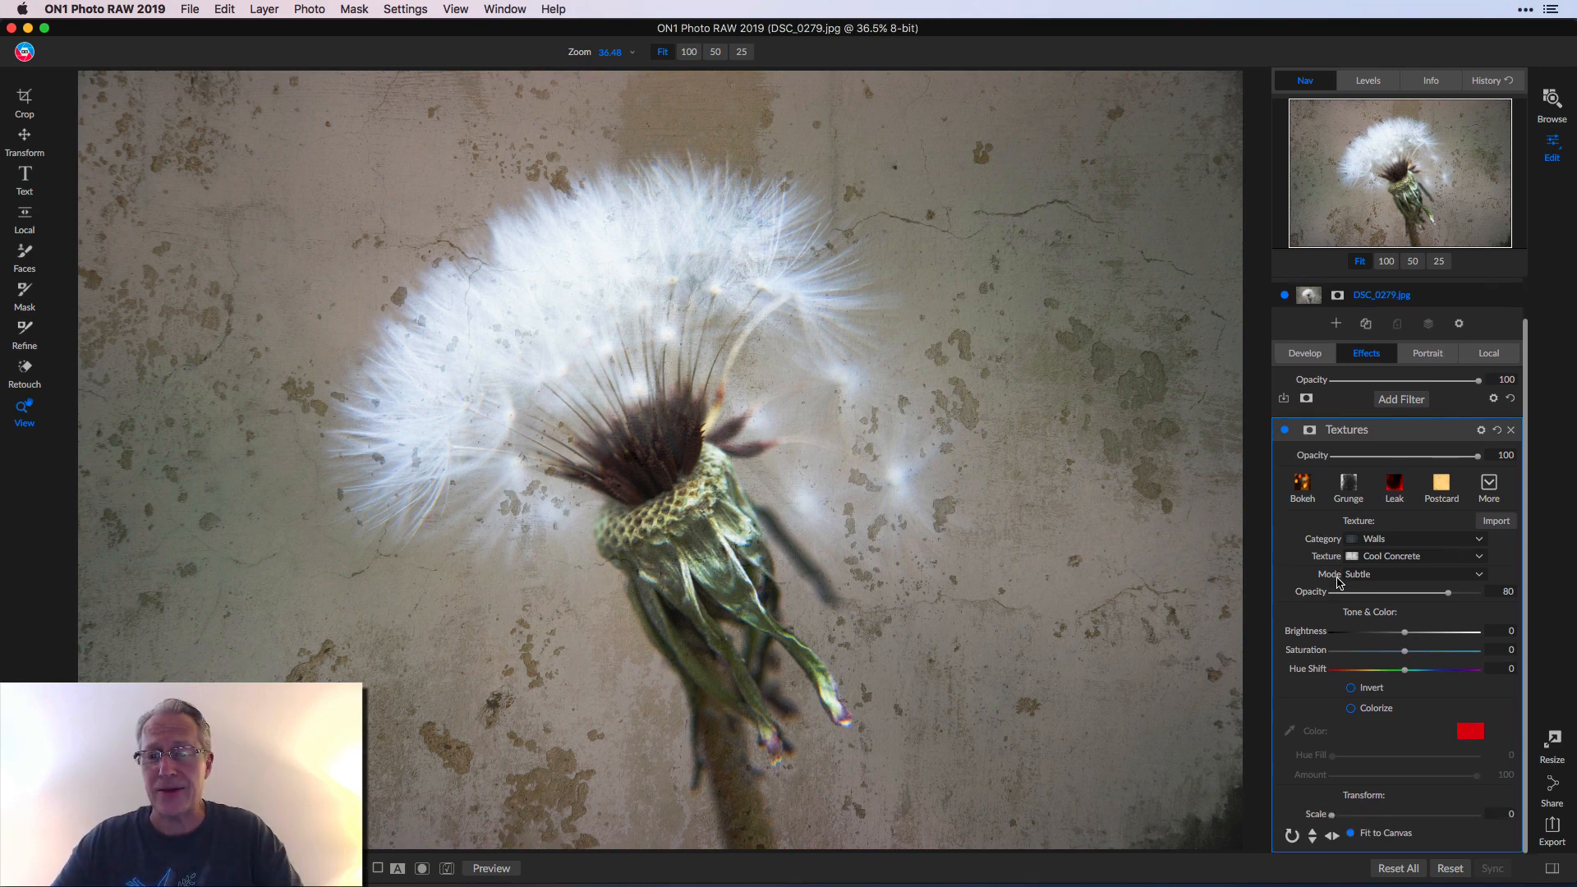
Step: Try the Bokeh and Grunge presets, then leave the Postcard paper texture applied
{"action": "left_click", "coordinate": [1301, 485]}
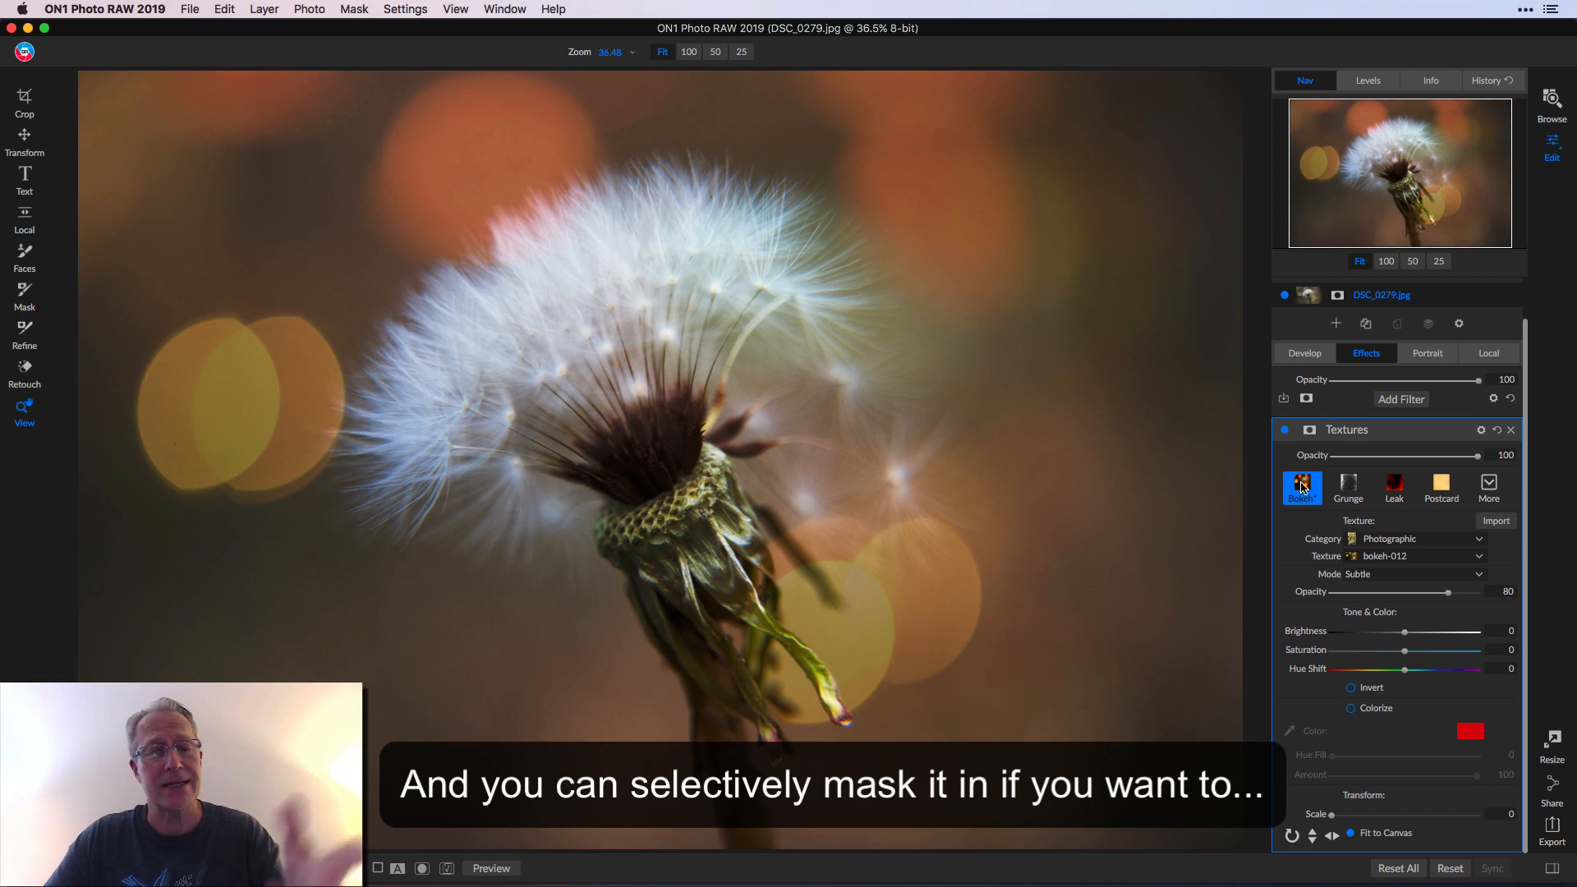
{"action": "left_click", "coordinate": [1348, 486]}
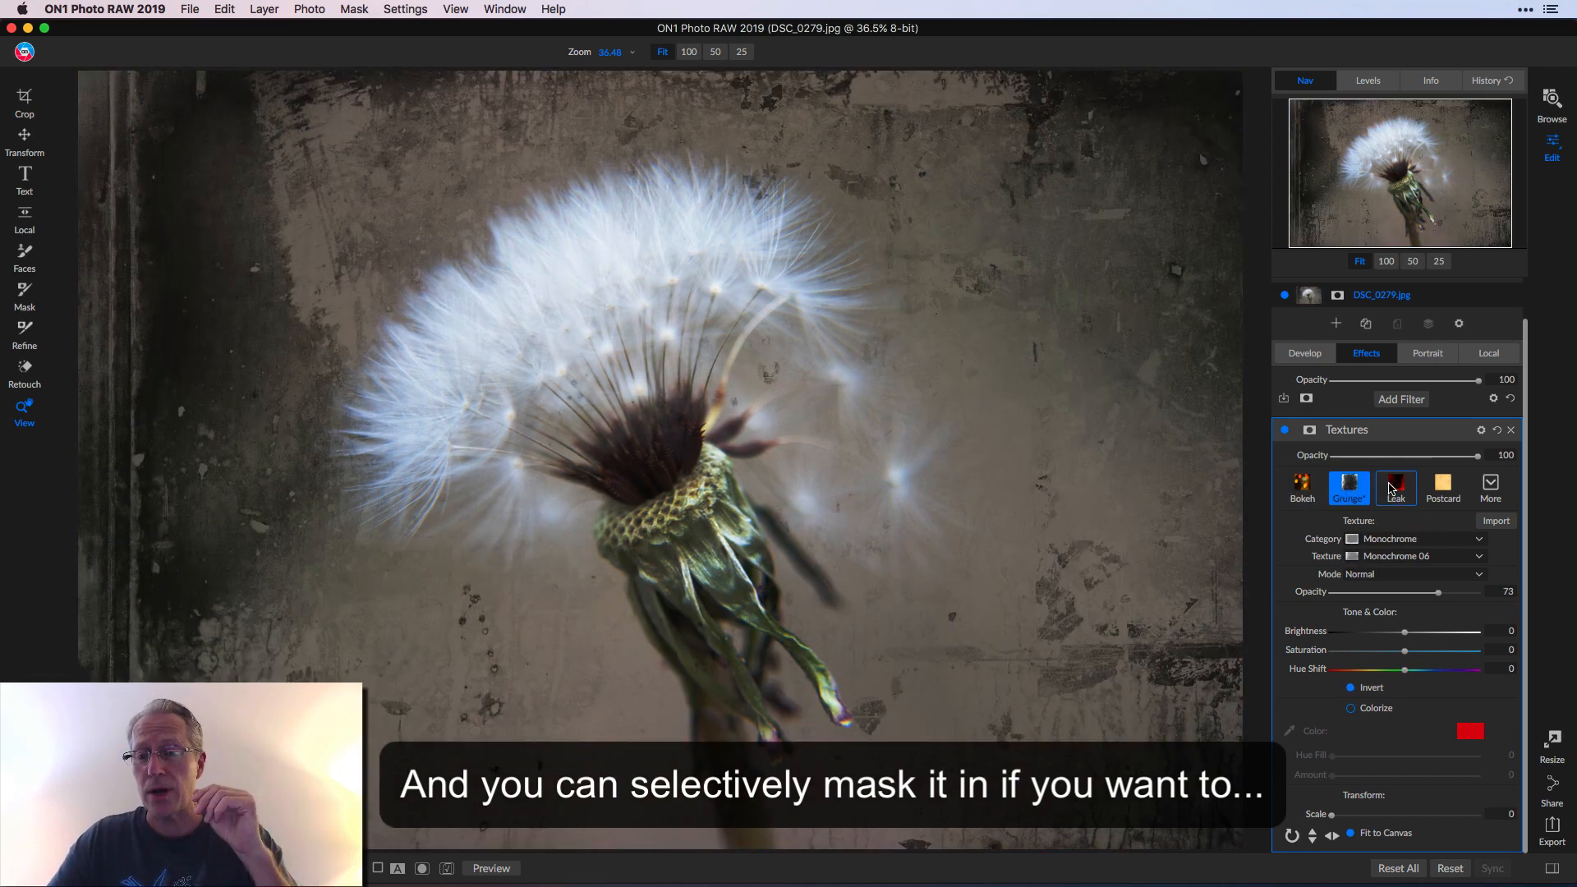
{"action": "left_click", "coordinate": [1442, 483]}
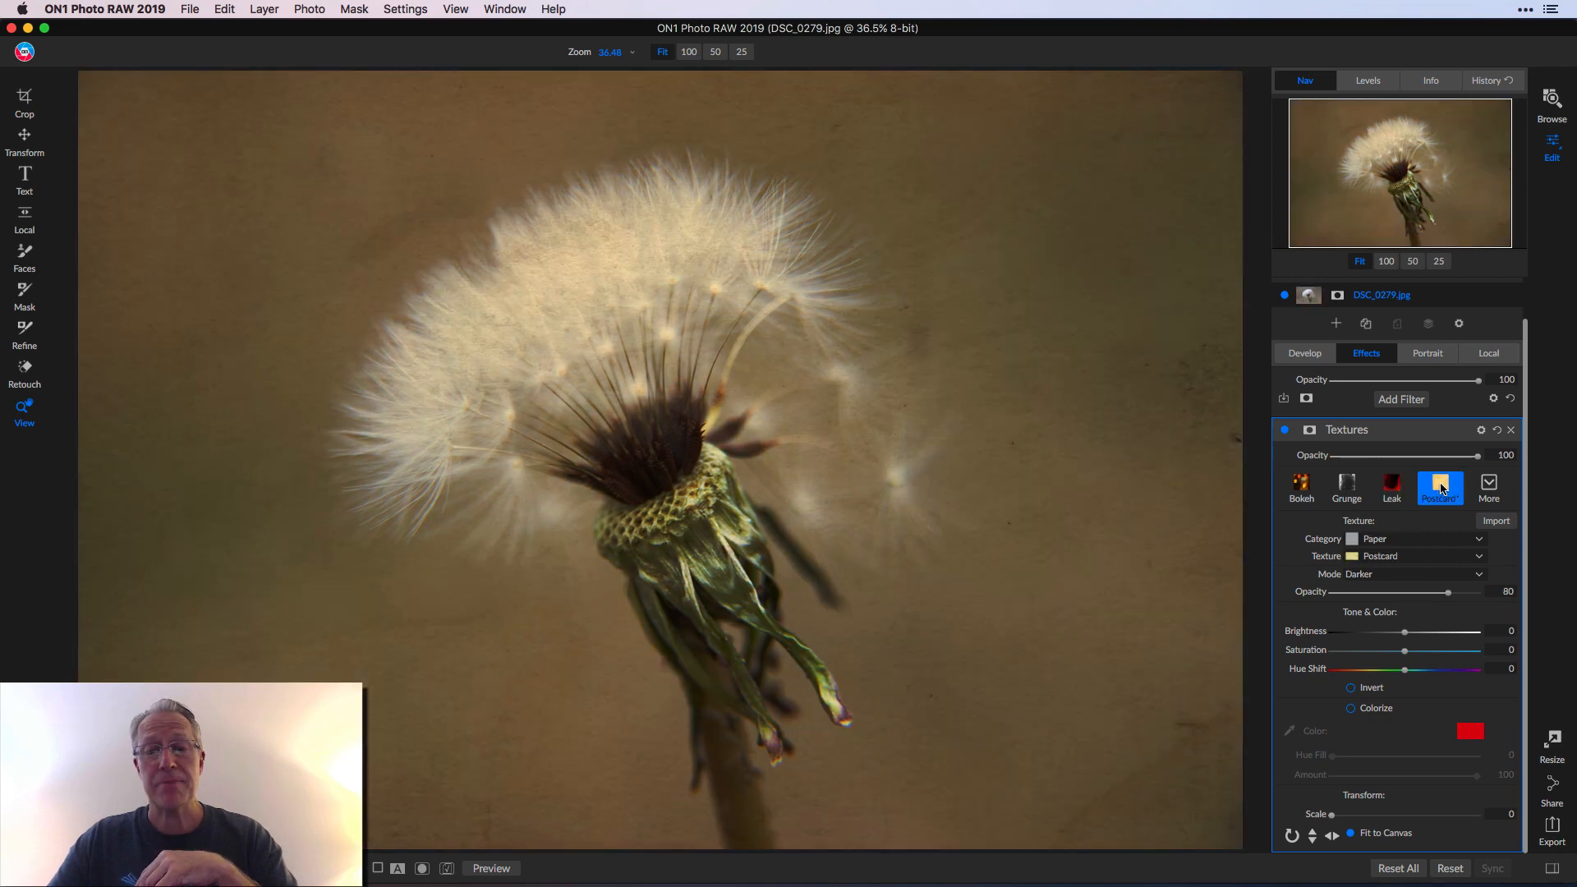
{"action": "mouse_move", "coordinate": [1466, 475]}
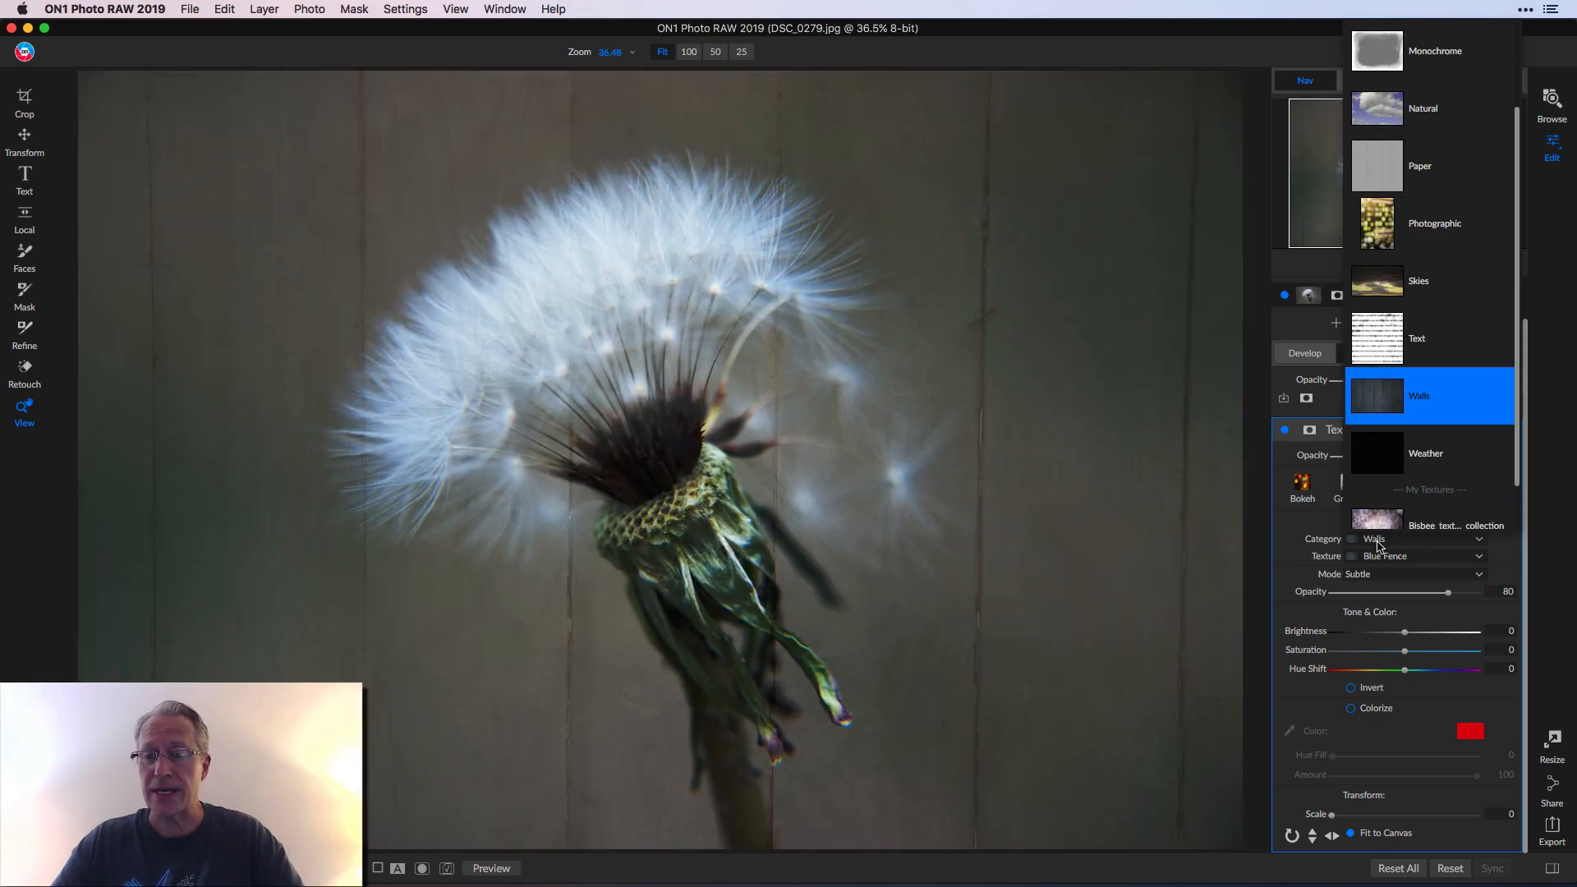
{"action": "mouse_move", "coordinate": [1410, 317]}
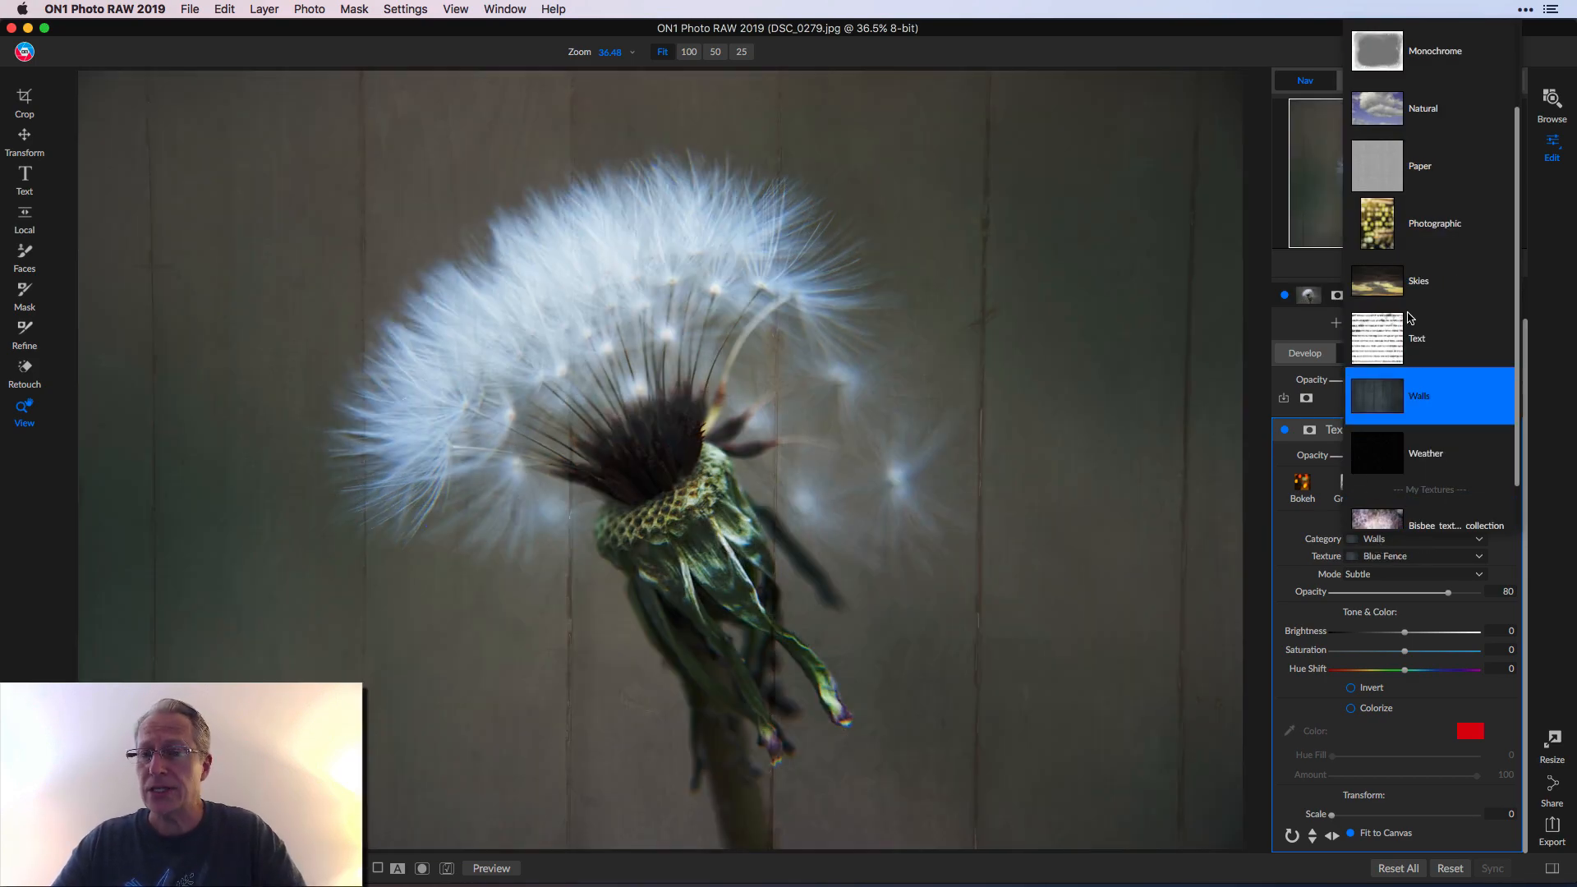
Step: Browse Photographic and Skies categories, preview a cloudy sky texture, then reopen the category list
{"action": "left_click", "coordinate": [1433, 338]}
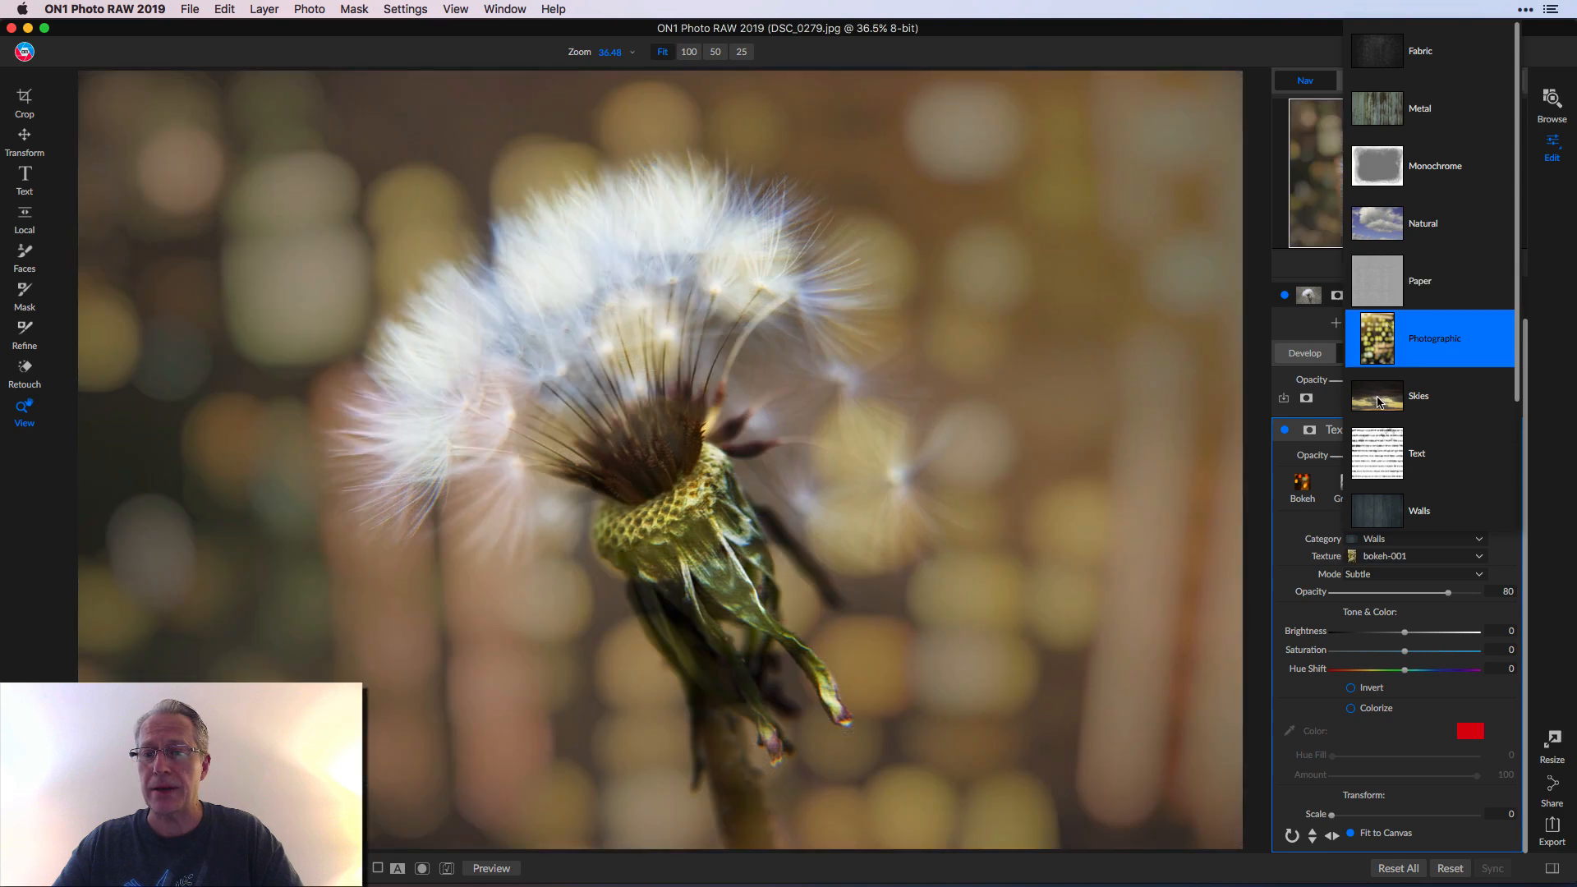
{"action": "left_click", "coordinate": [1419, 395]}
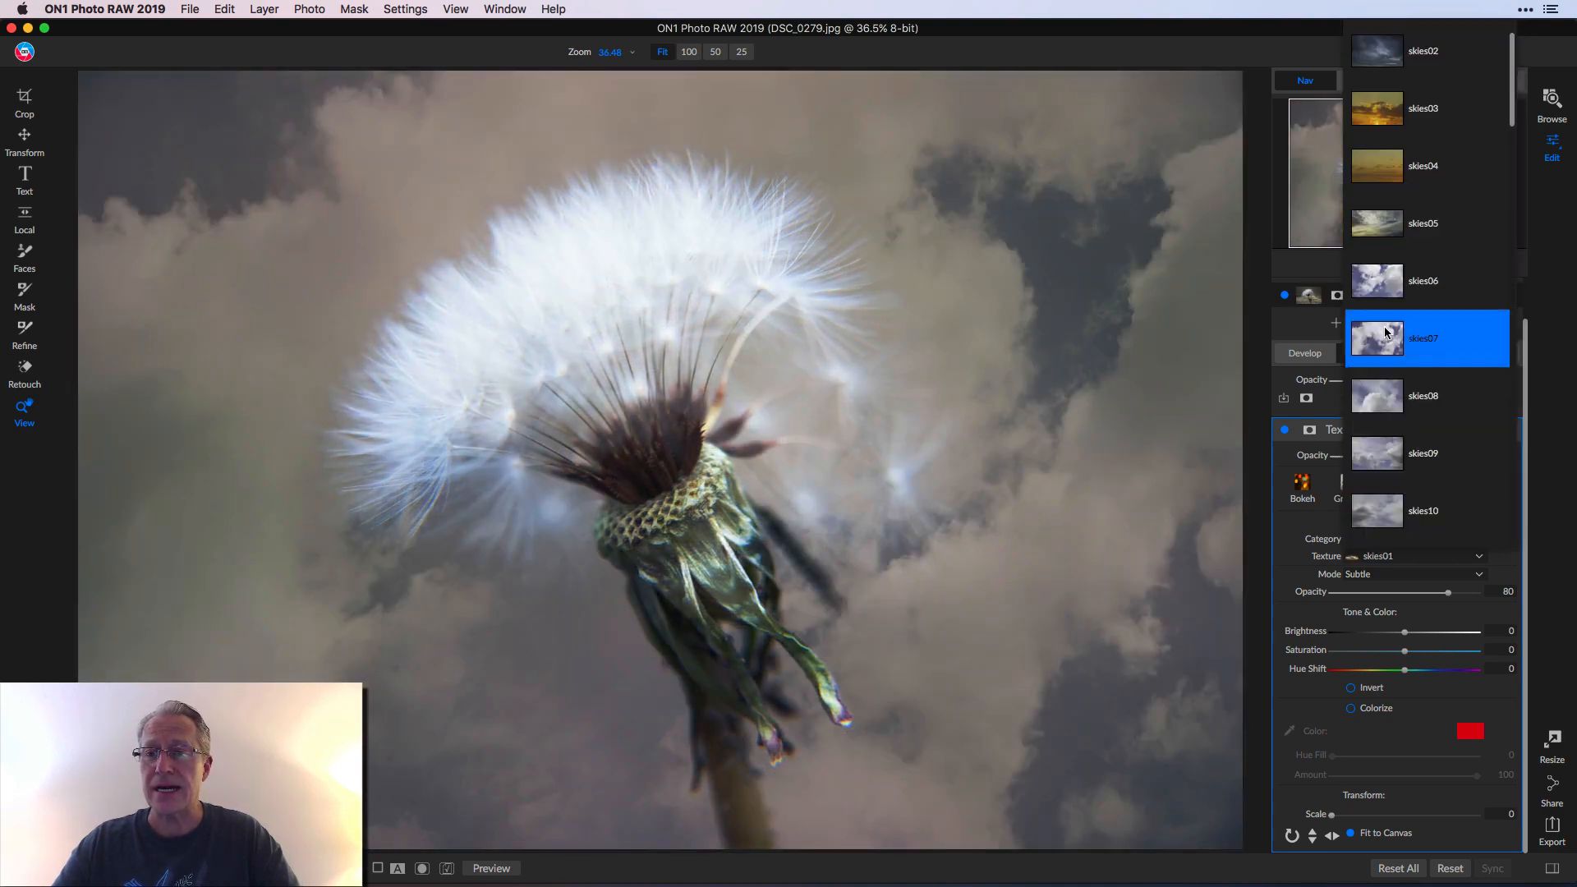
{"action": "scroll", "scroll_direction": "down", "scroll_amount": 3}
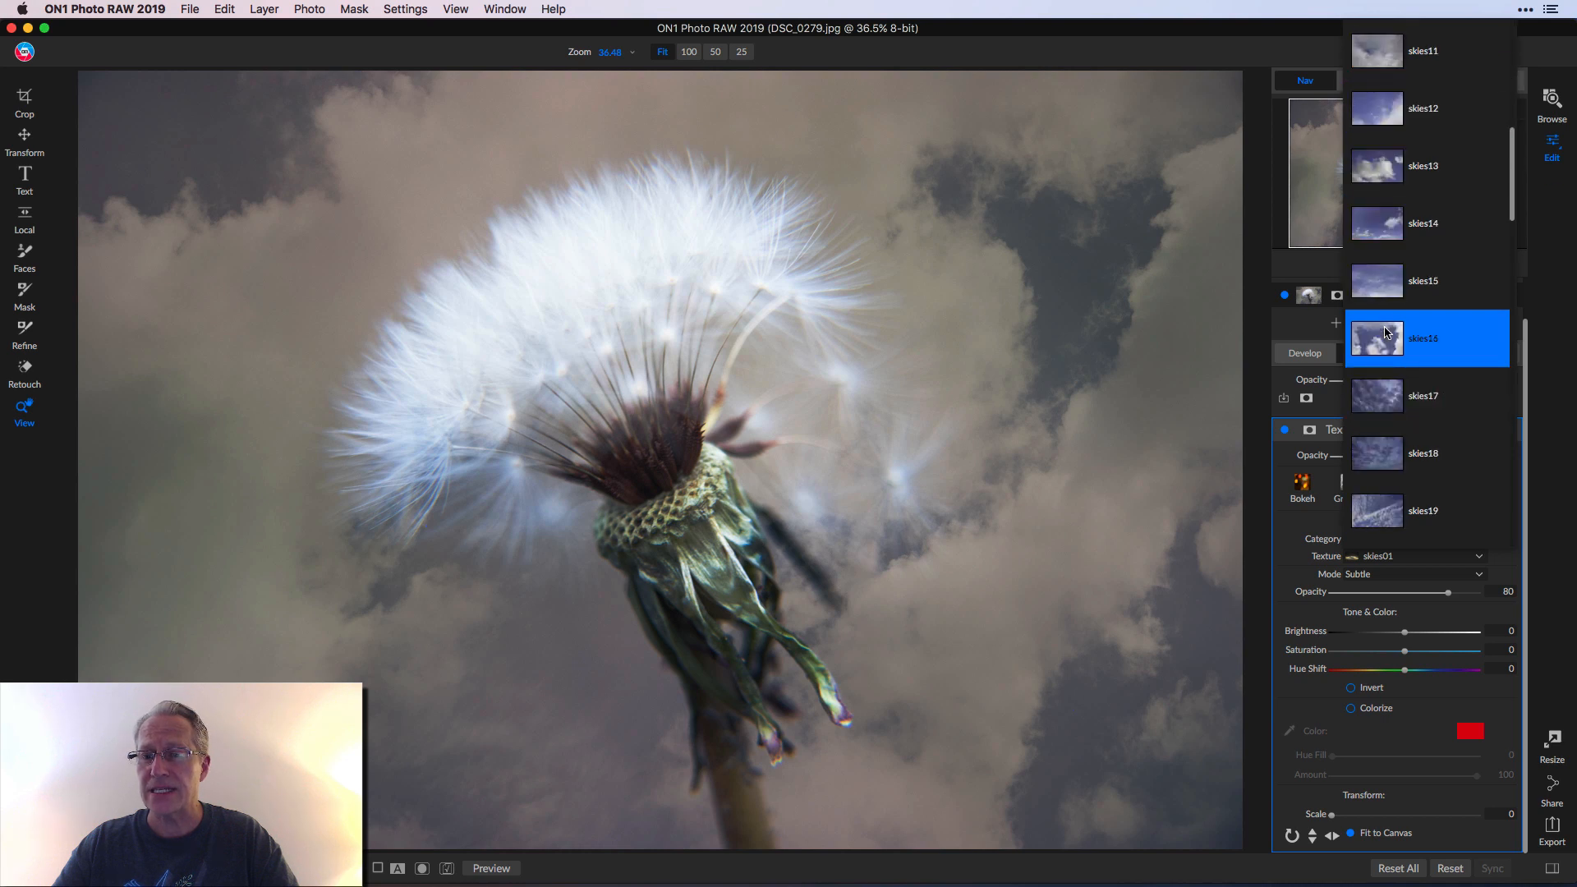
{"action": "scroll", "scroll_direction": "down", "scroll_amount": 3}
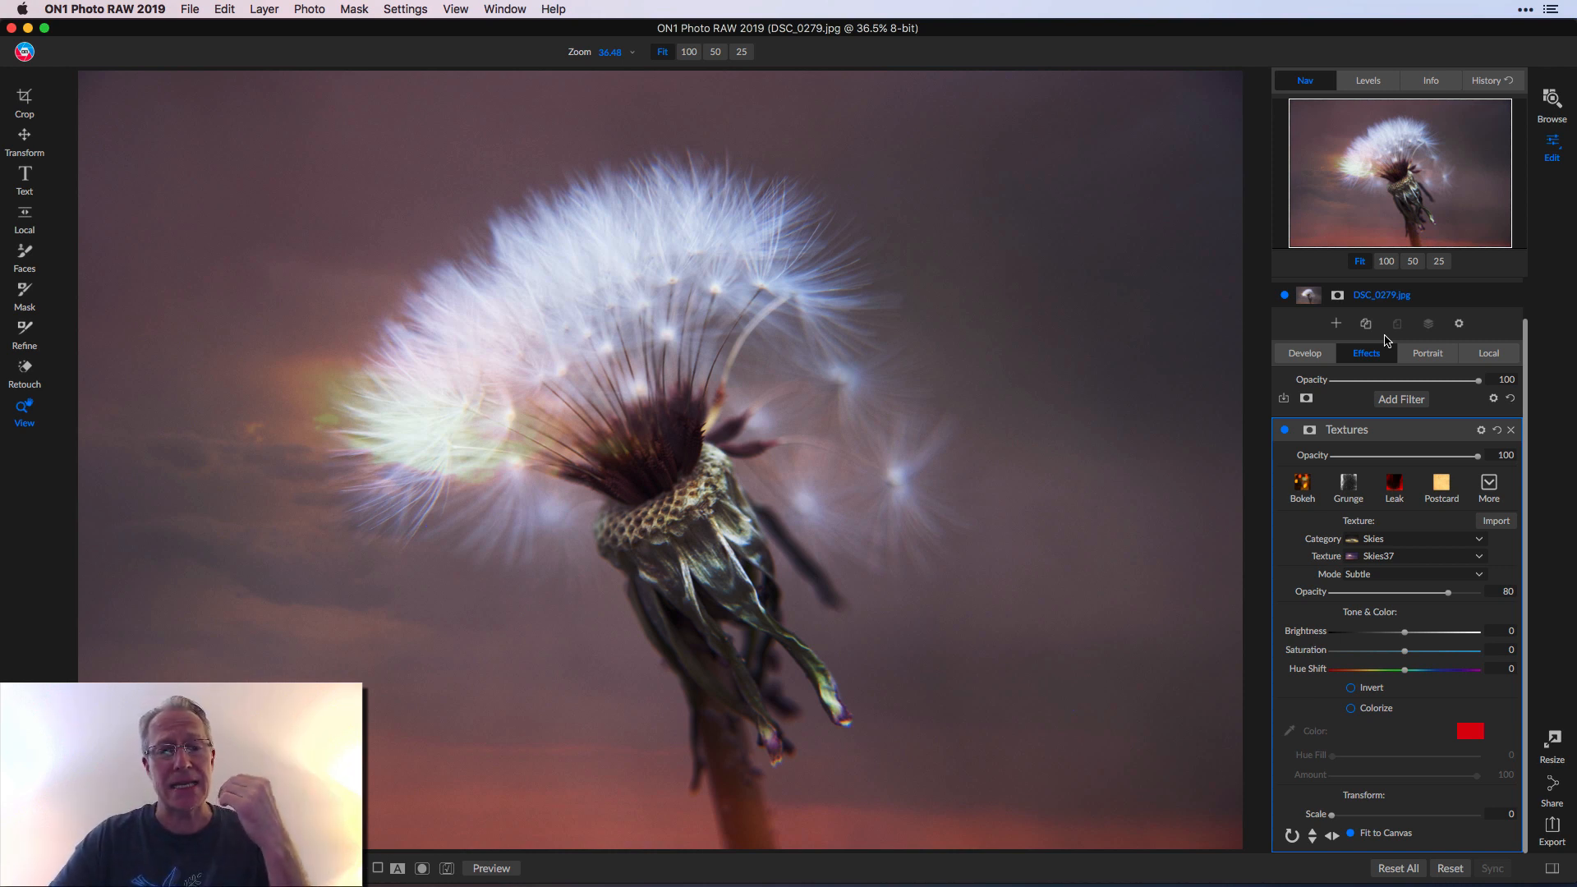
{"action": "mouse_move", "coordinate": [582, 395]}
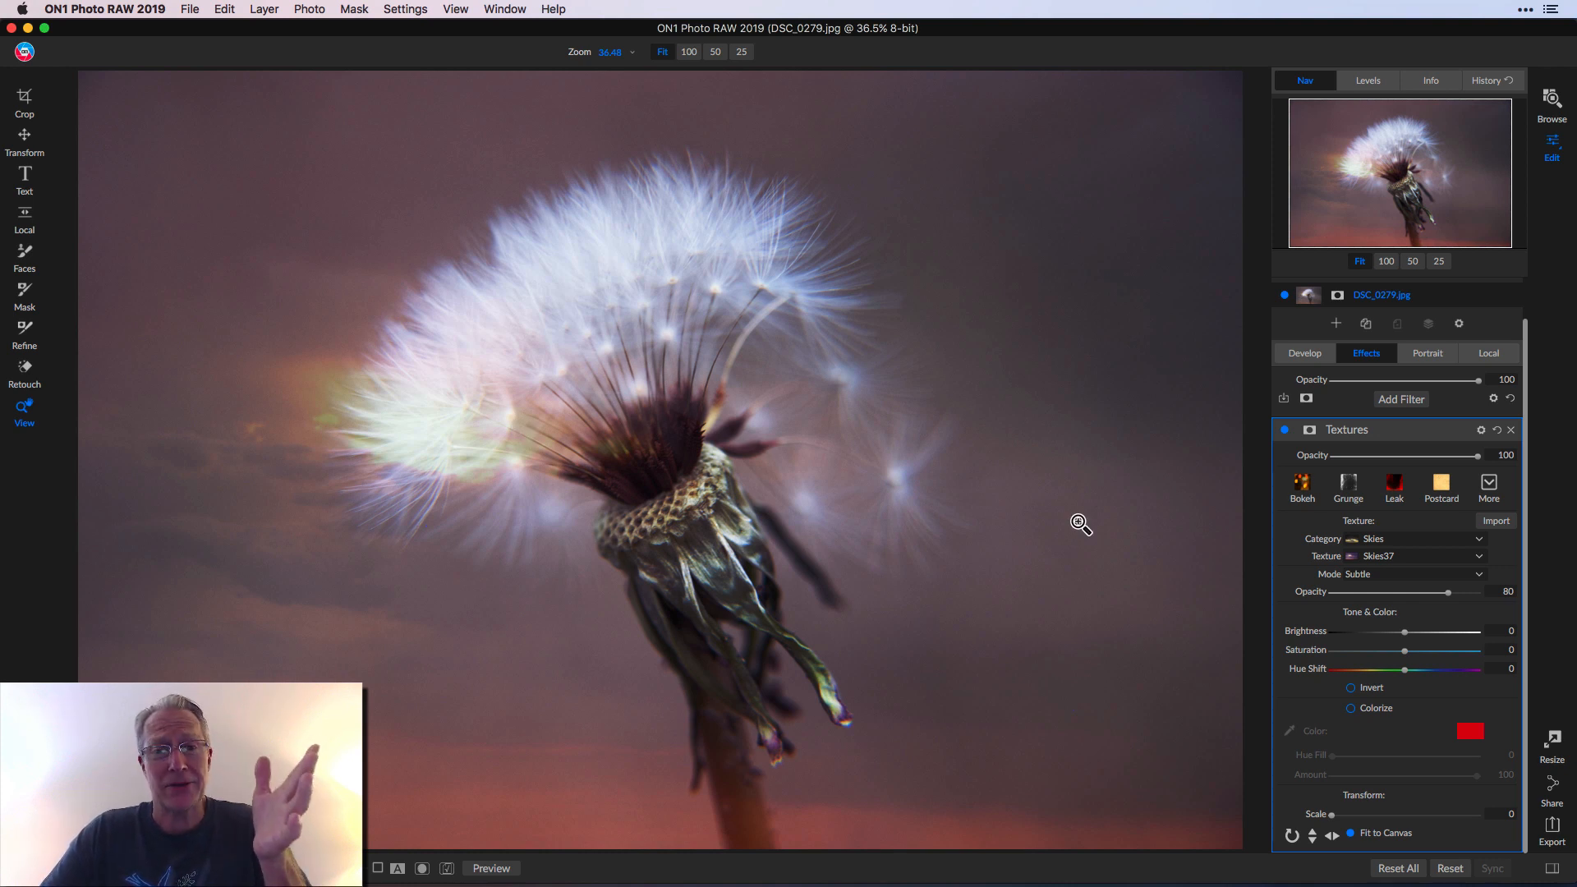
{"action": "left_click", "coordinate": [1479, 555]}
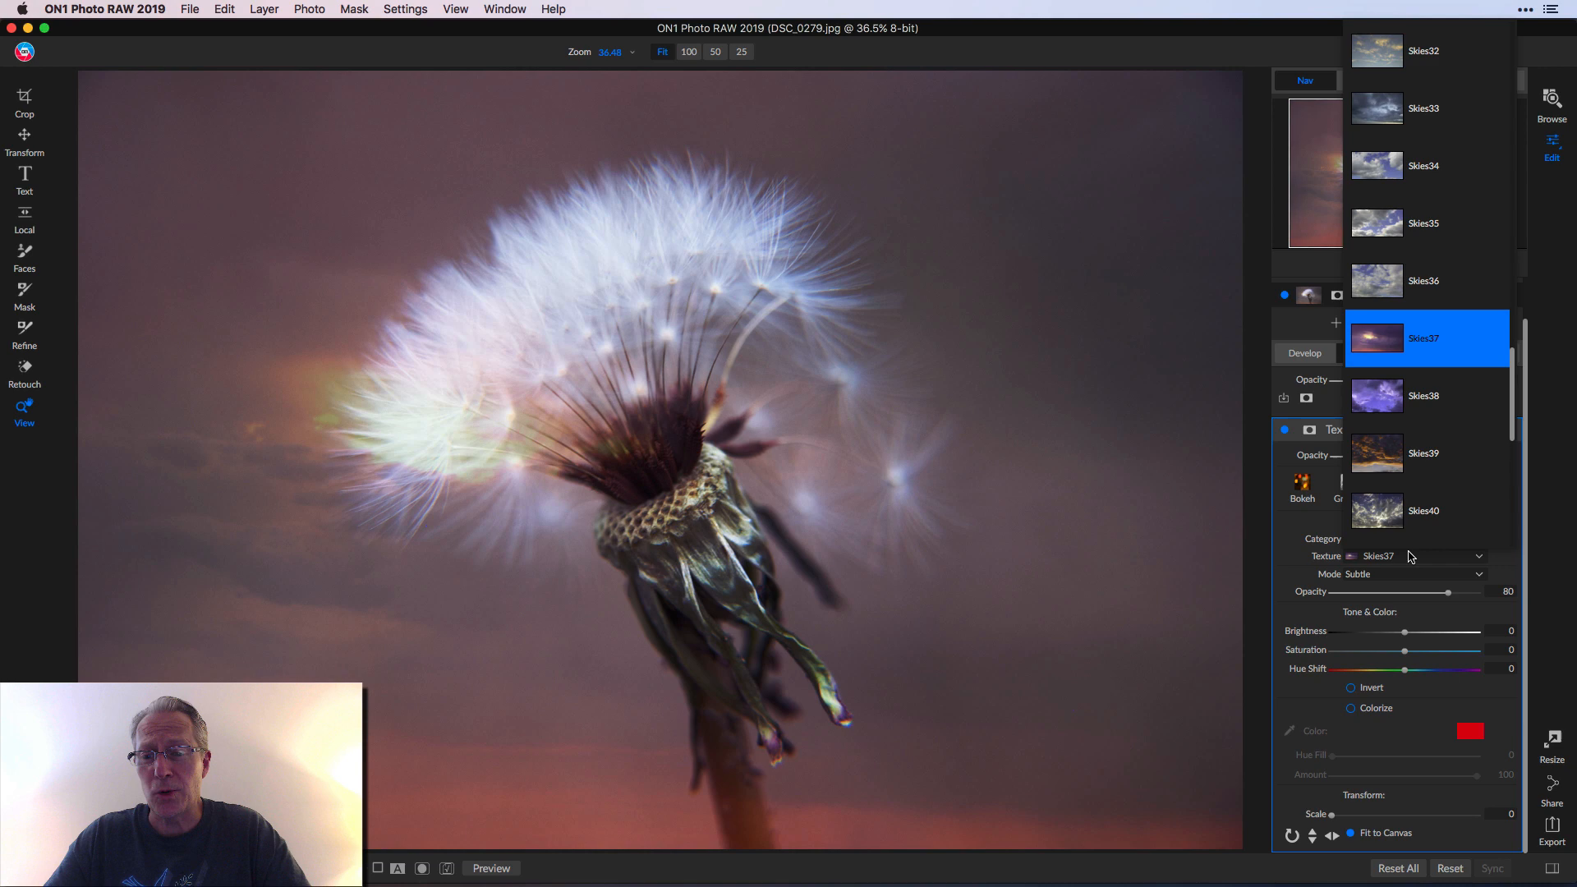
{"action": "left_click", "coordinate": [1426, 453]}
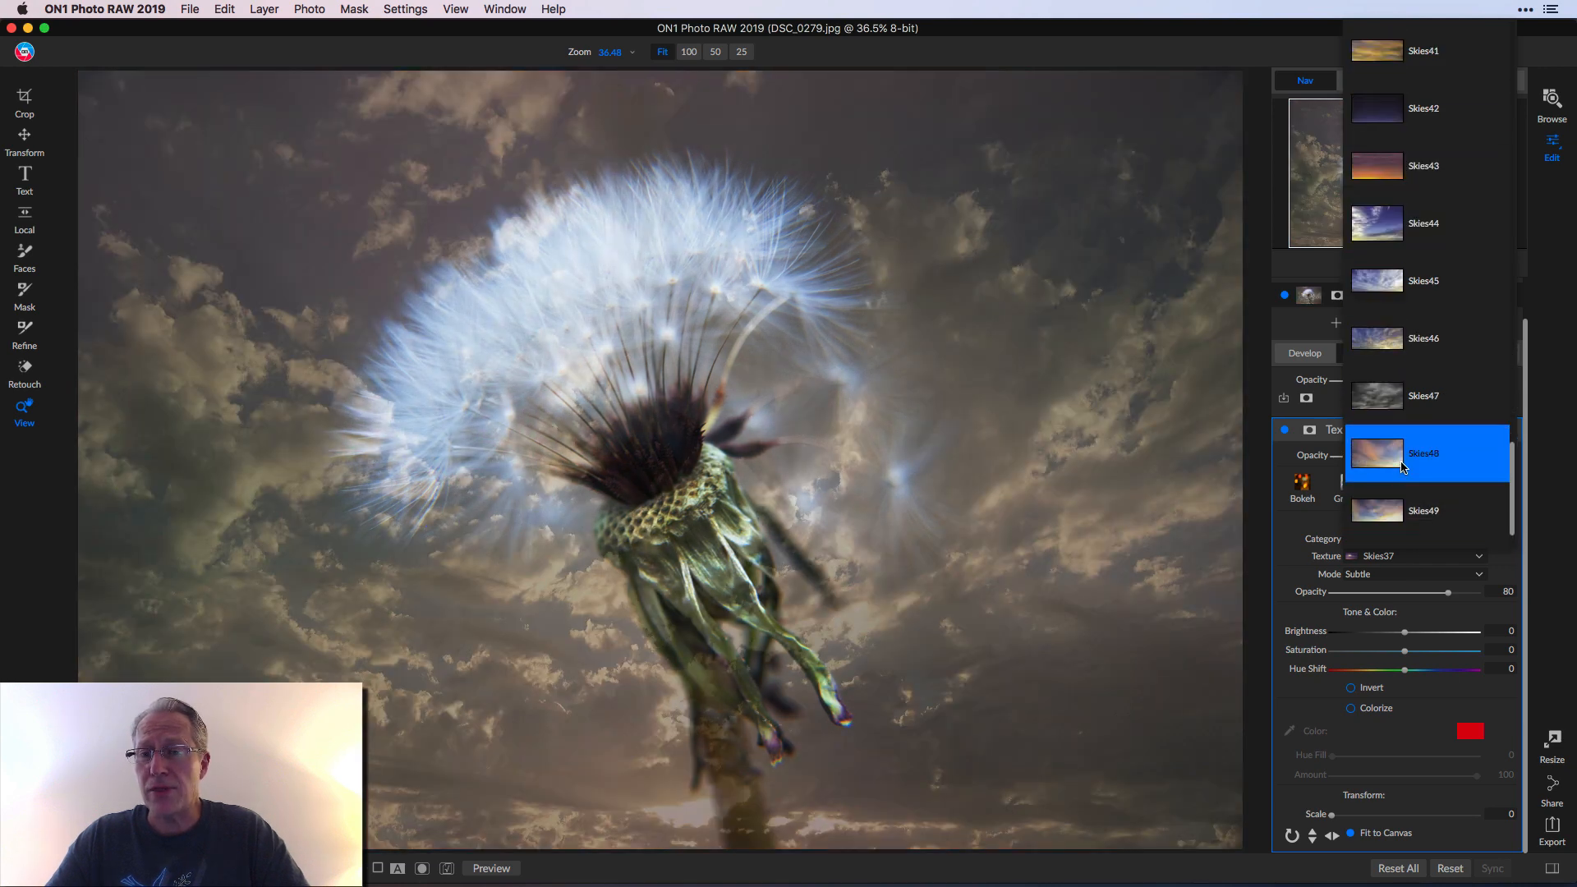
{"action": "left_click", "coordinate": [1421, 165]}
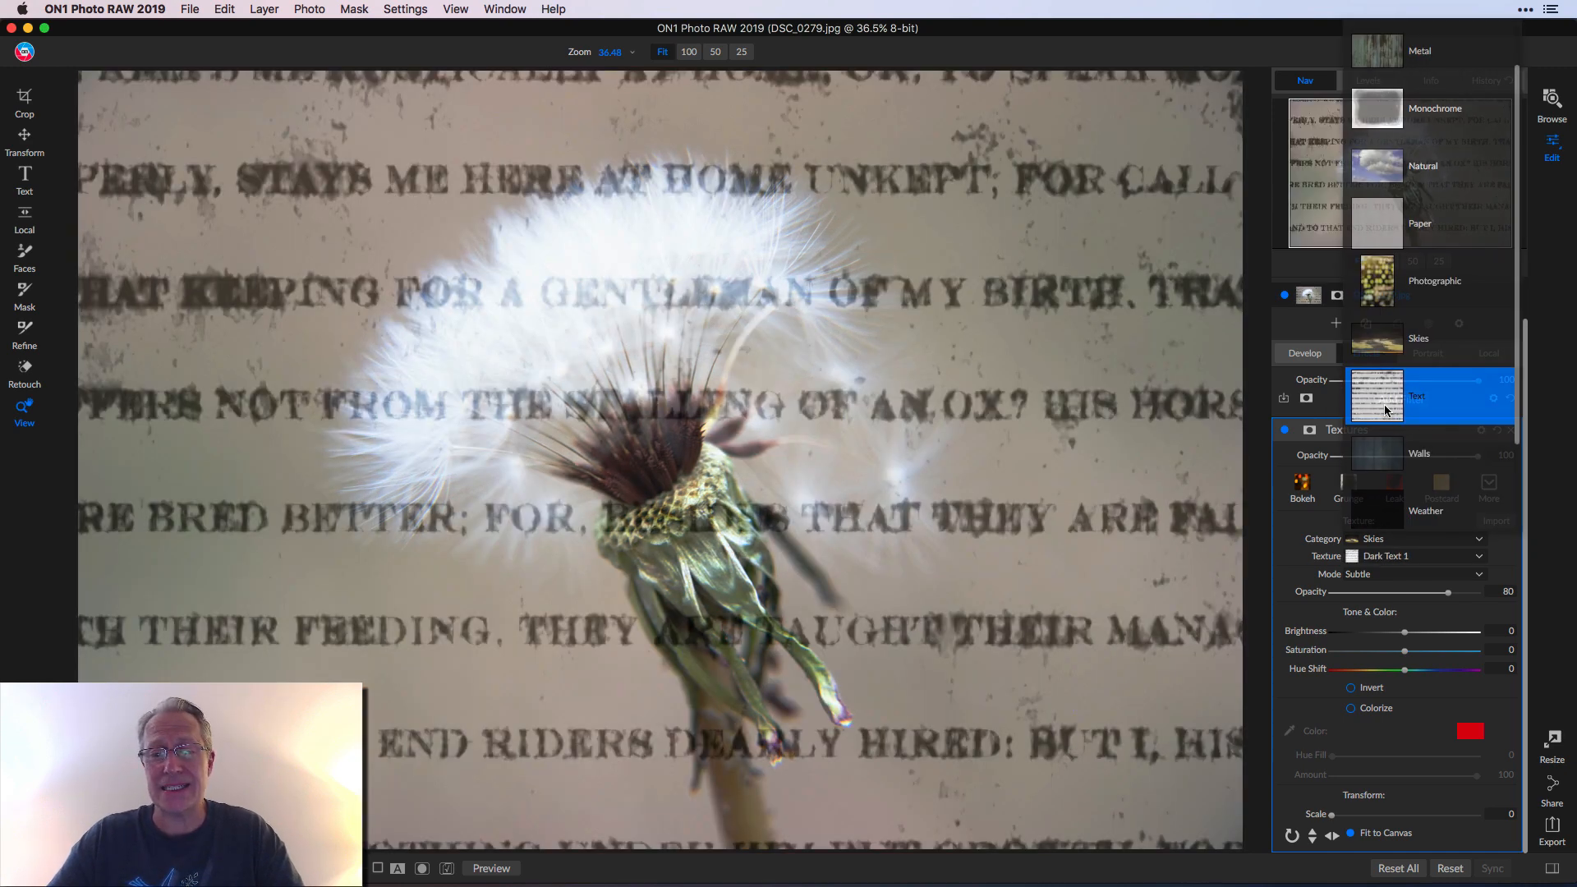
Step: Choose the Text category and fade the Textures filter opacity down to about 29
{"action": "left_click", "coordinate": [1417, 395]}
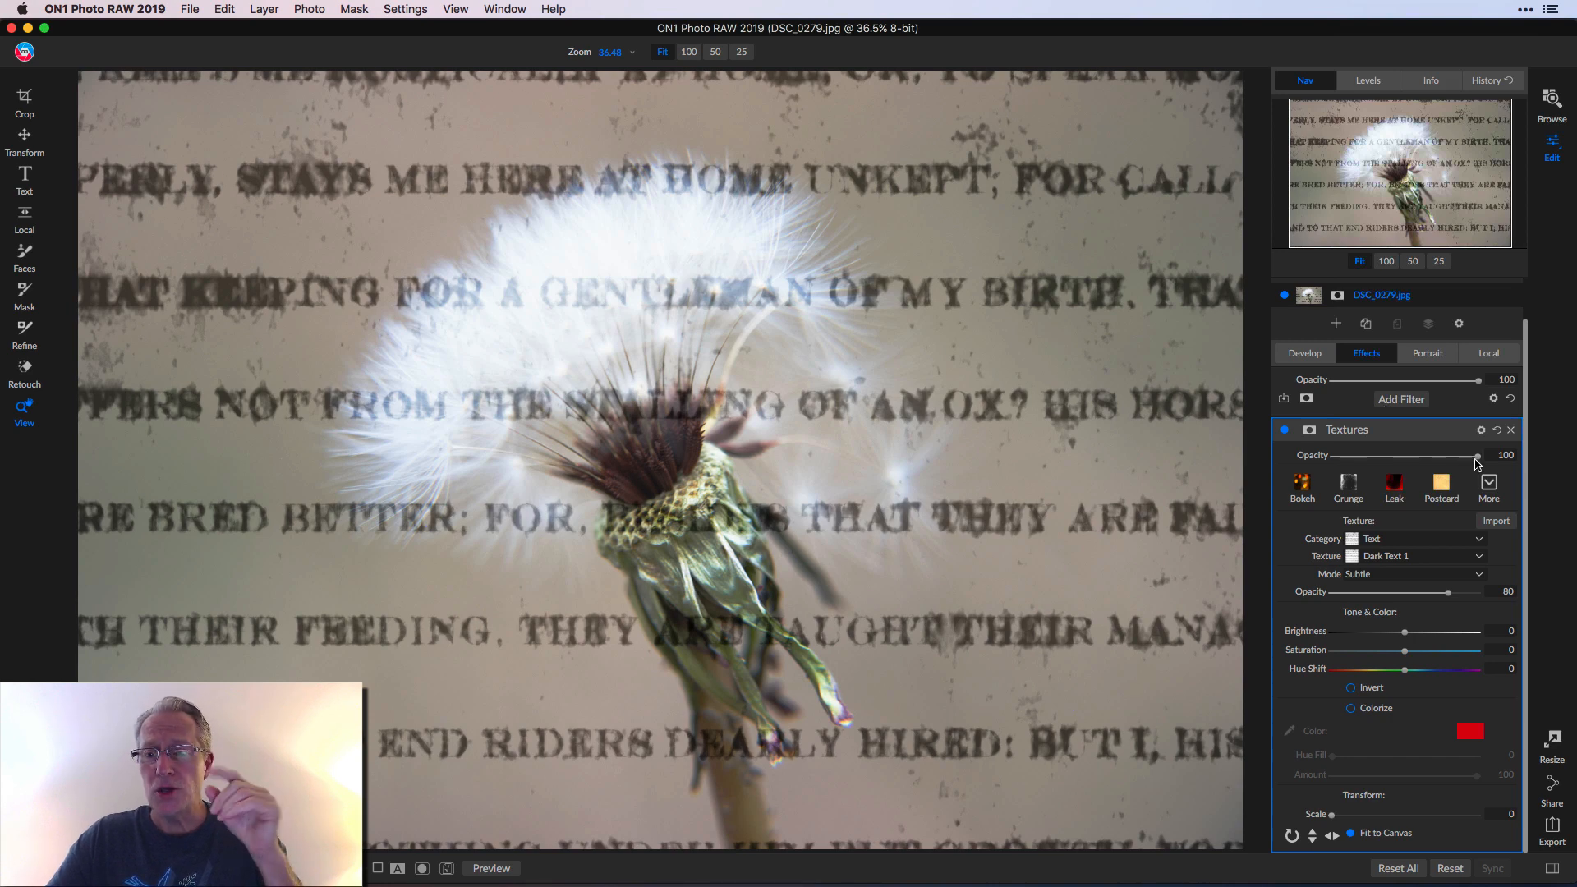
{"action": "left_click_drag", "start_coordinate": [1479, 460], "coordinate": [1438, 460]}
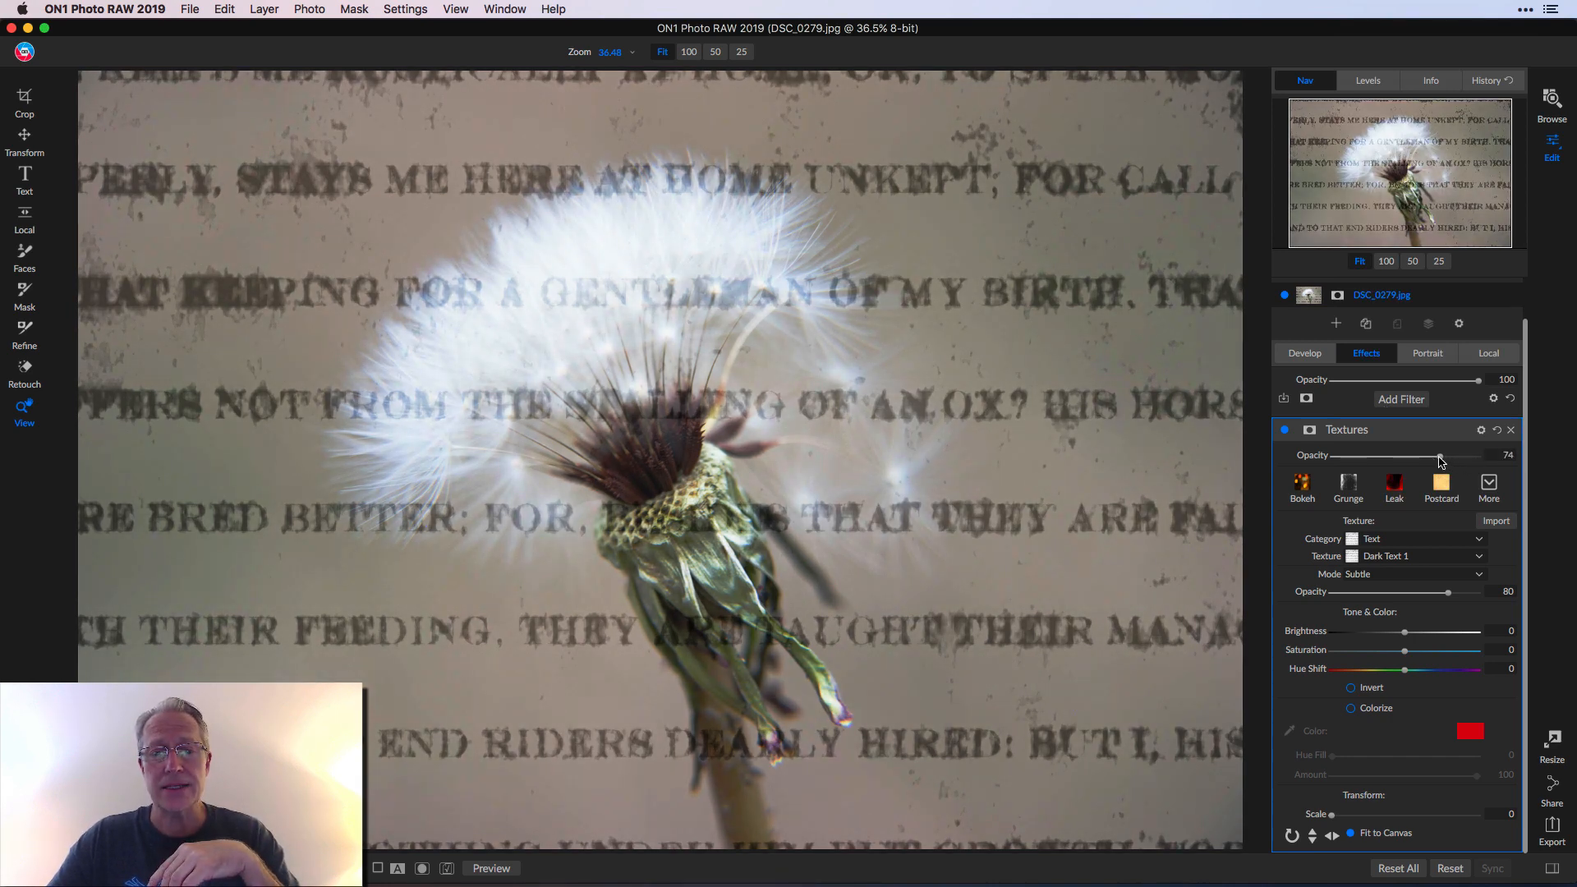
{"action": "left_click_drag", "start_coordinate": [1438, 456], "coordinate": [1383, 456]}
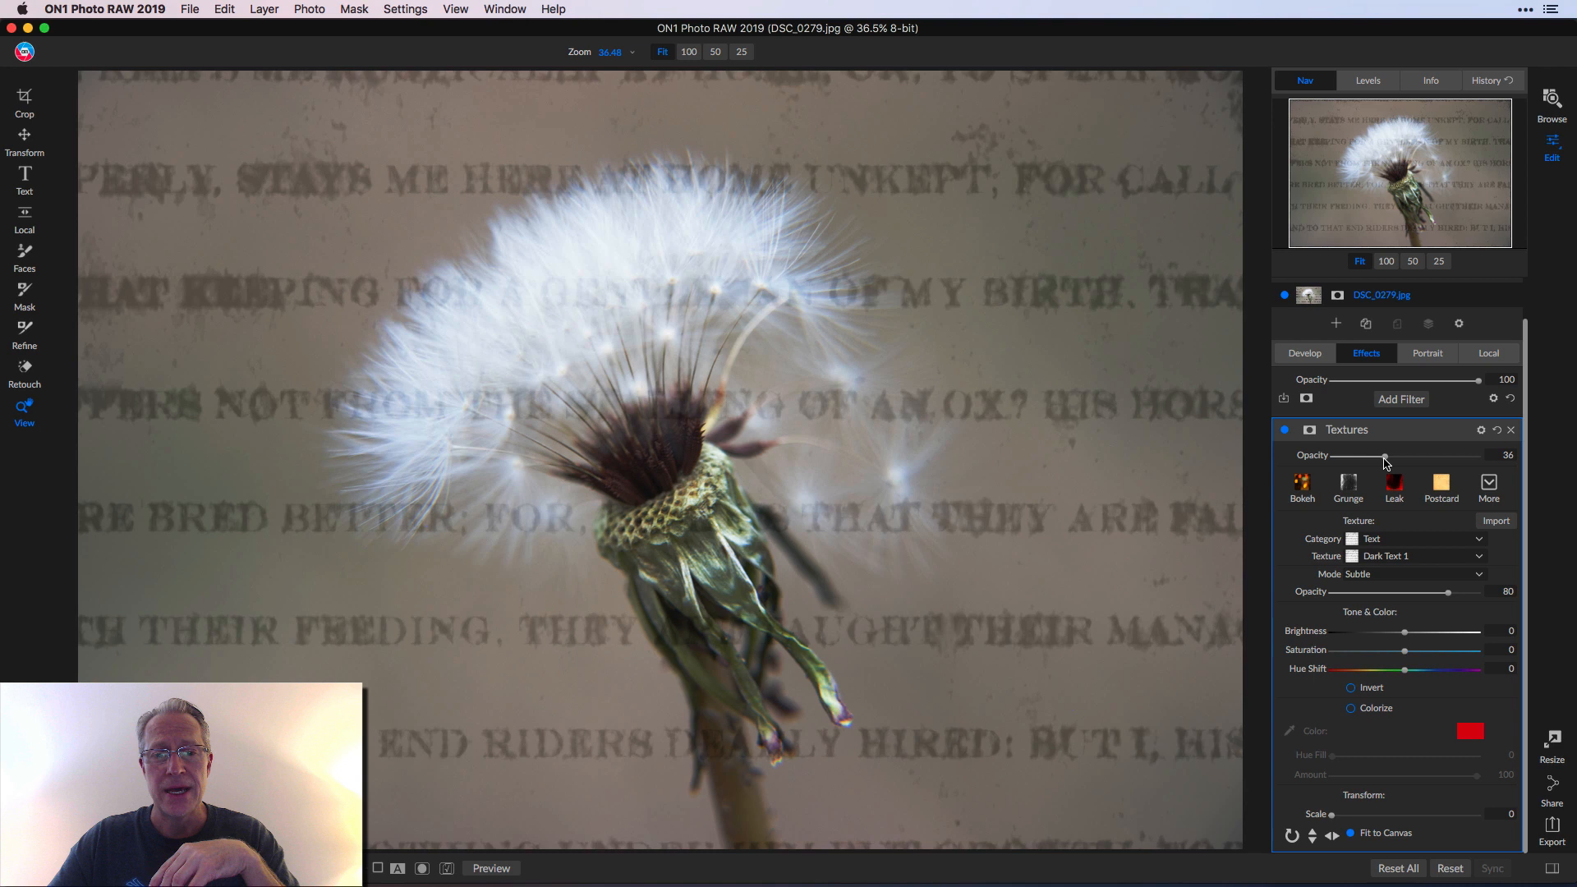
{"action": "left_click_drag", "start_coordinate": [1385, 459], "coordinate": [1375, 458]}
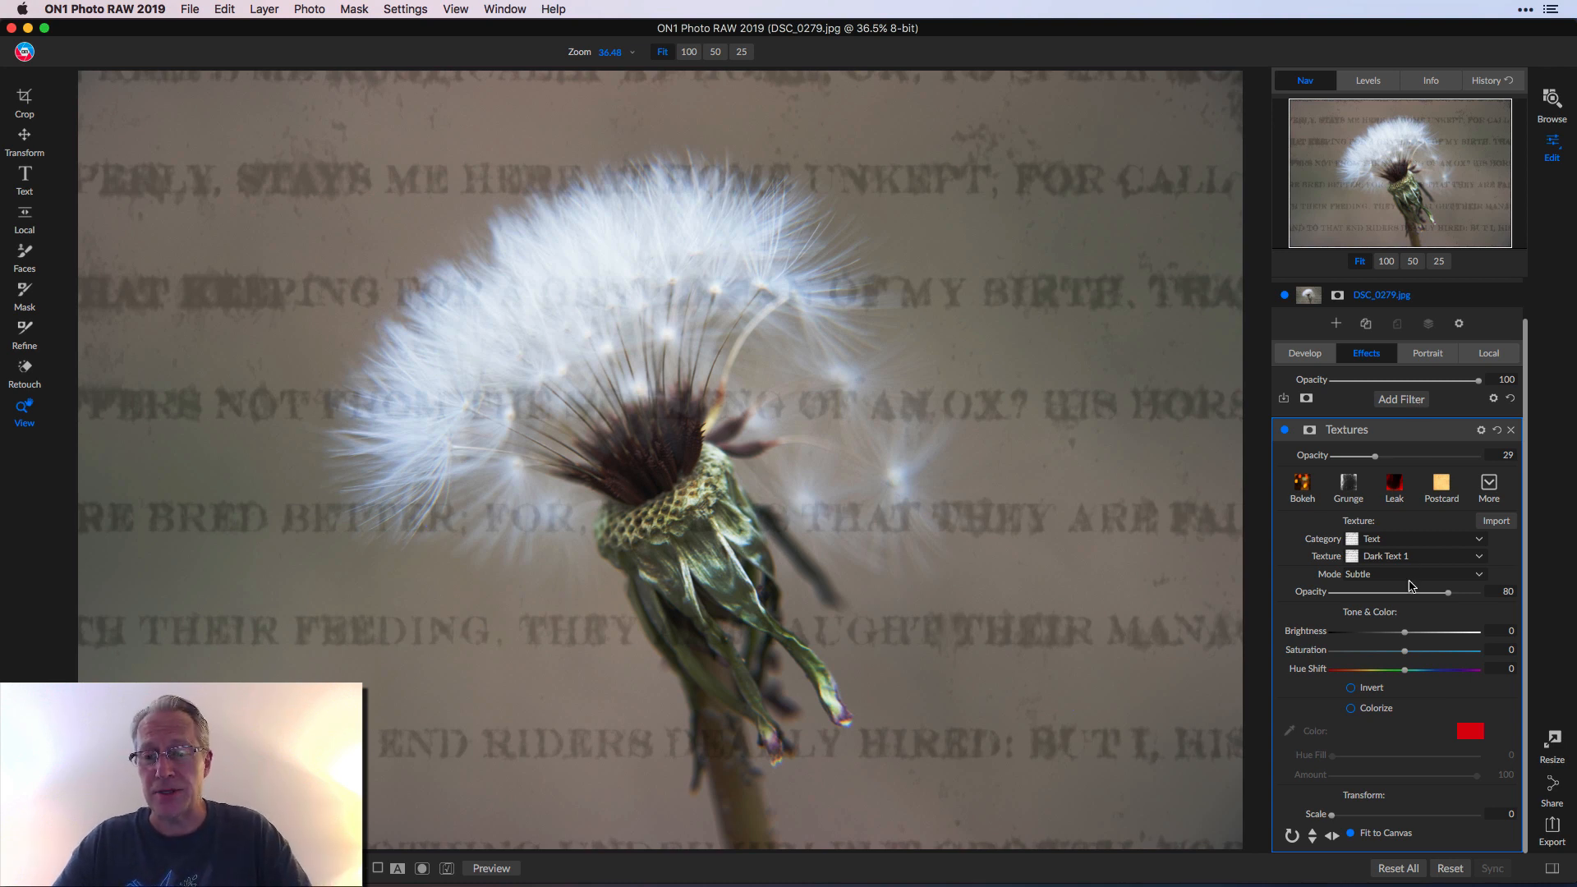
{"action": "mouse_move", "coordinate": [1405, 651]}
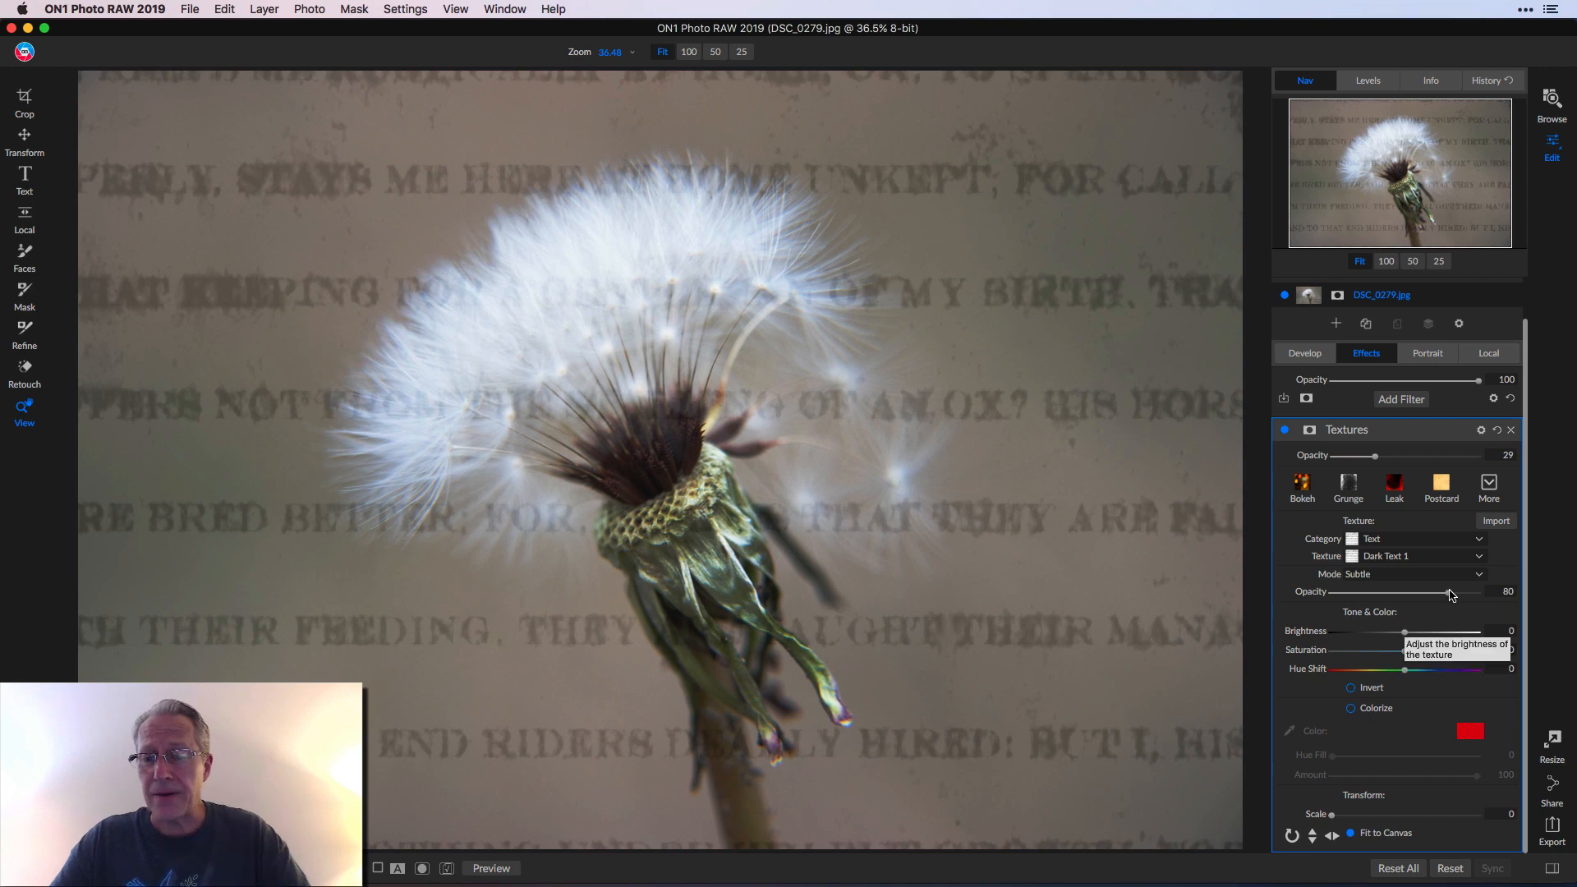
Step: Restore filter opacity to 100 and set the text texture's own opacity to about 34
{"action": "left_click_drag", "start_coordinate": [1449, 591], "coordinate": [1382, 592]}
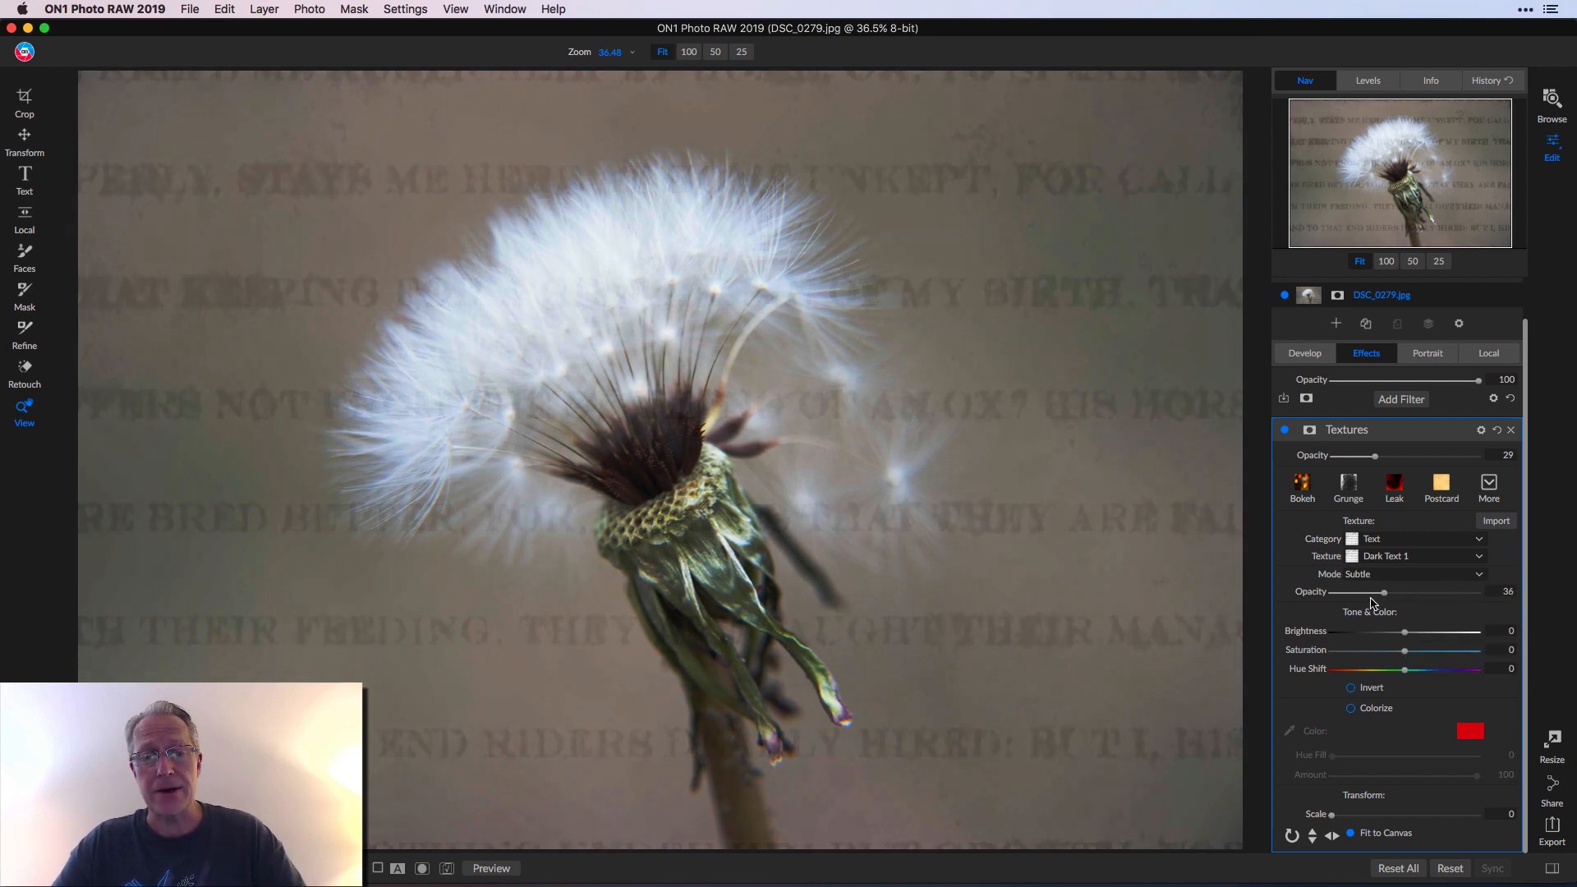
{"action": "left_click_drag", "start_coordinate": [1383, 591], "coordinate": [1408, 591]}
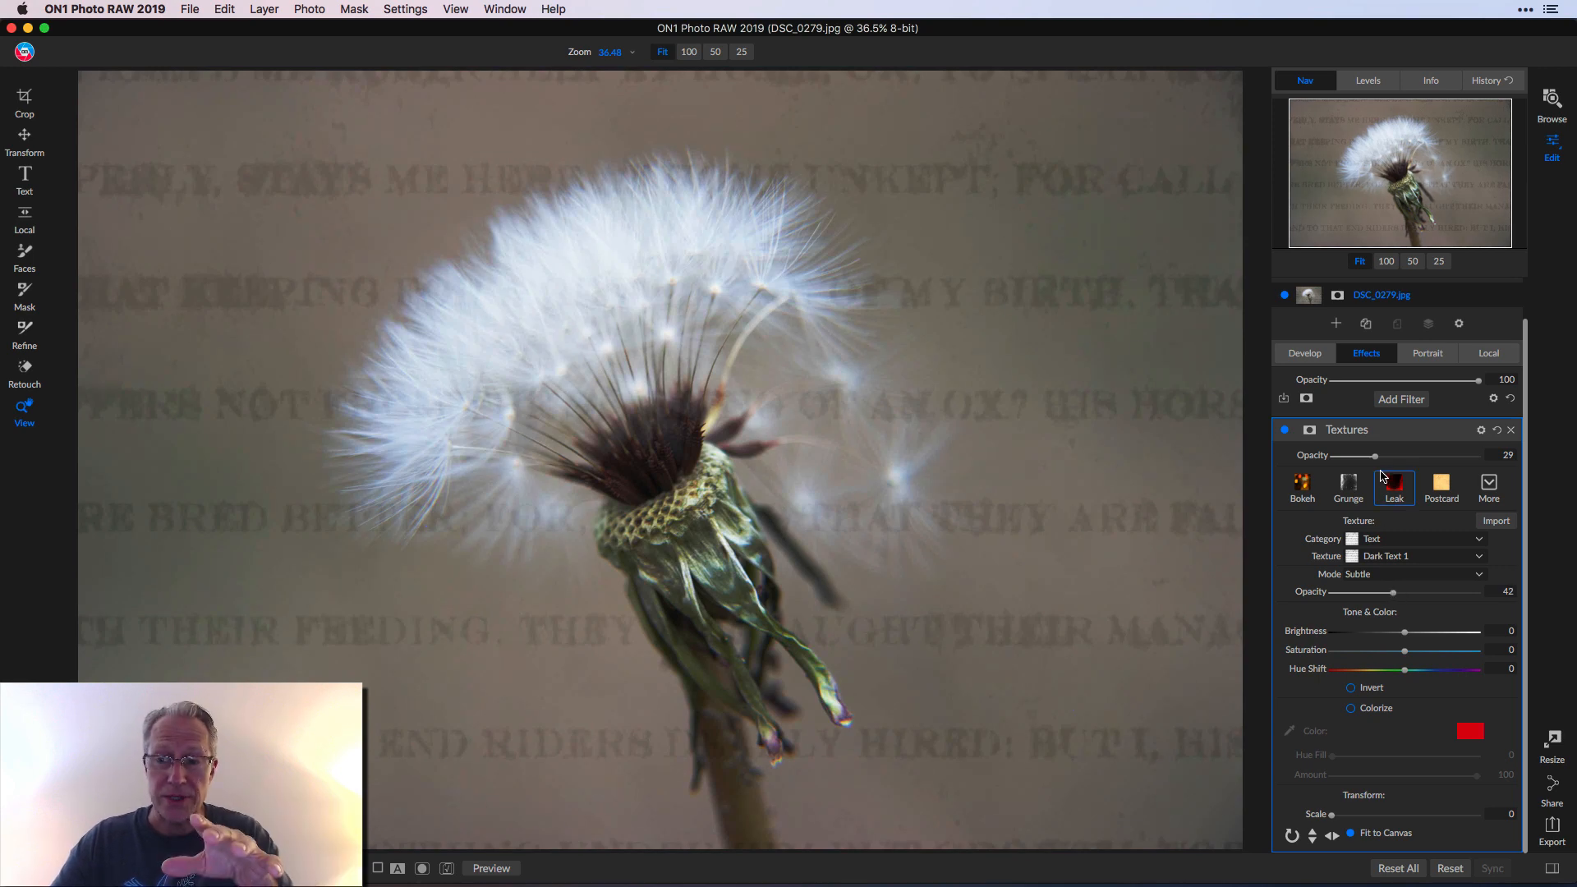
{"action": "left_click_drag", "start_coordinate": [1370, 455], "coordinate": [1478, 454]}
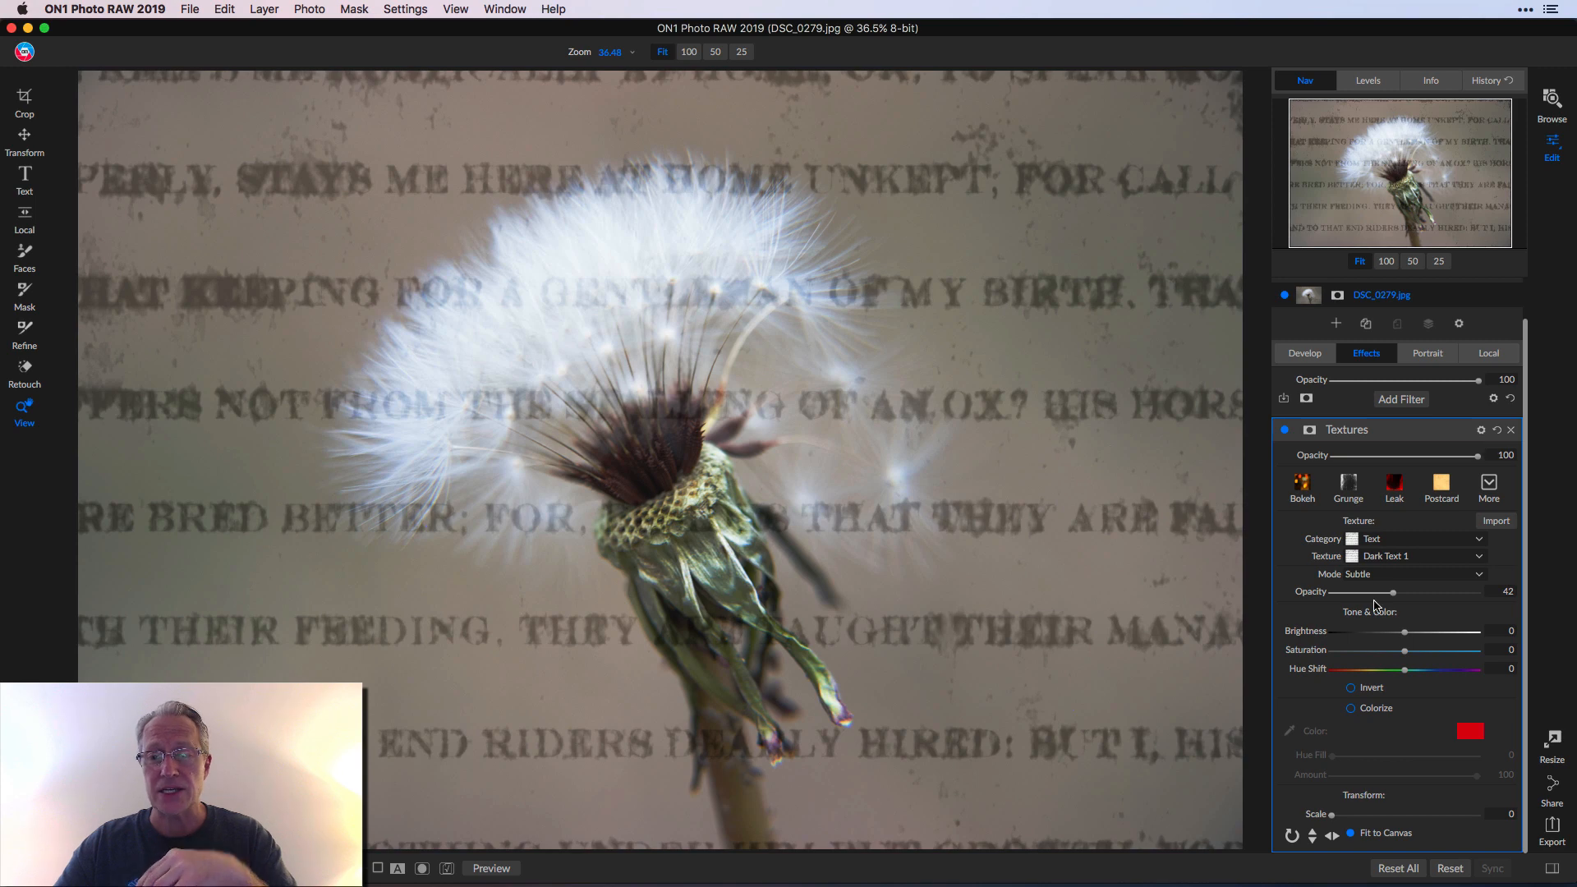
{"action": "left_click_drag", "start_coordinate": [1393, 592], "coordinate": [1428, 591]}
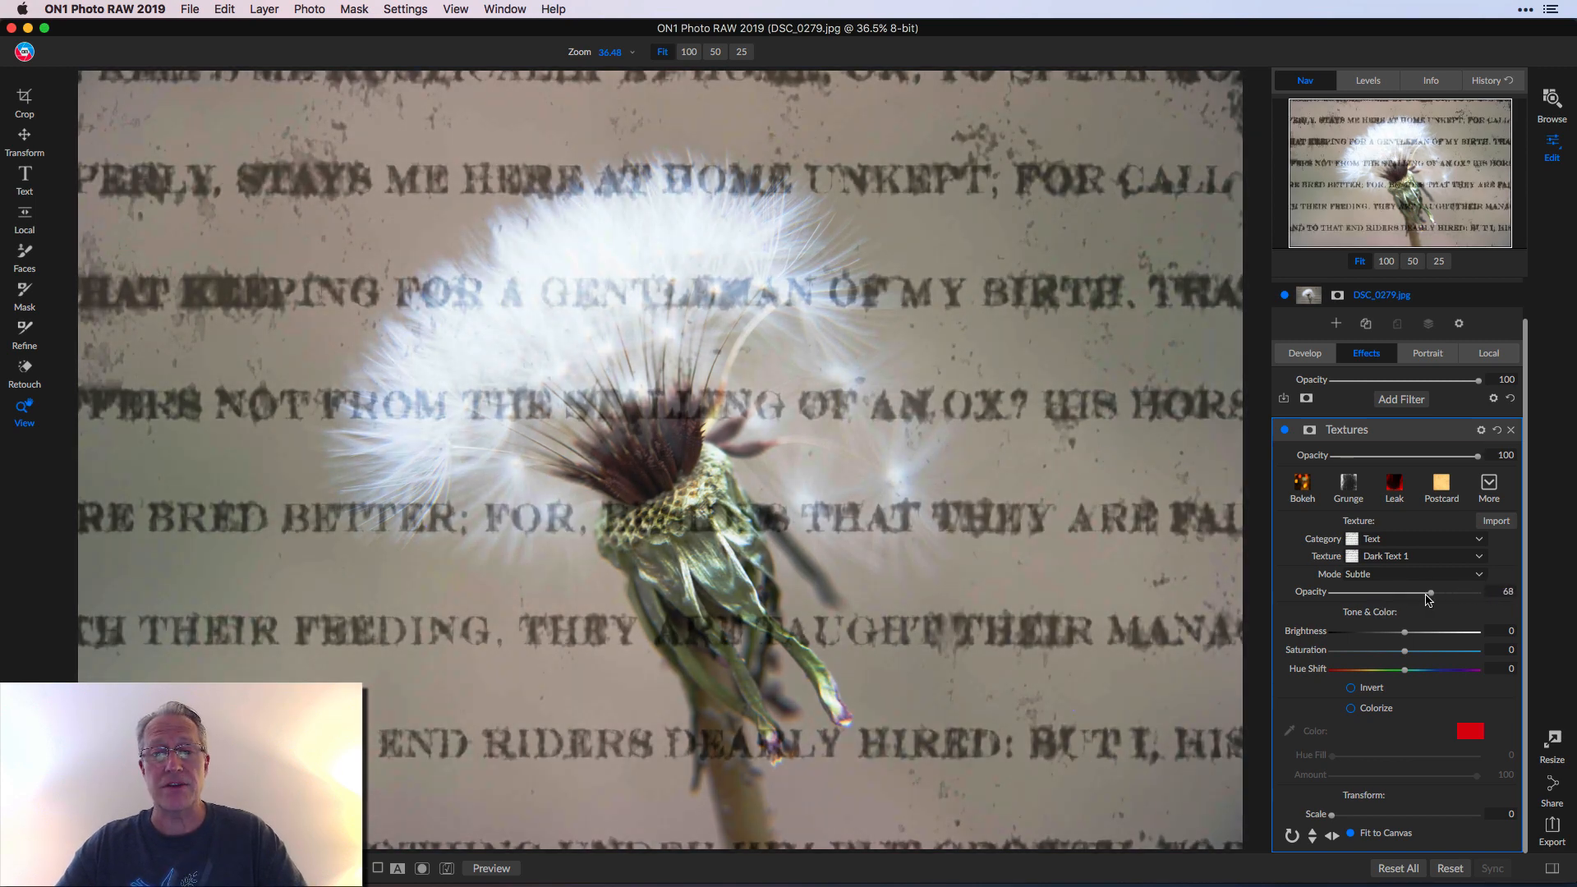
{"action": "left_click_drag", "start_coordinate": [1429, 591], "coordinate": [1380, 591]}
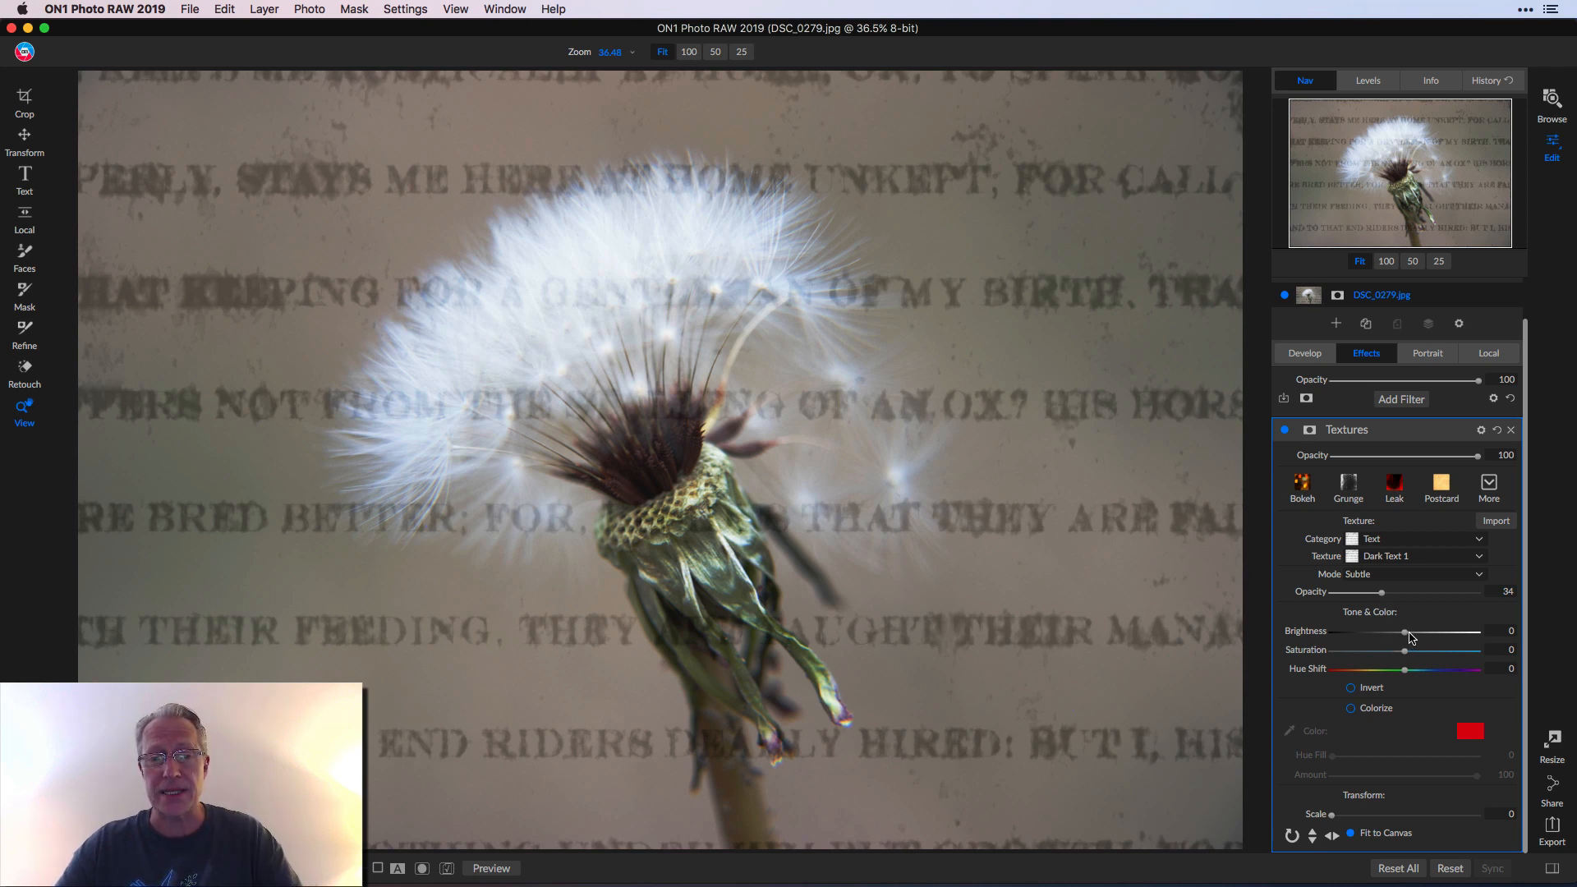
{"action": "left_click_drag", "start_coordinate": [1406, 631], "coordinate": [1358, 631]}
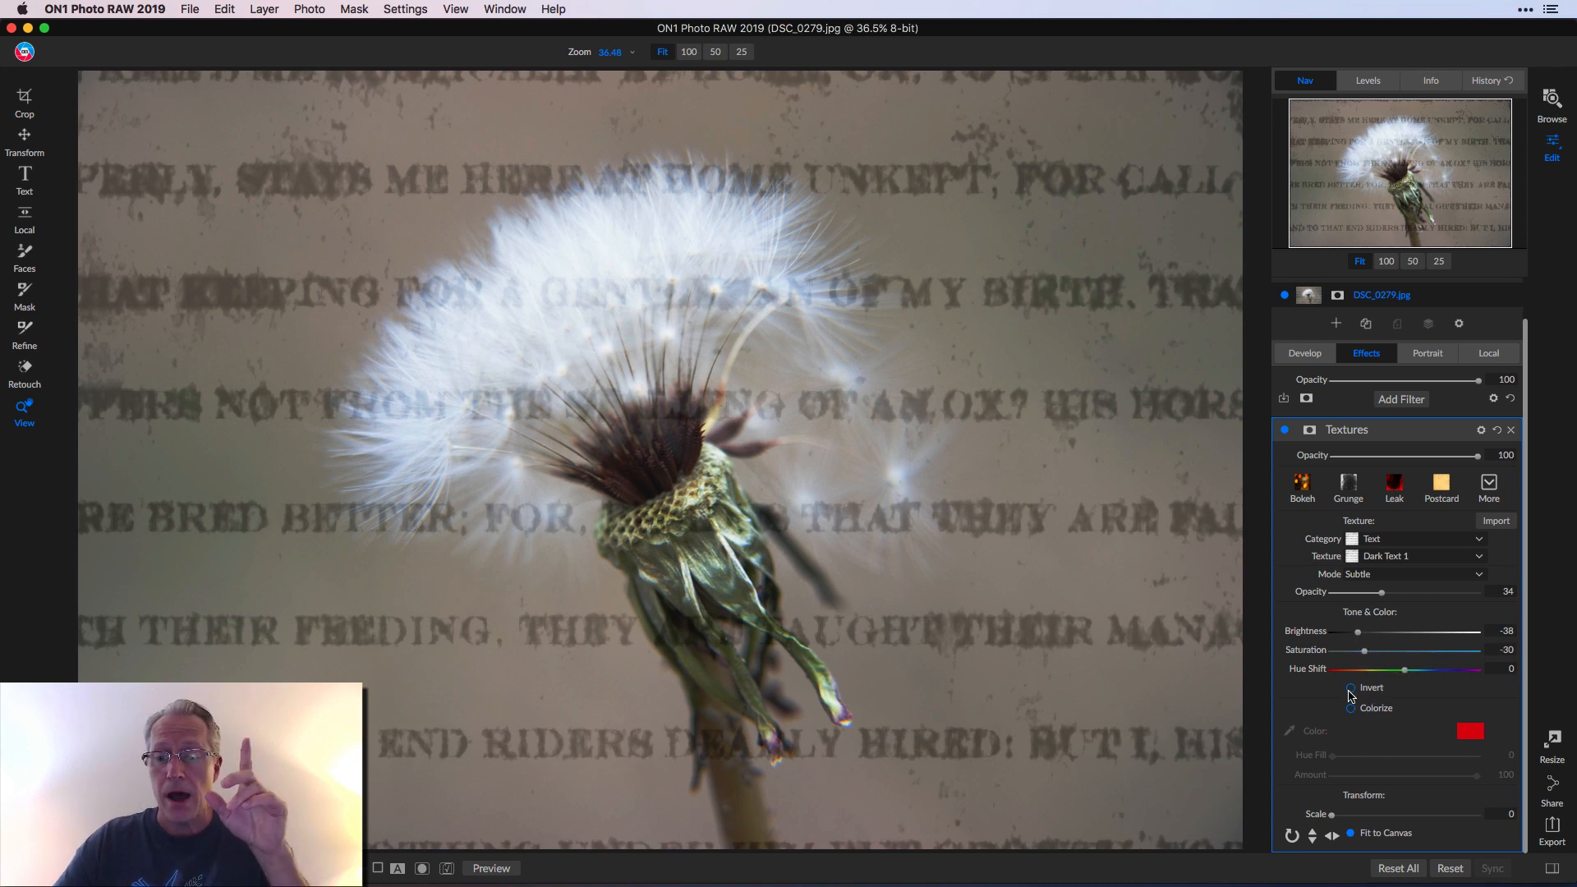
{"action": "mouse_move", "coordinate": [1350, 694]}
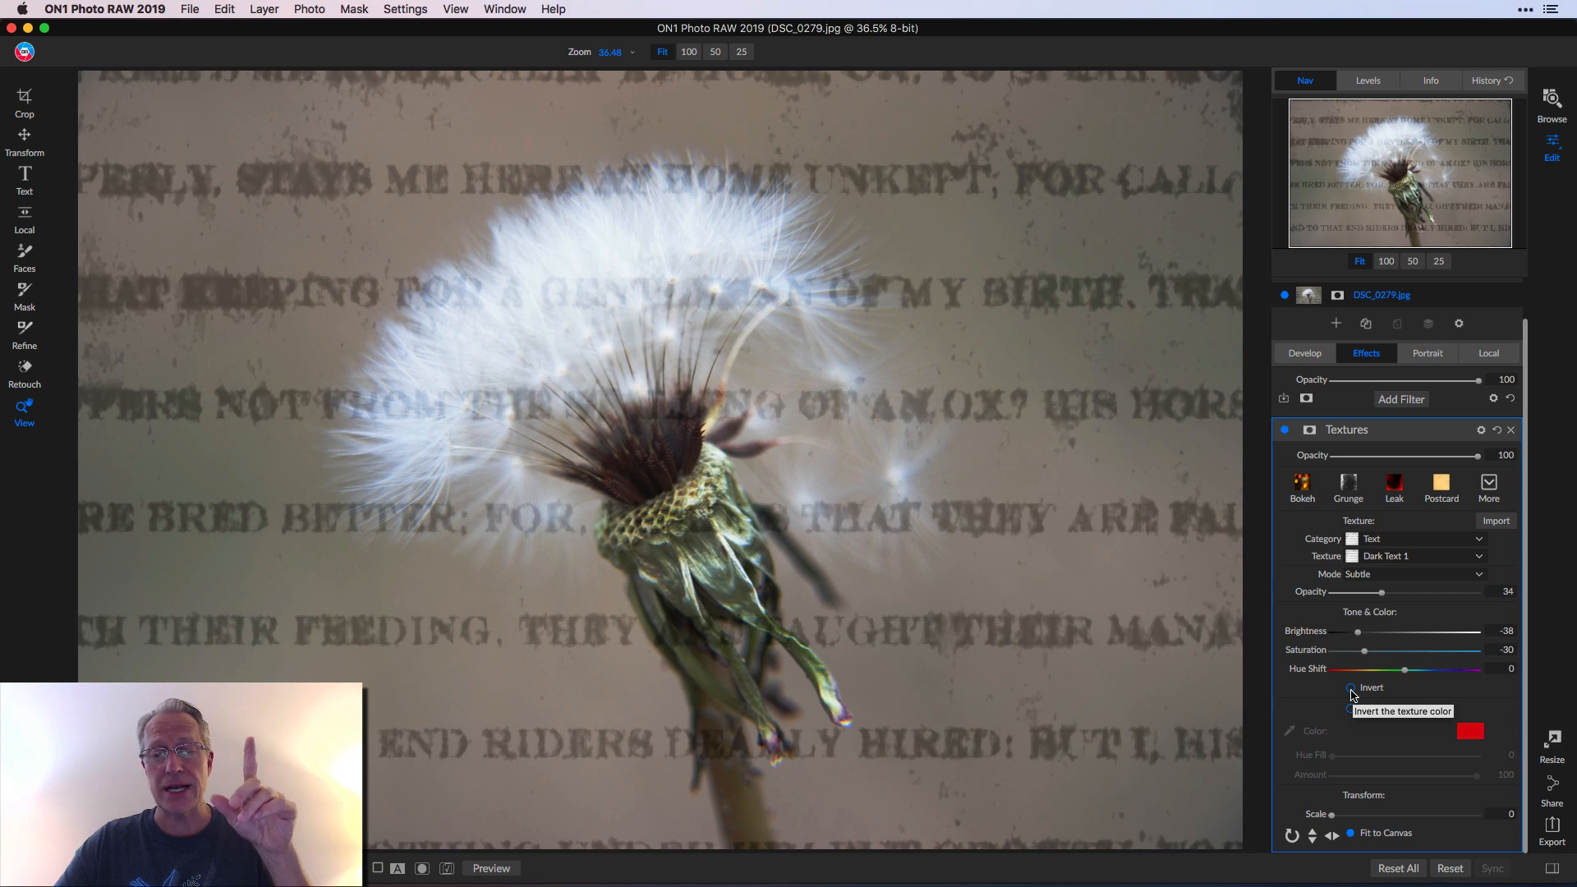
Step: Enable Colorize with Hue Fill about 249 (blue-violet) and Amount about 52
{"action": "left_click", "coordinate": [1350, 688]}
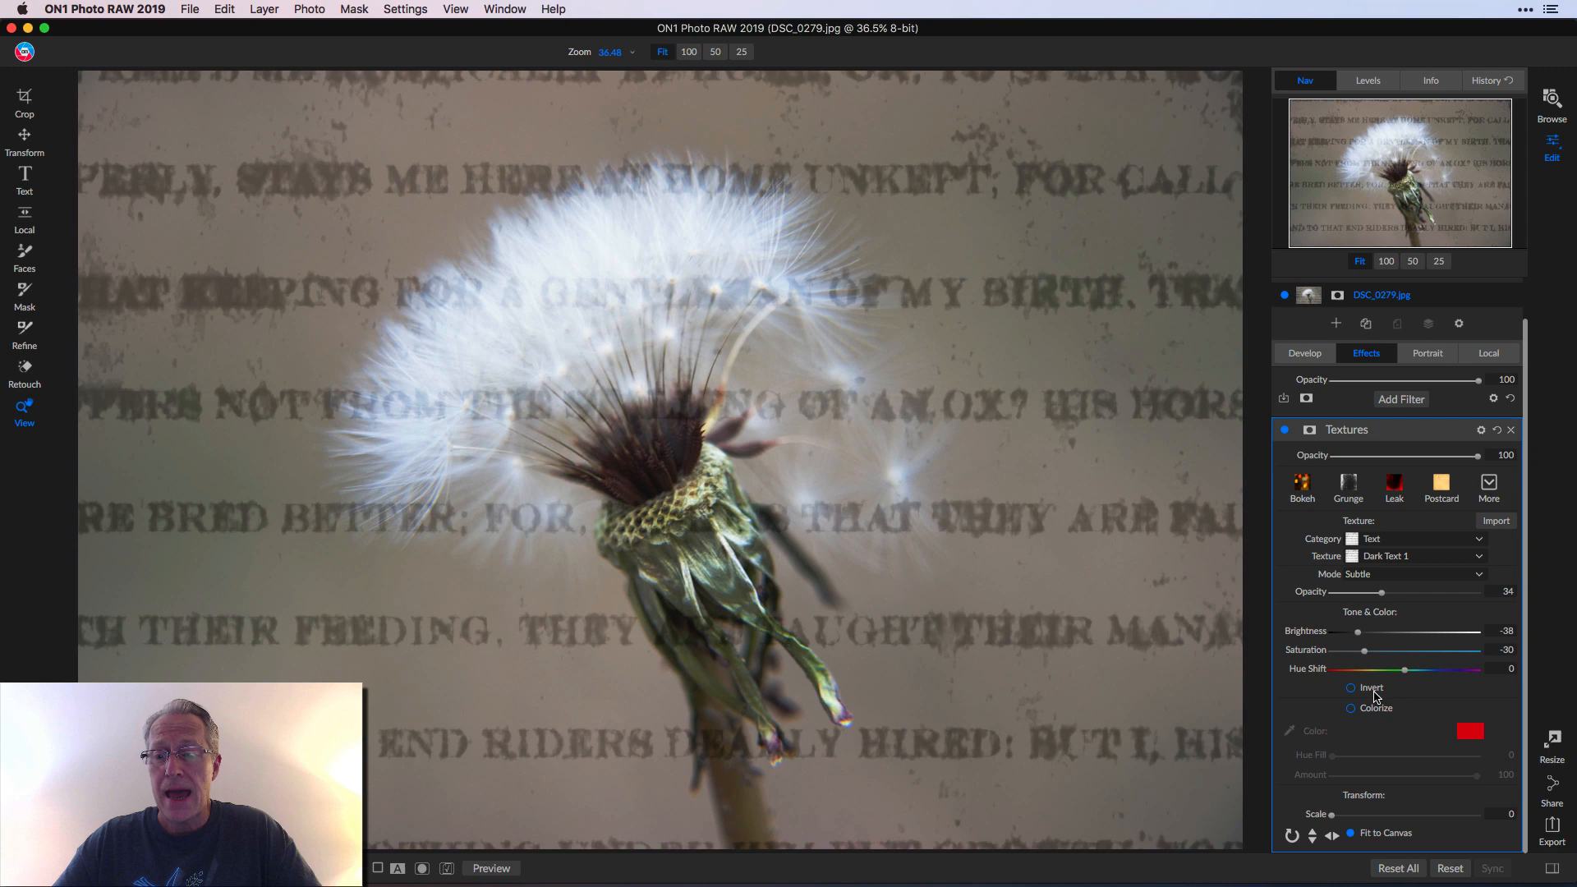
{"action": "mouse_move", "coordinate": [1350, 711]}
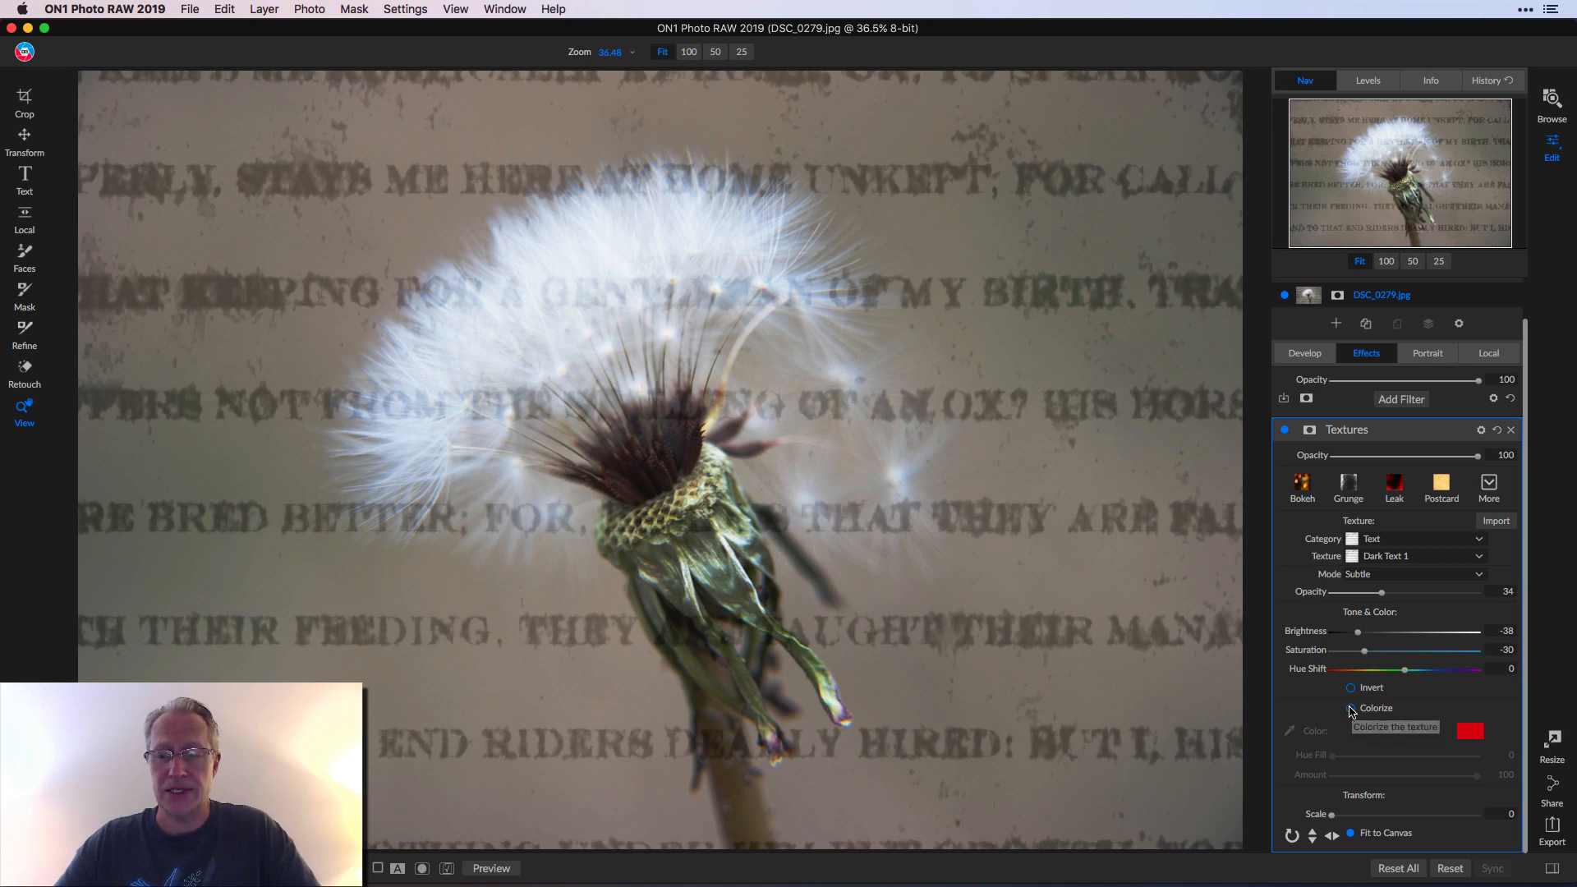
{"action": "left_click", "coordinate": [1350, 707]}
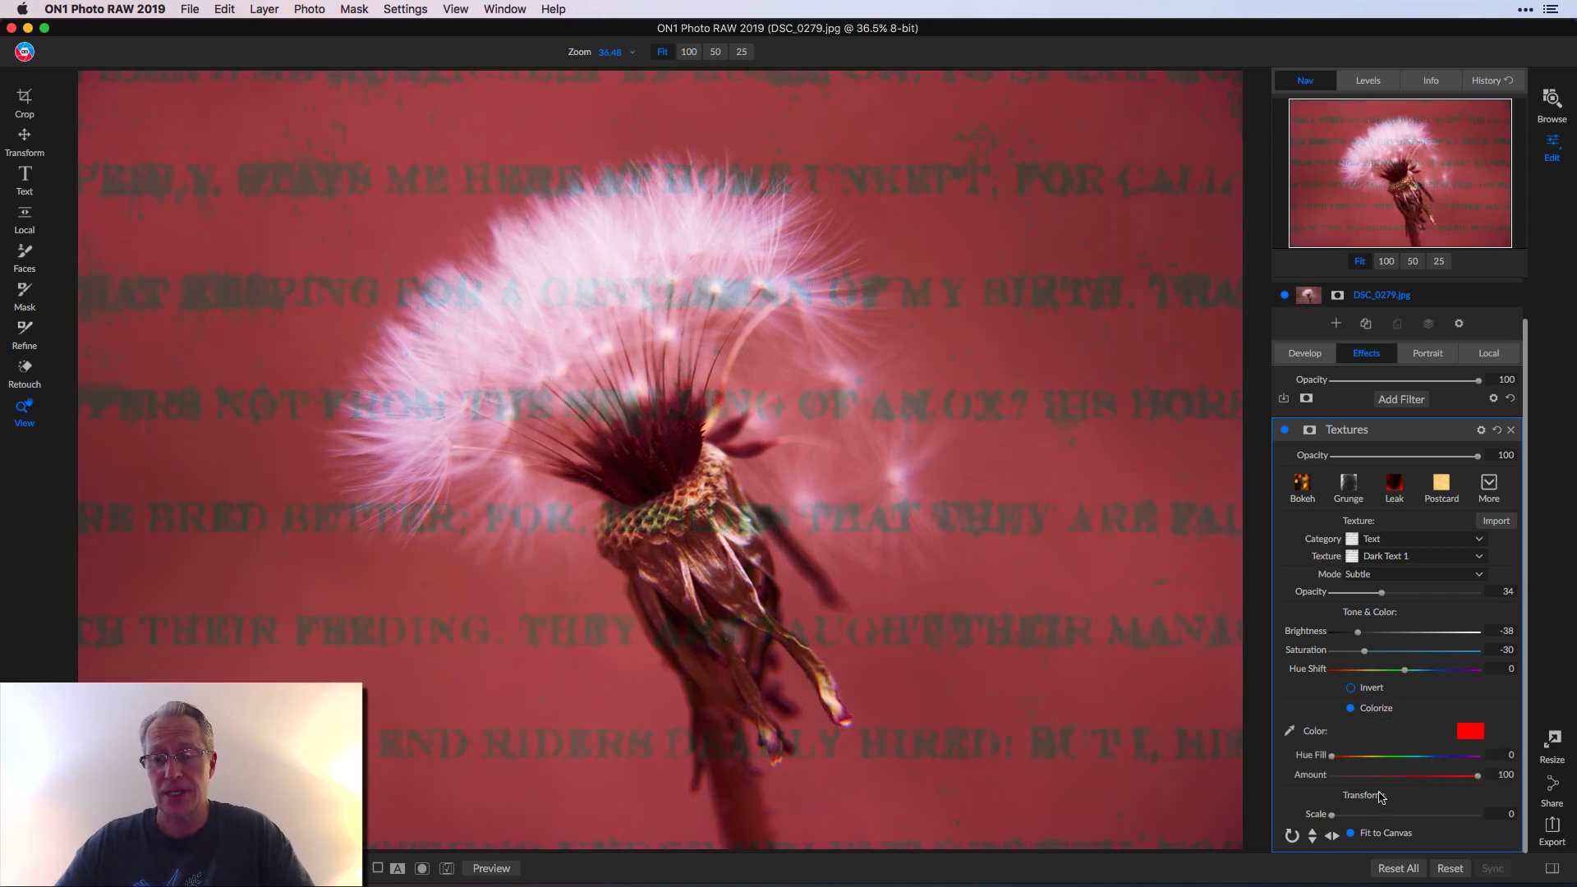
{"action": "left_click_drag", "start_coordinate": [1352, 754], "coordinate": [1422, 754]}
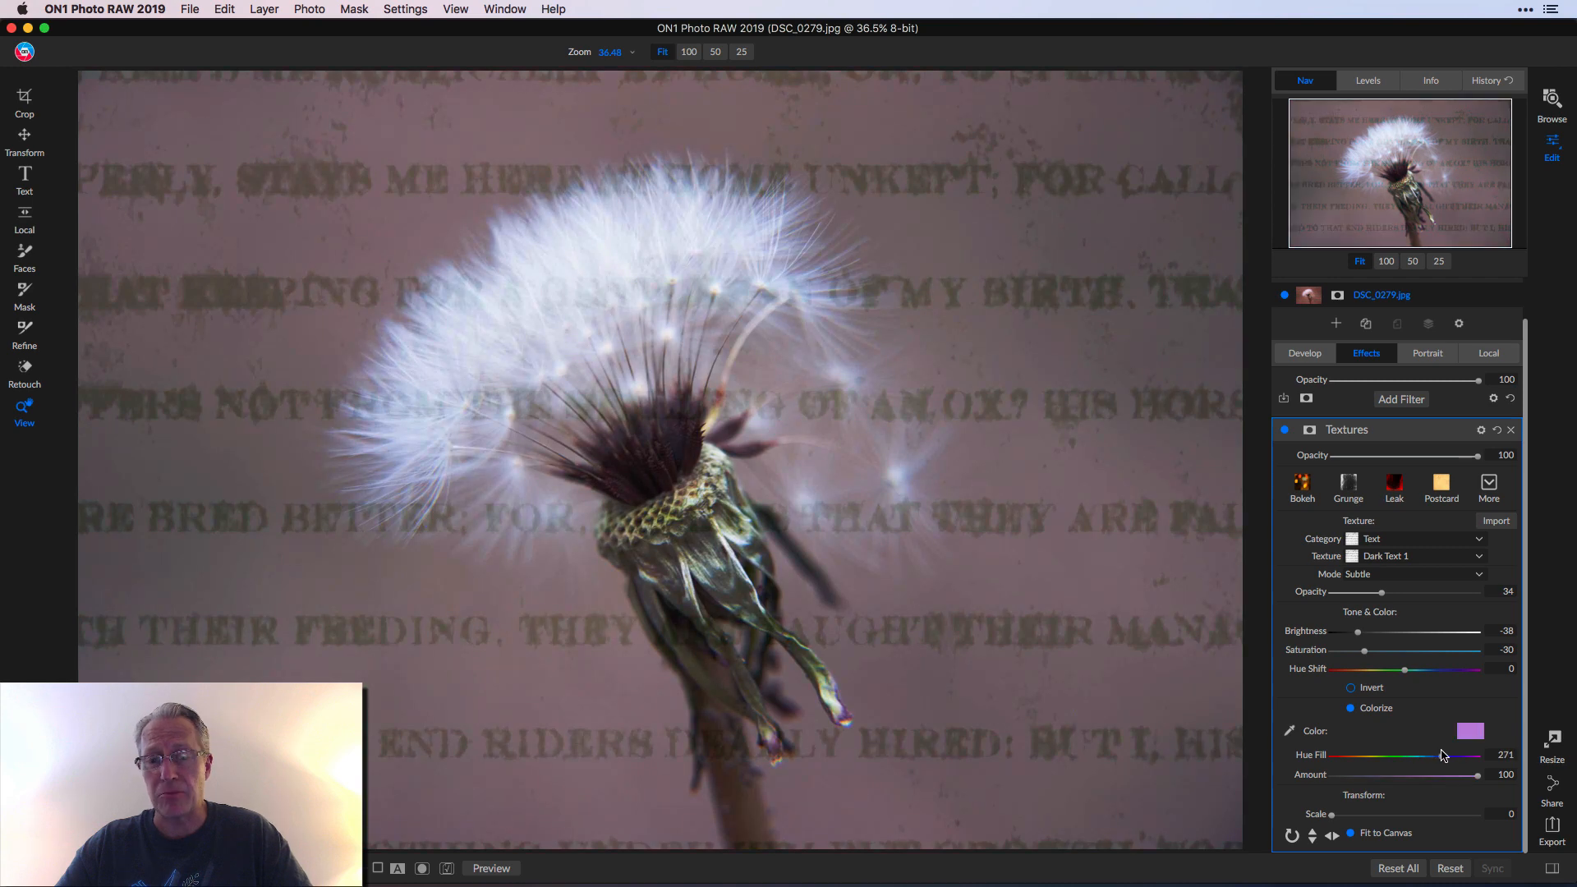
{"action": "left_click_drag", "start_coordinate": [1478, 755], "coordinate": [1459, 755]}
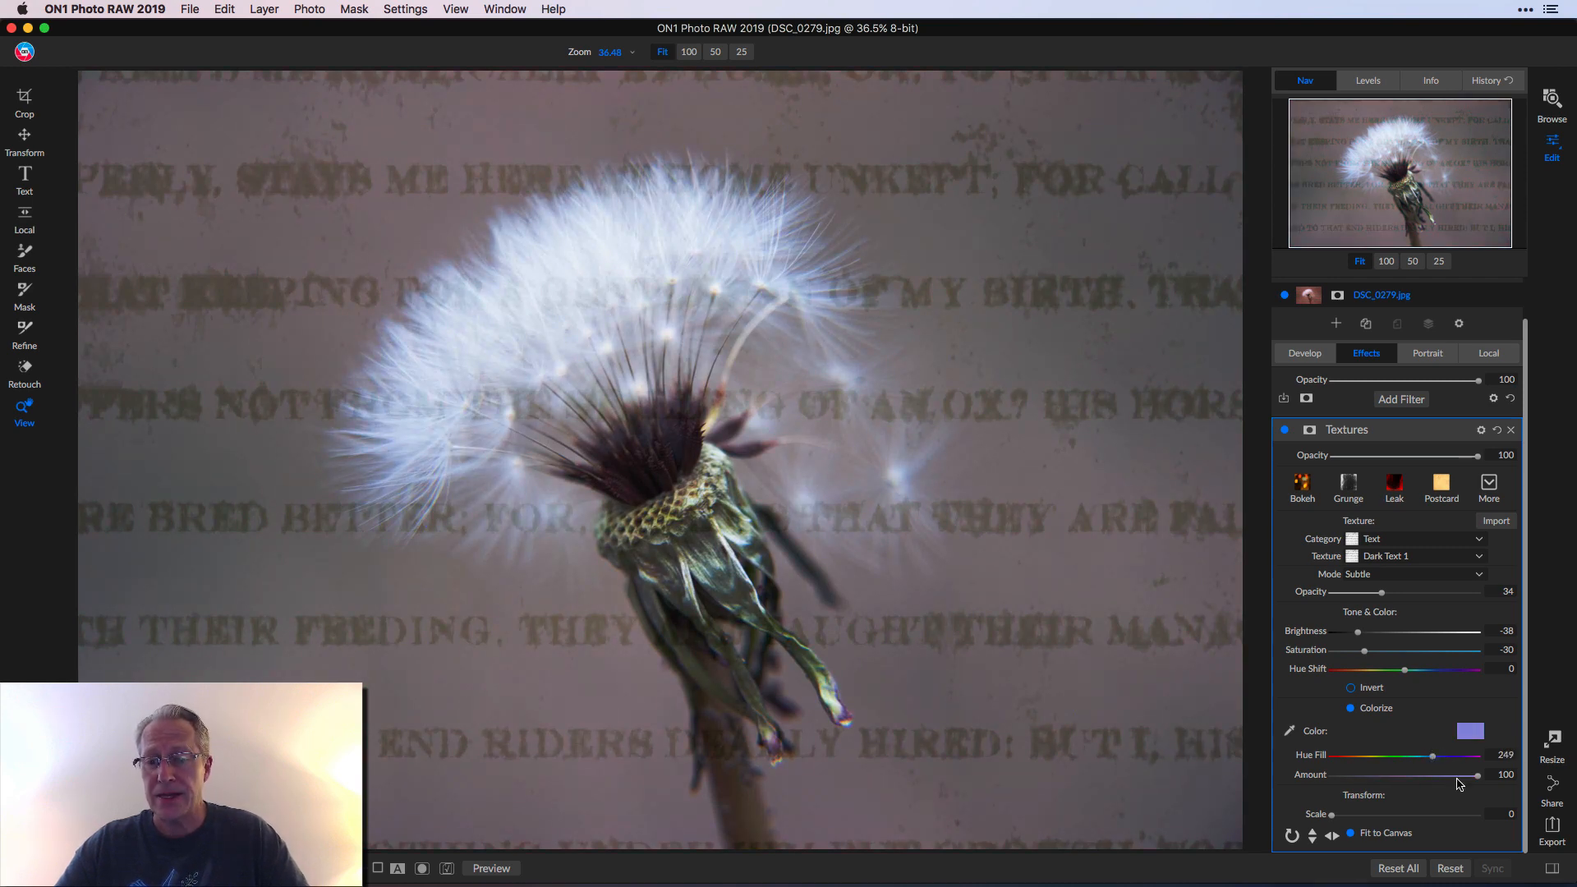
{"action": "left_click_drag", "start_coordinate": [1477, 774], "coordinate": [1406, 775]}
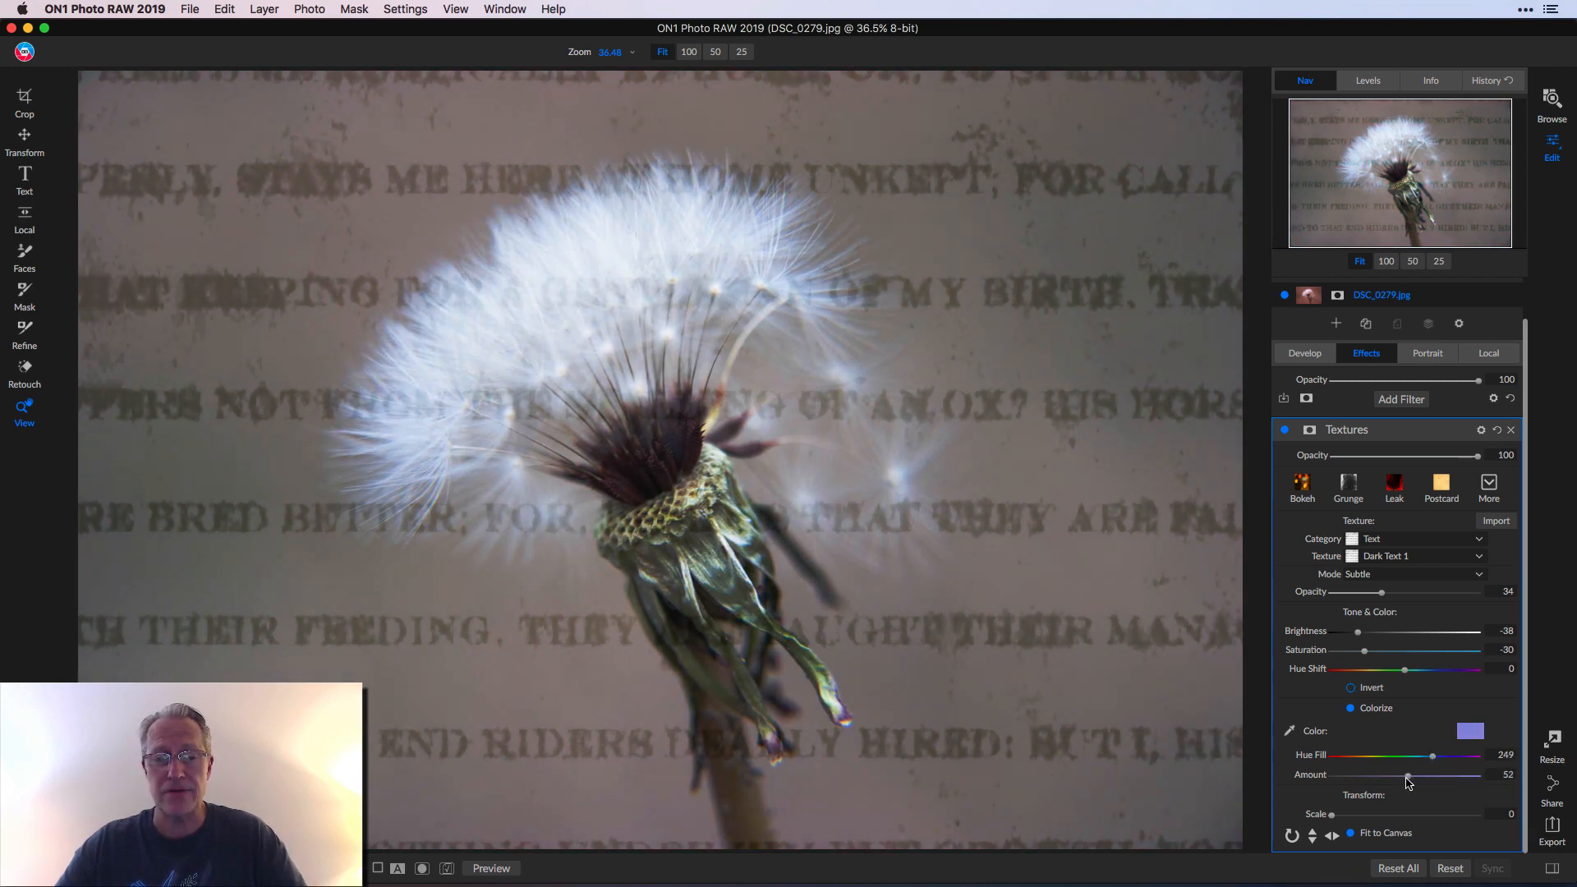
{"action": "mouse_move", "coordinate": [1393, 713]}
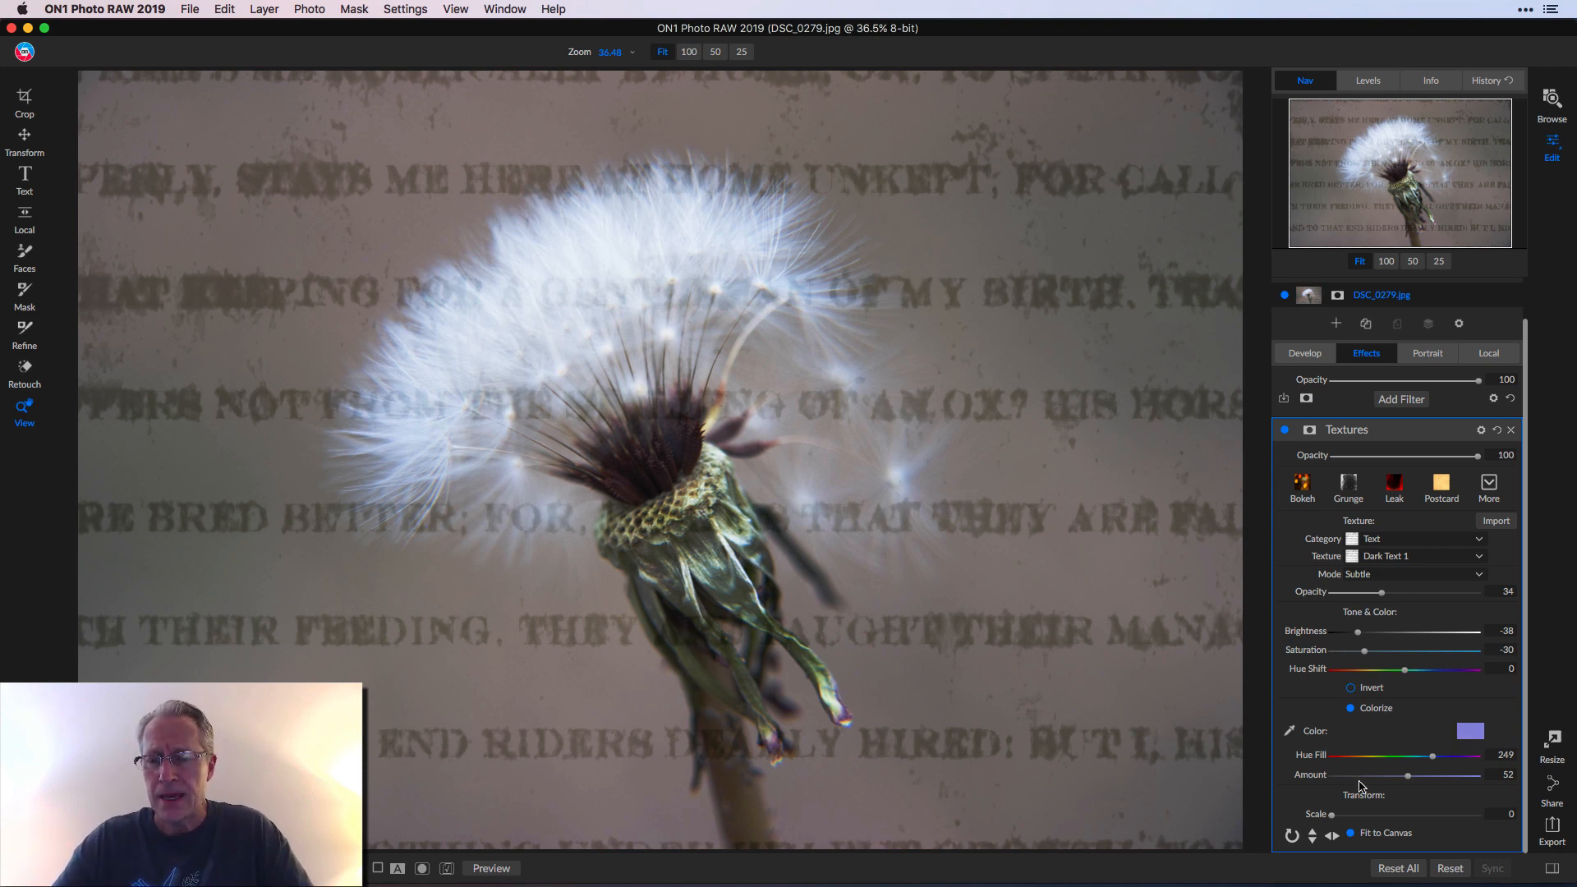
{"action": "mouse_move", "coordinate": [1338, 816]}
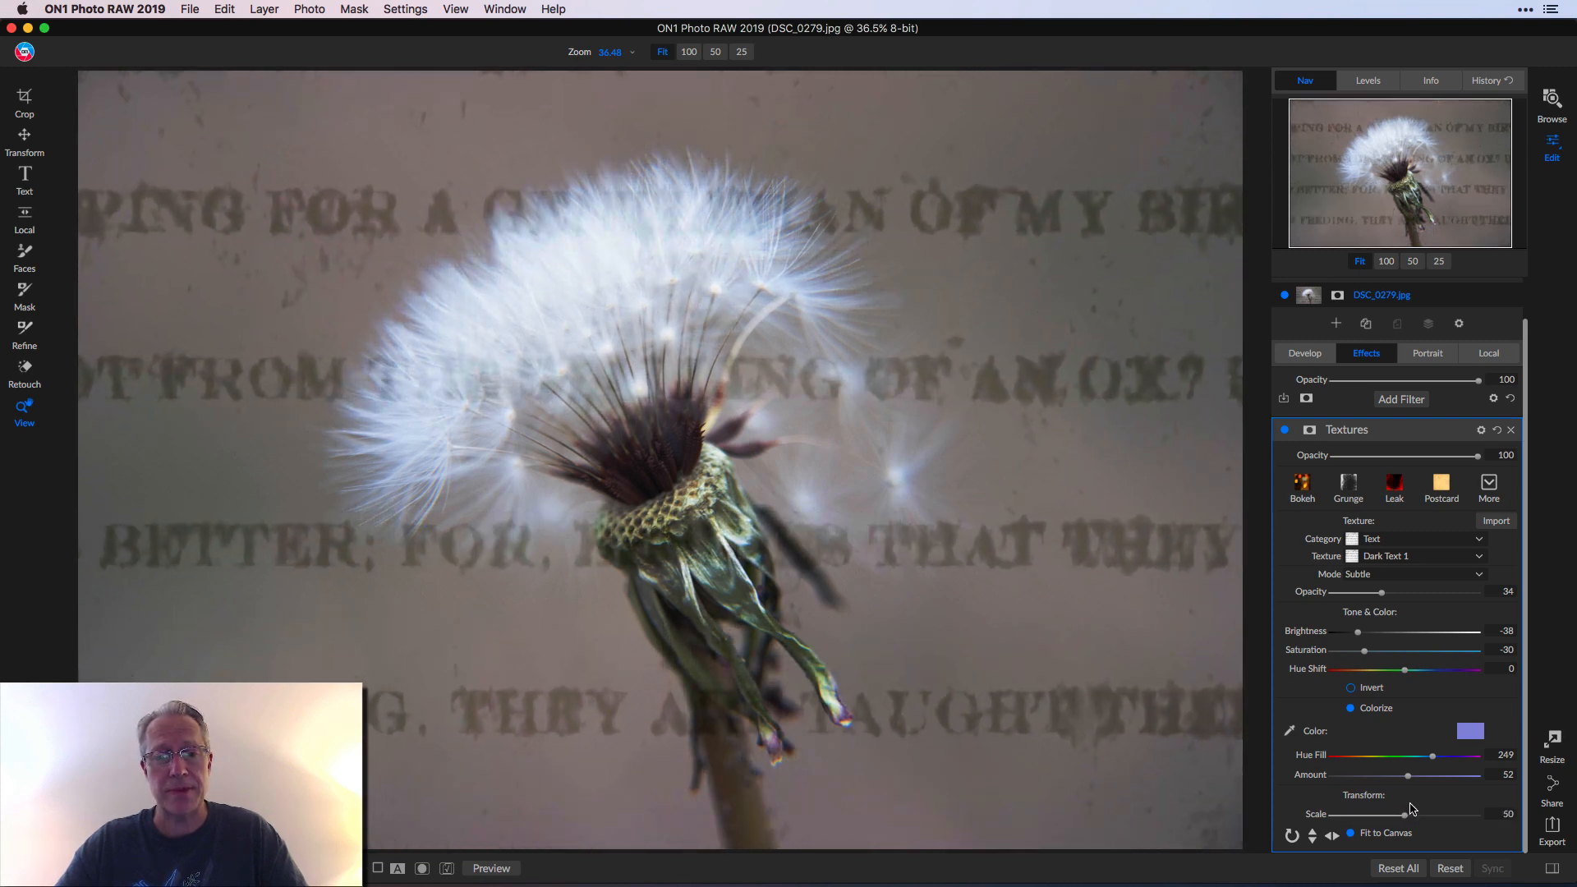
{"action": "left_click_drag", "start_coordinate": [1394, 813], "coordinate": [1332, 814]}
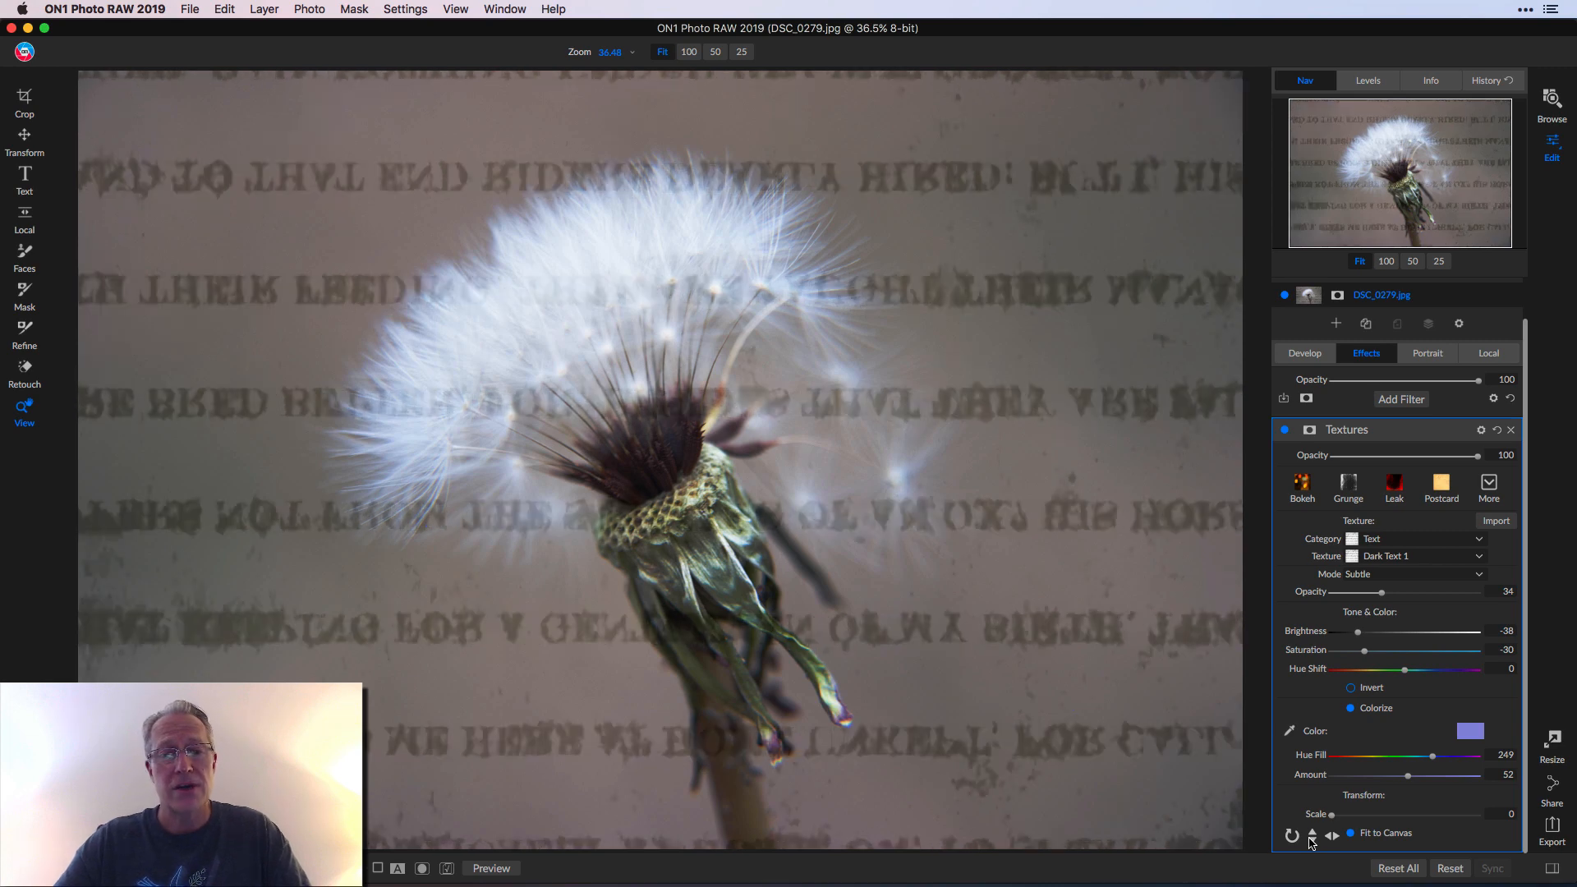
{"action": "left_click", "coordinate": [1330, 833]}
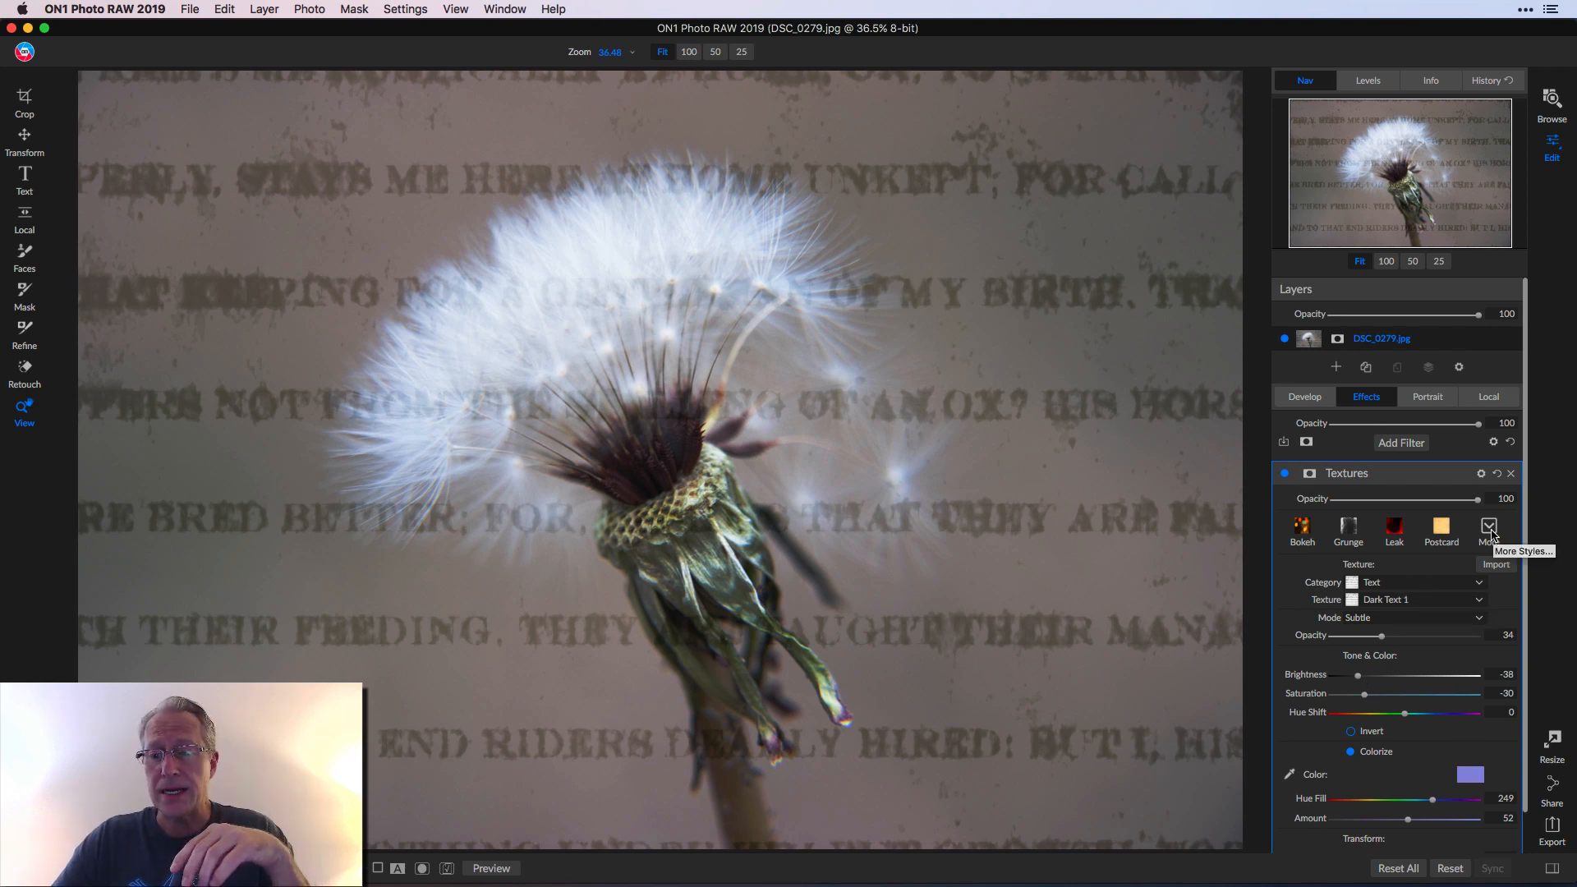
Step: Open Extras Manager, cancel the file dialog, and show the Bisbee_texture_collection textures
{"action": "left_click", "coordinate": [1496, 564]}
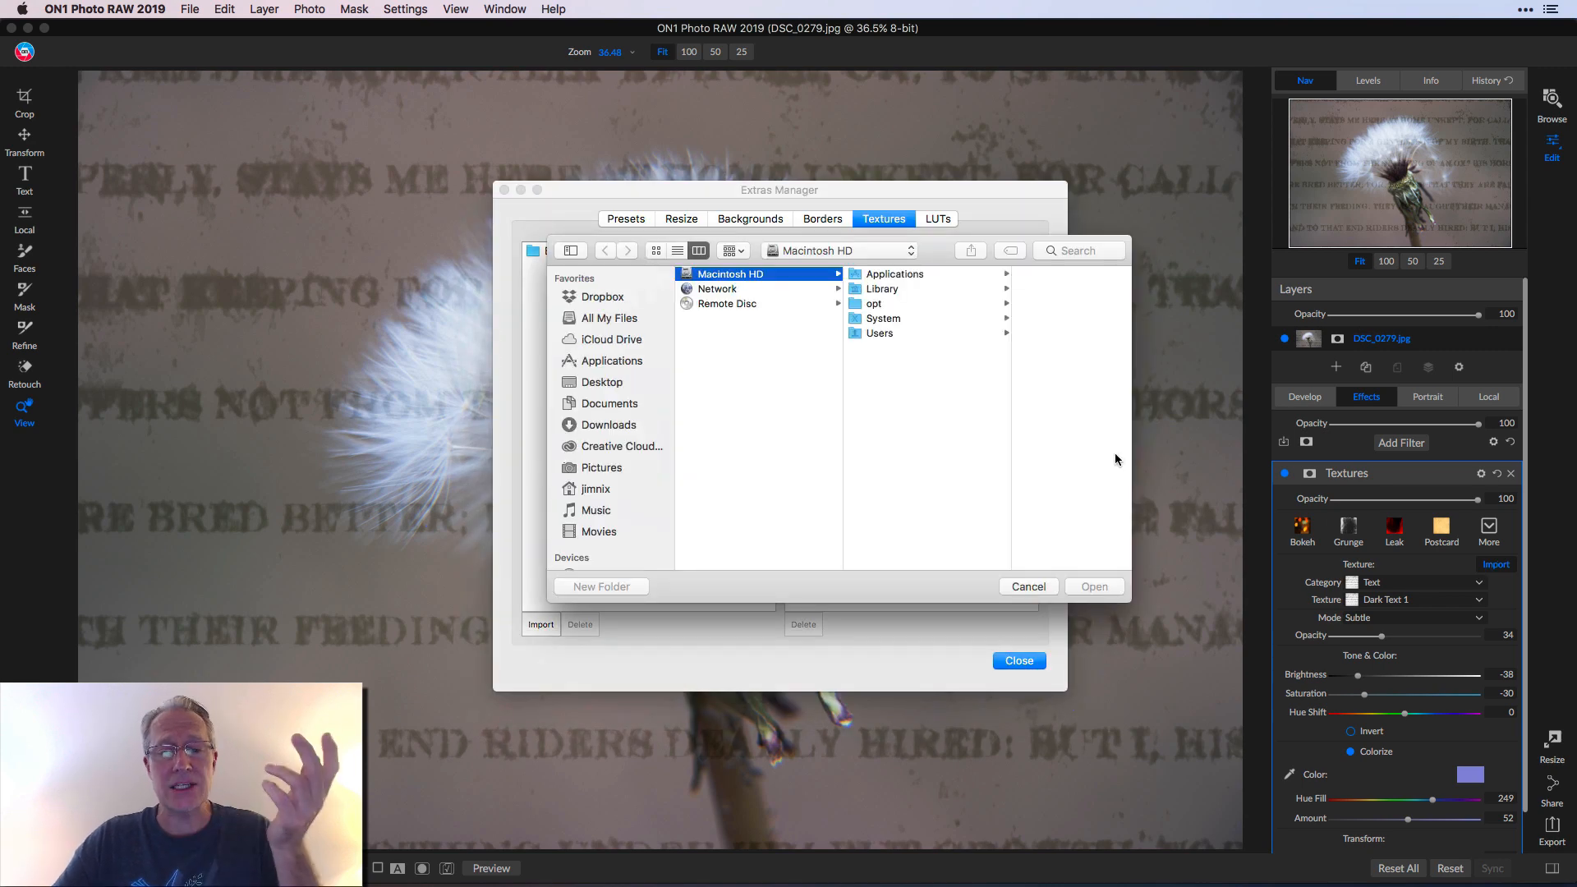
{"action": "left_click", "coordinate": [1027, 586]}
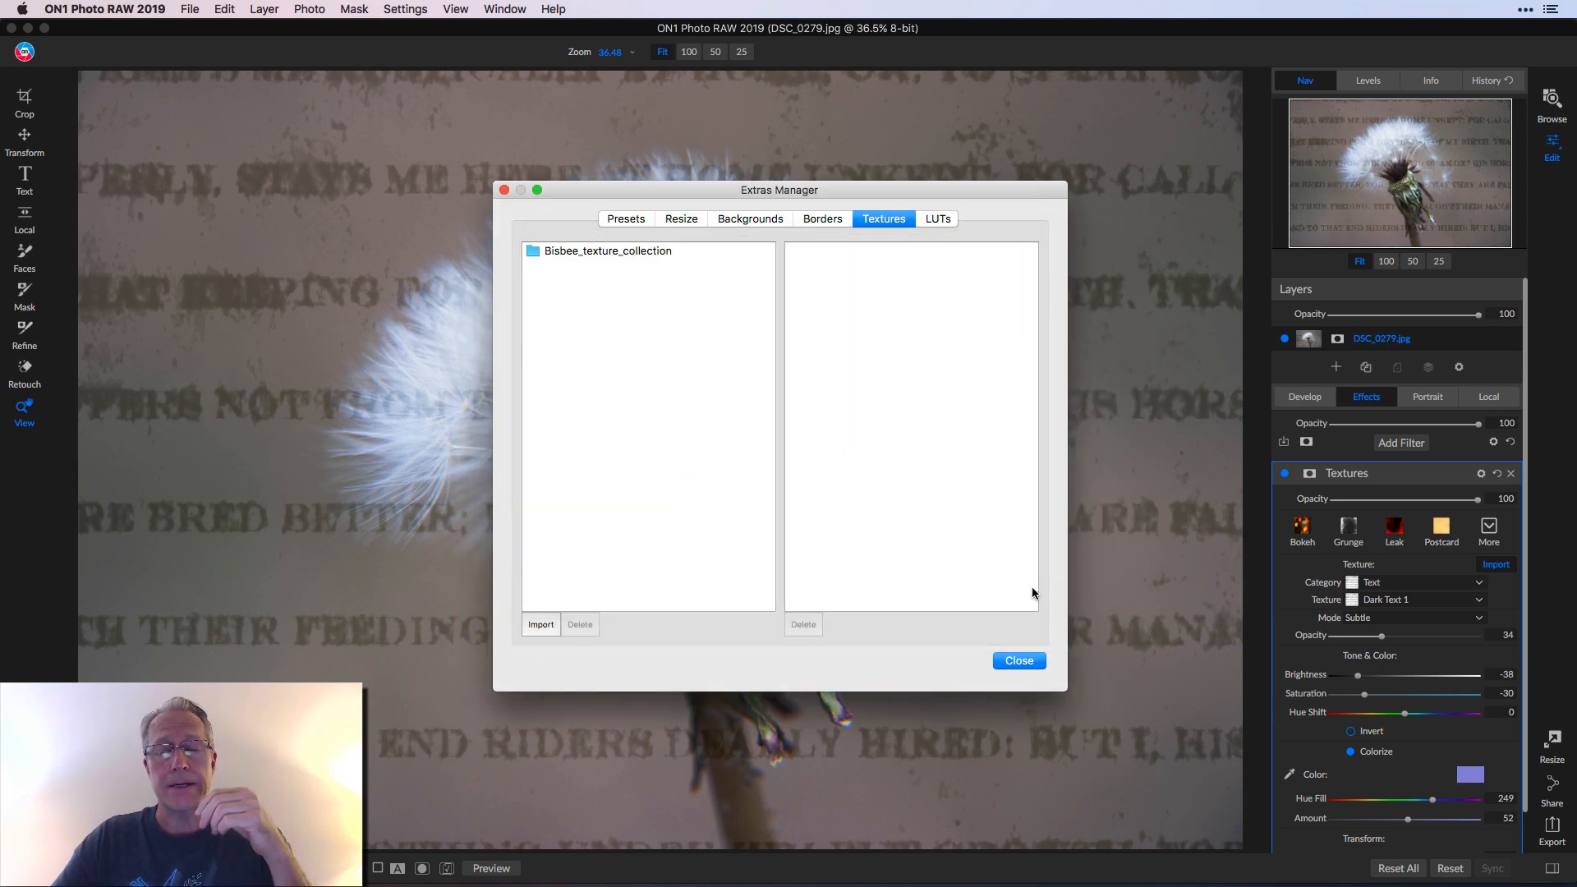
{"action": "mouse_move", "coordinate": [644, 279]}
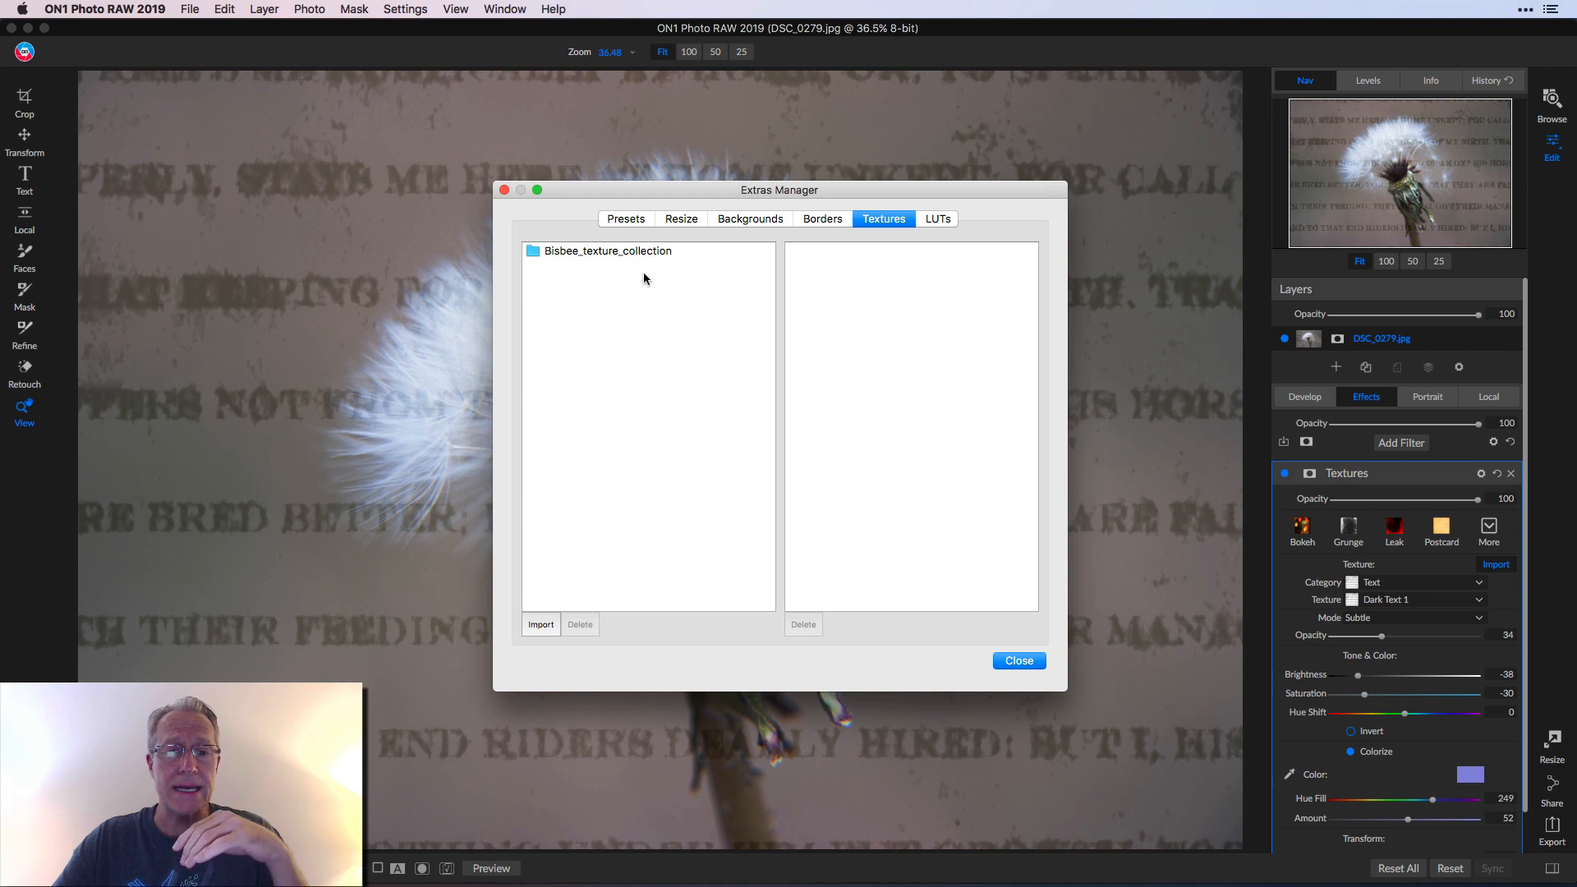
{"action": "left_click", "coordinate": [607, 250]}
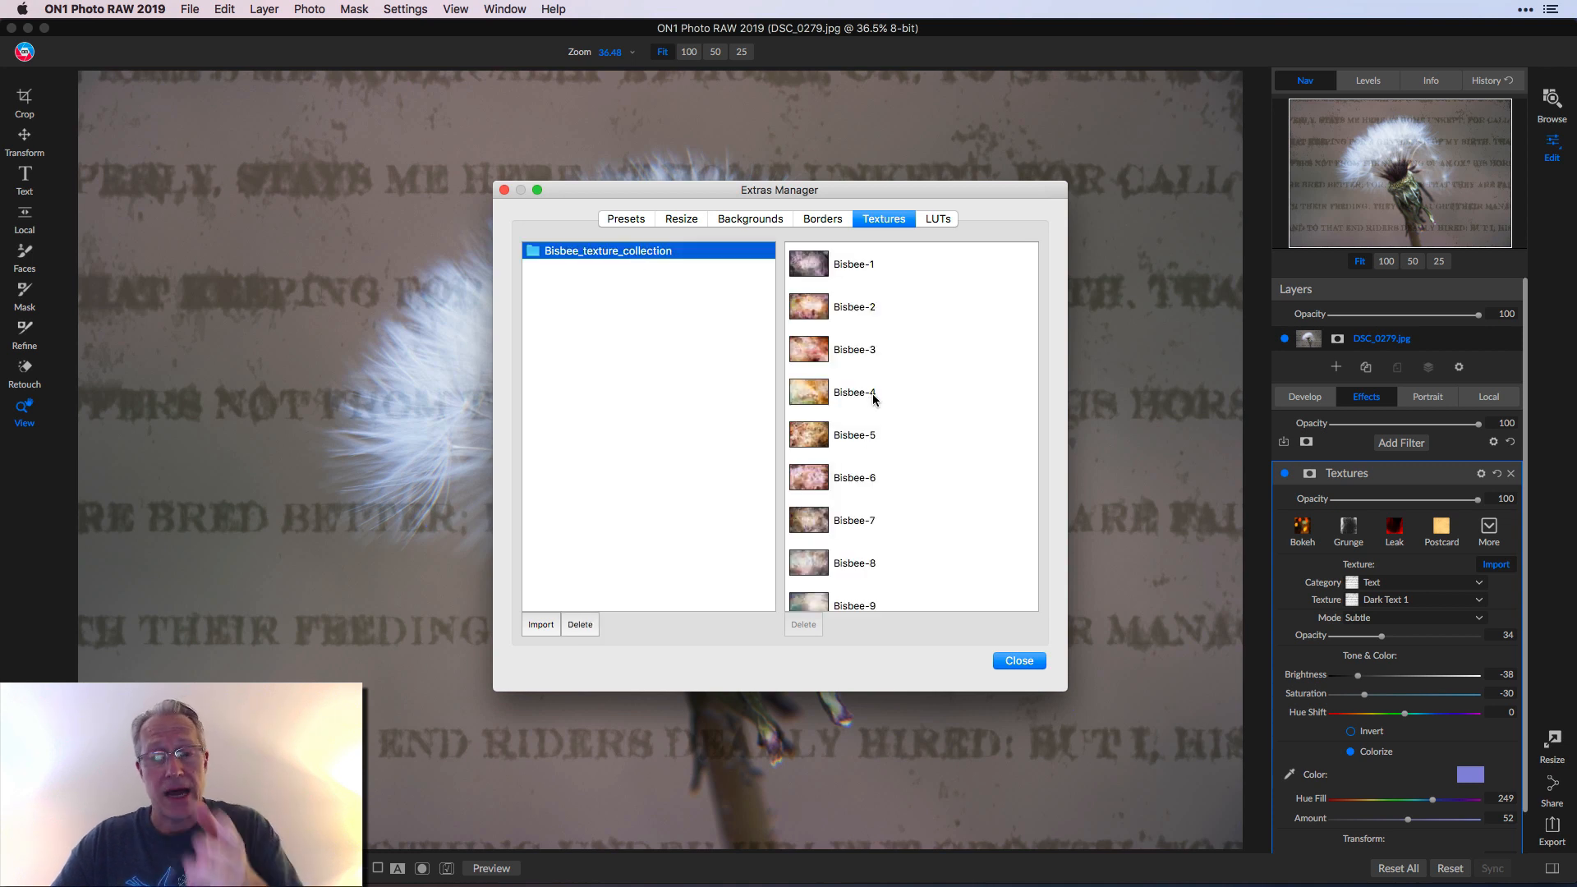
{"action": "mouse_move", "coordinate": [944, 530]}
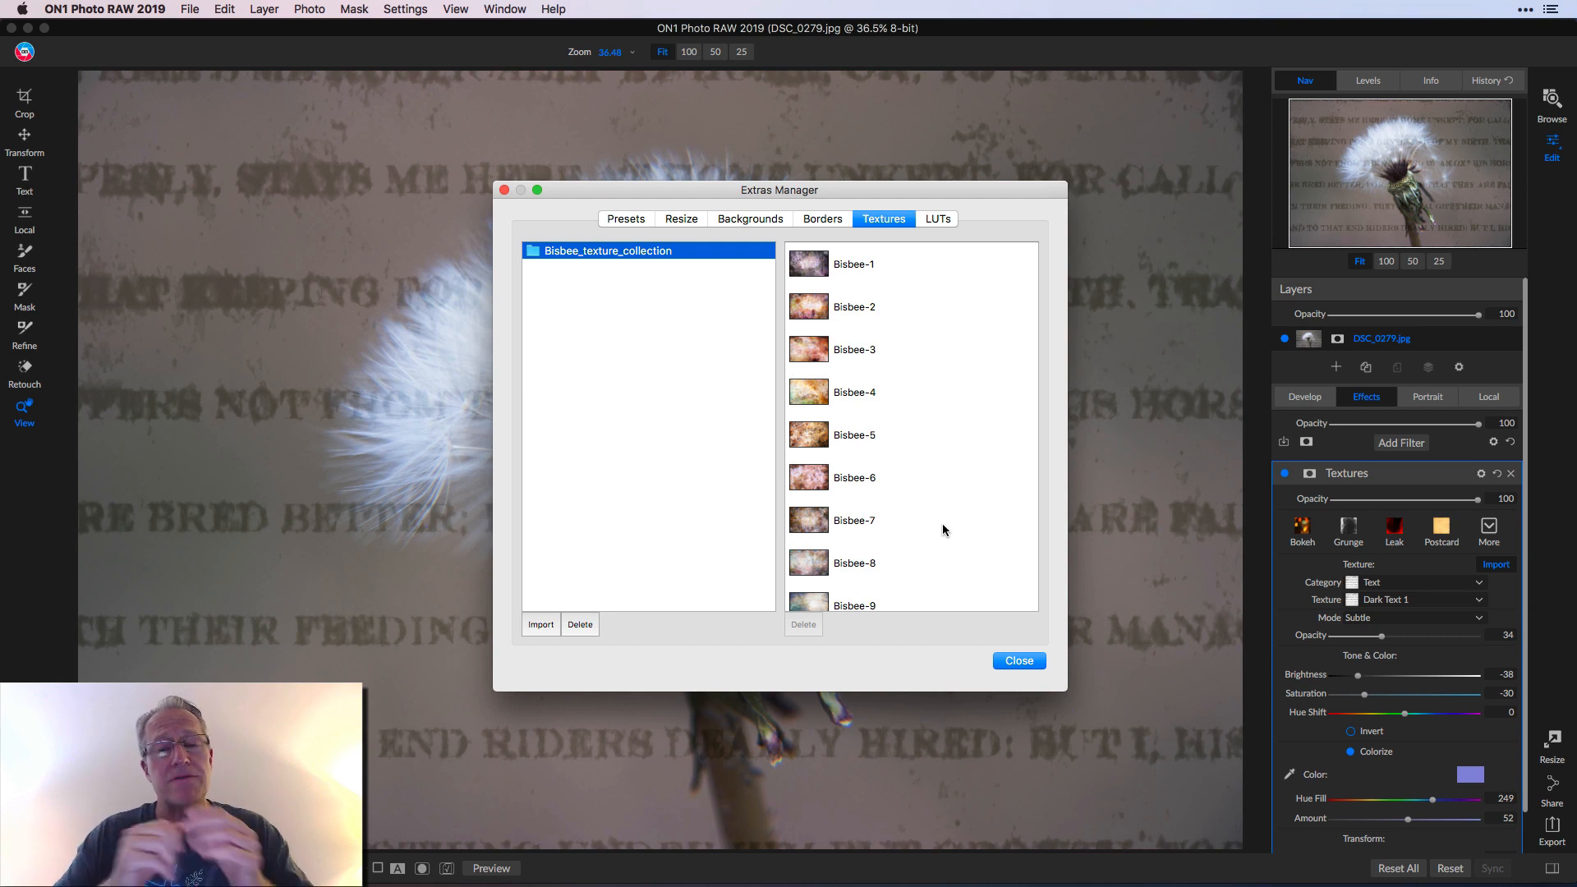
{"action": "mouse_move", "coordinate": [863, 525]}
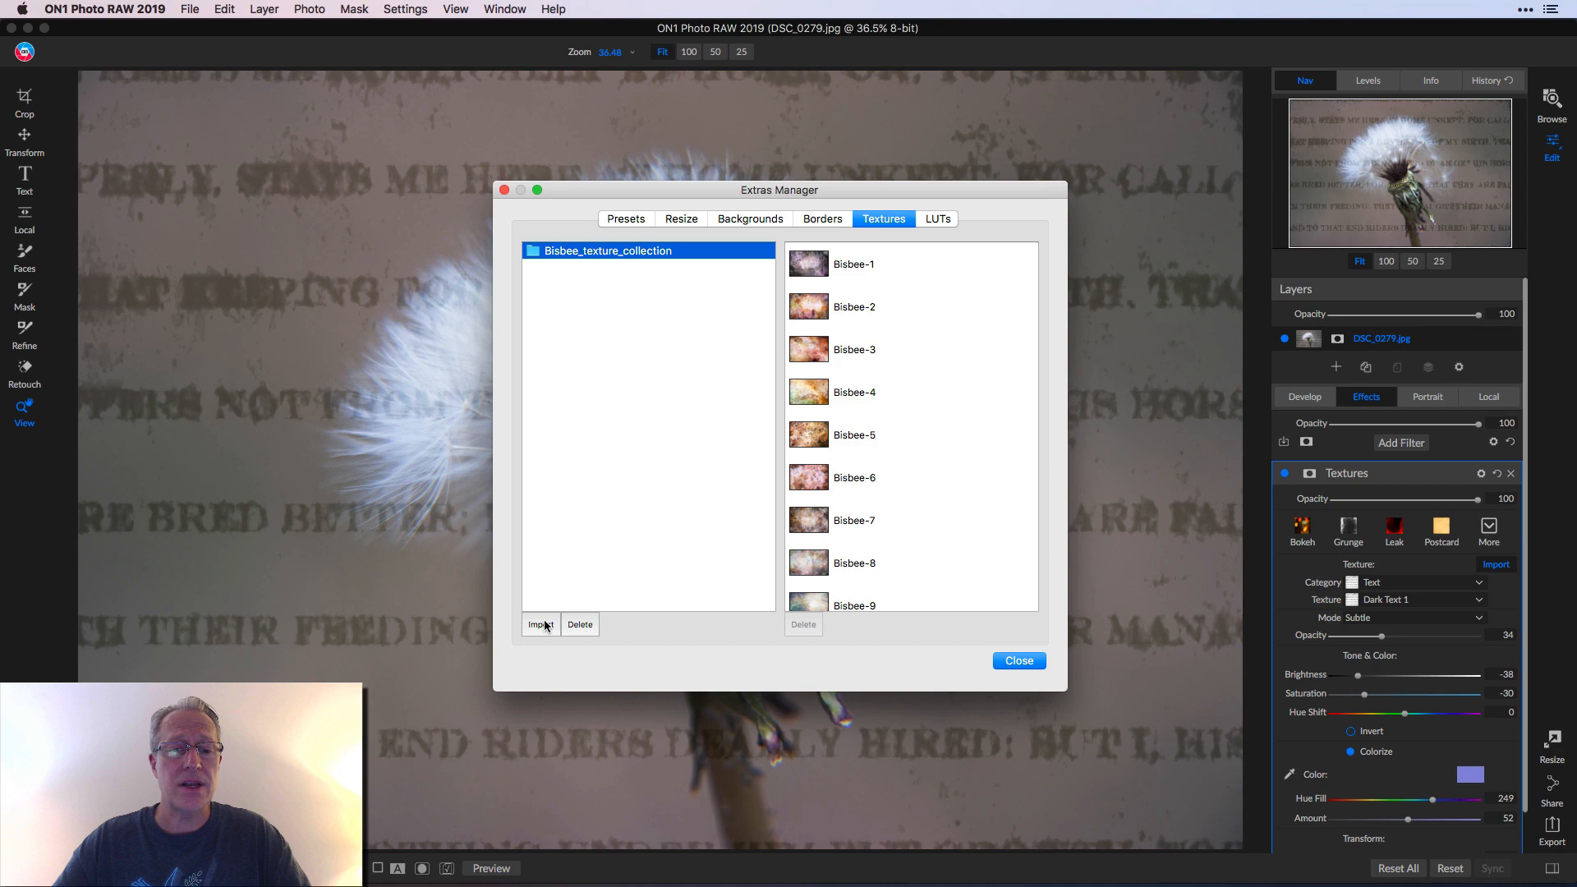
Step: Import from Desktop > Texture pack 2, selecting the texture images including Weathered cement and Yellow grunge
{"action": "left_click", "coordinate": [540, 624]}
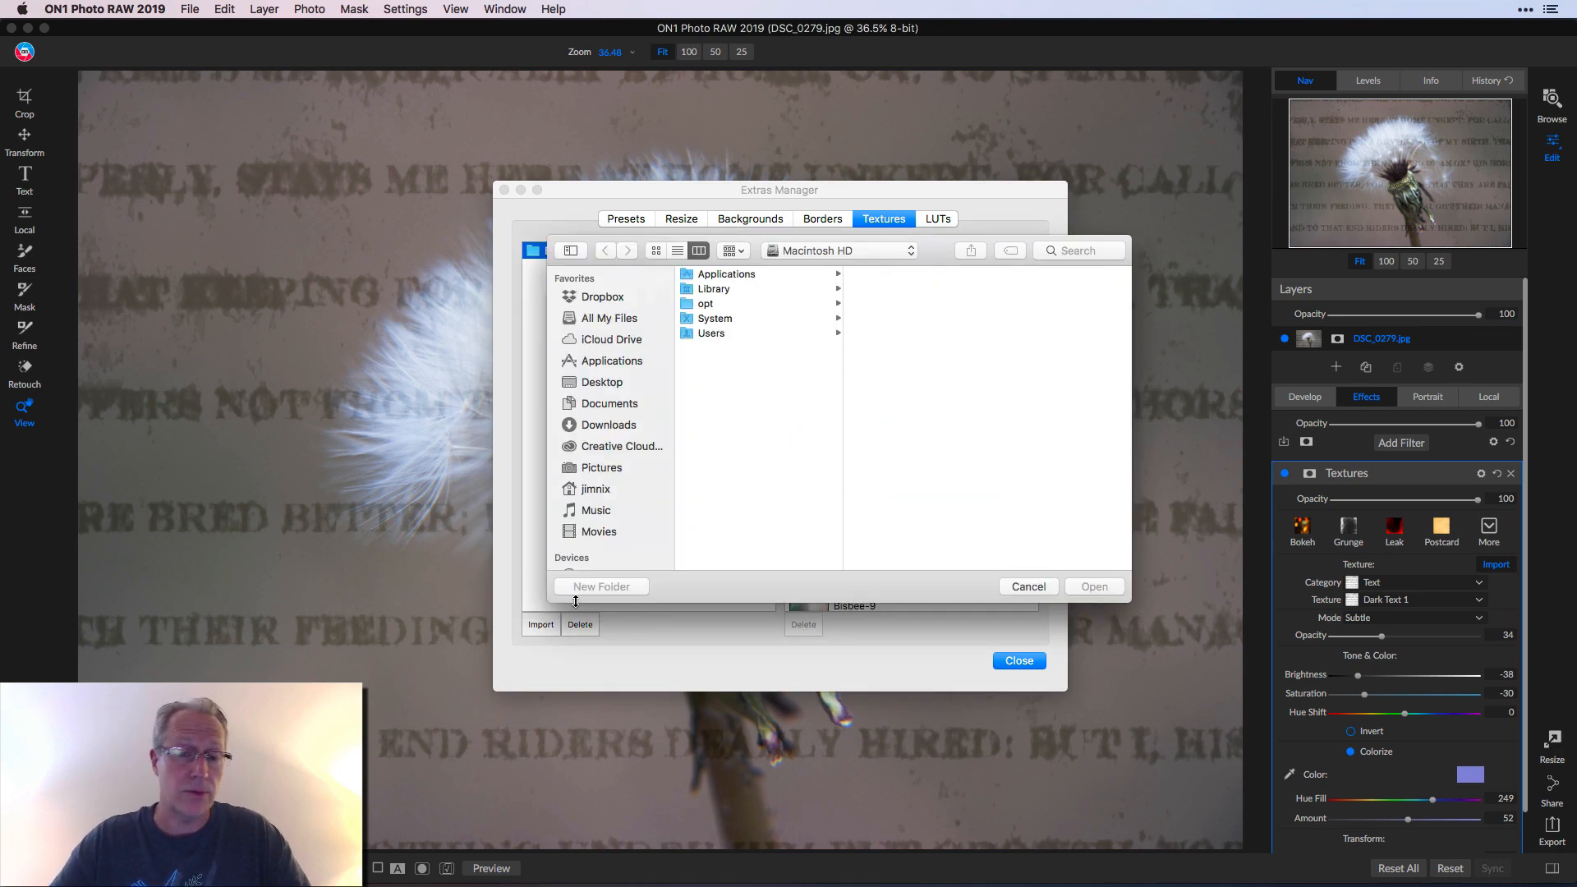
{"action": "left_click", "coordinate": [601, 382]}
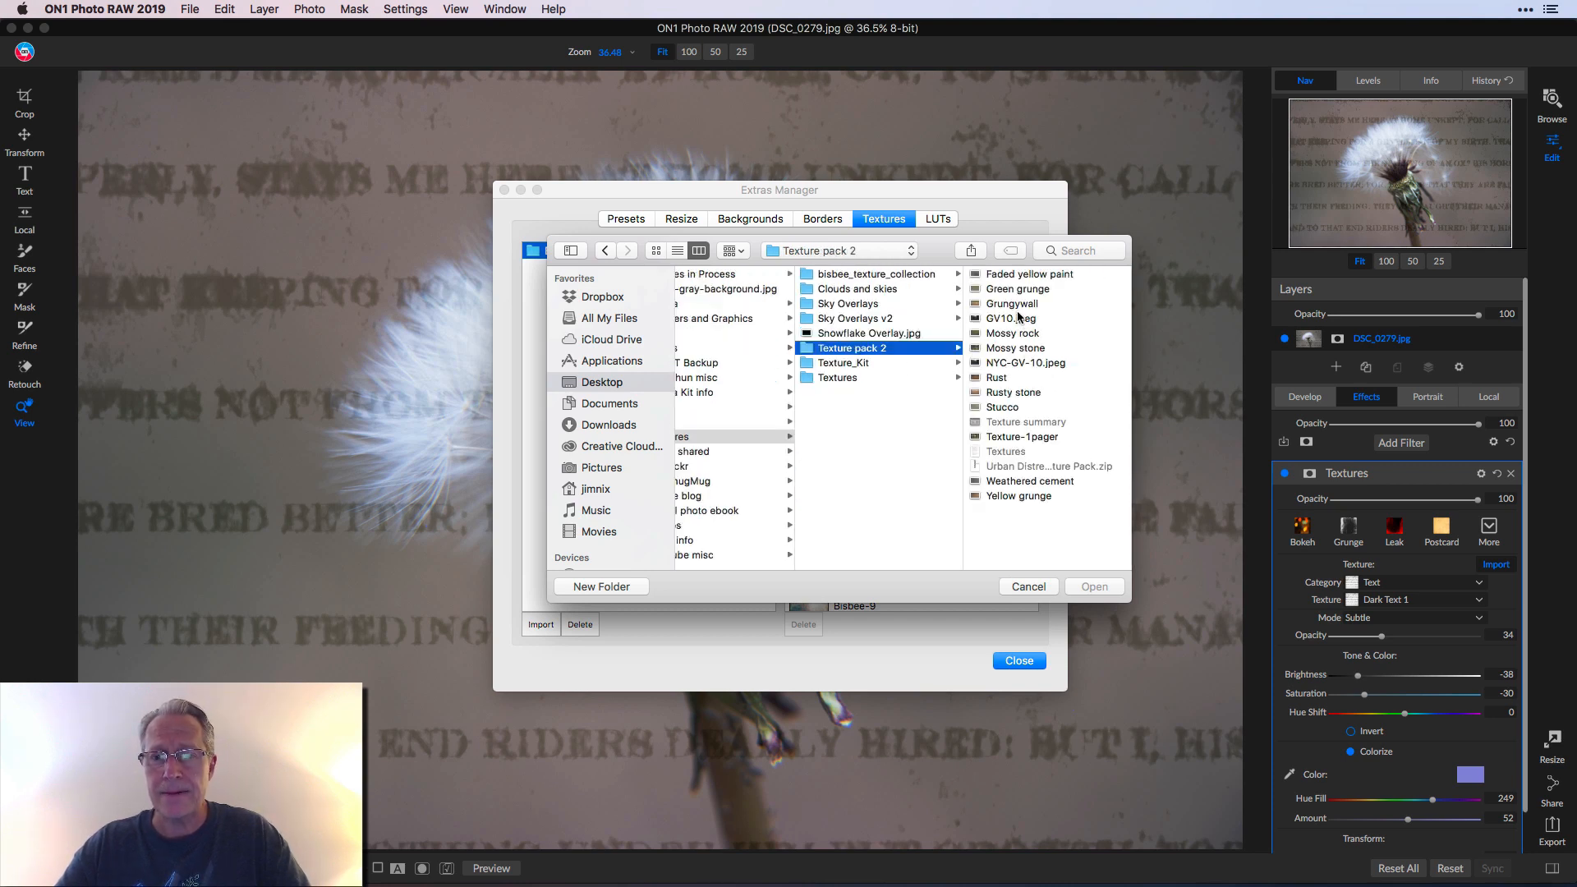
{"action": "left_click", "coordinate": [1028, 274]}
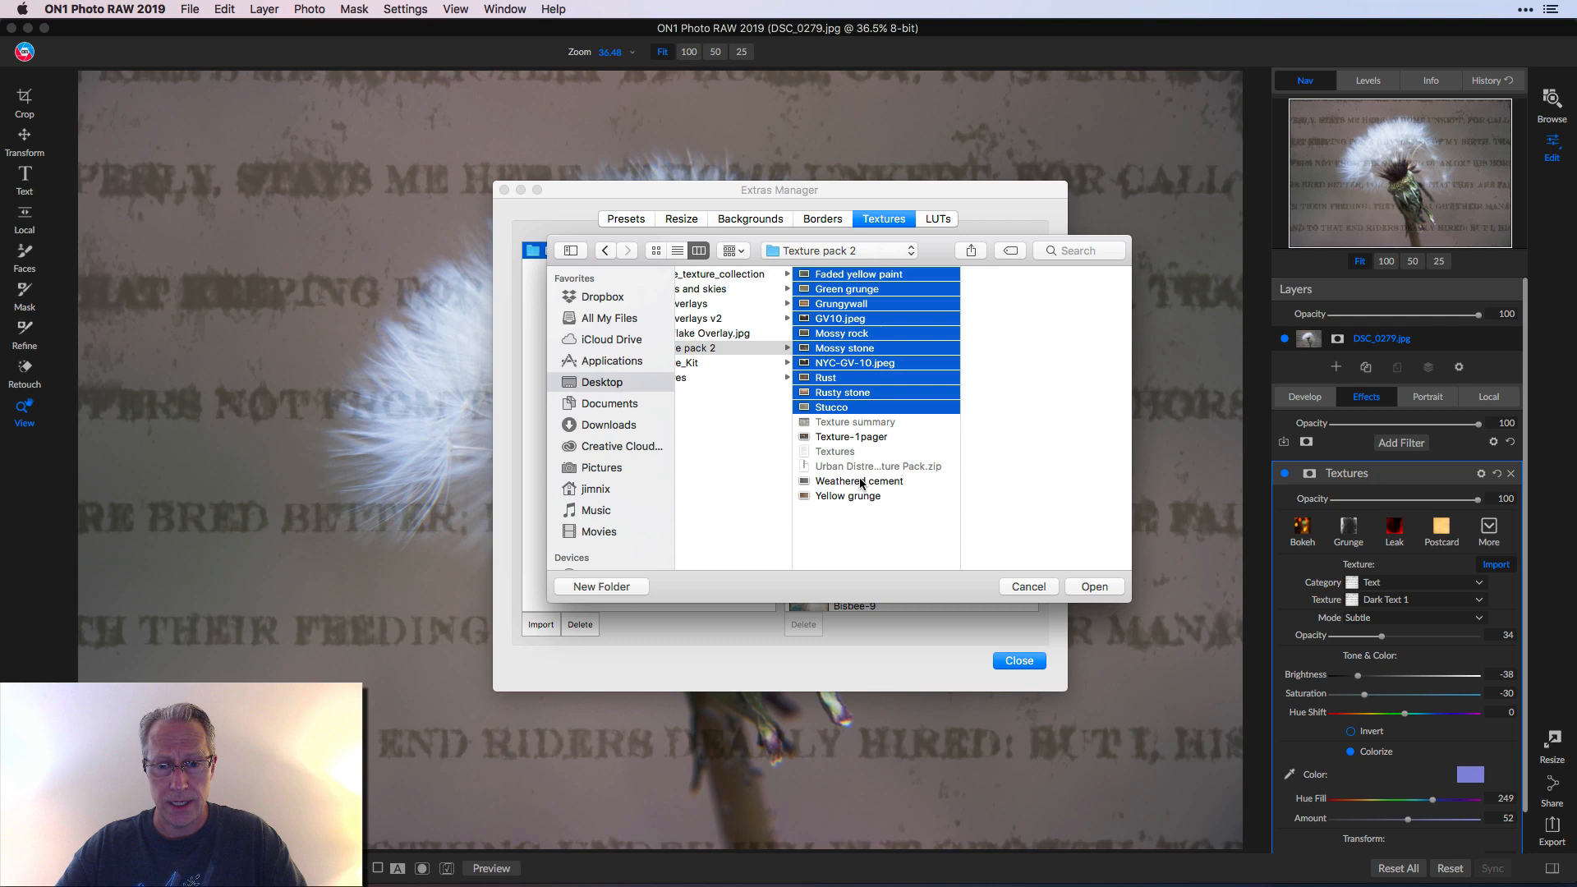
{"action": "left_click", "coordinate": [857, 481]}
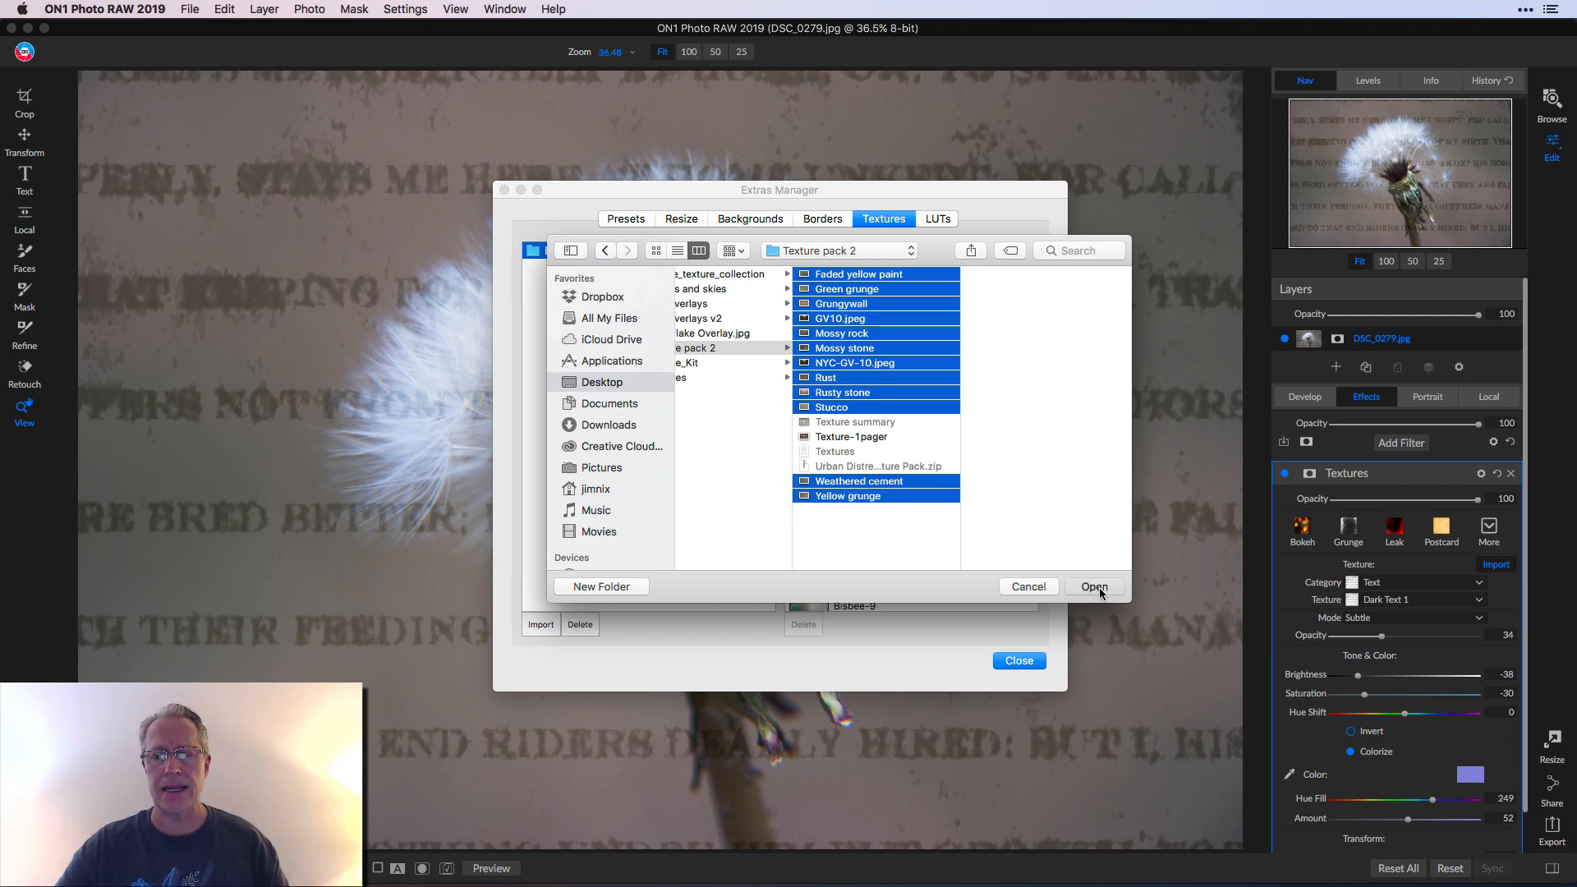
{"action": "left_click", "coordinate": [1094, 586]}
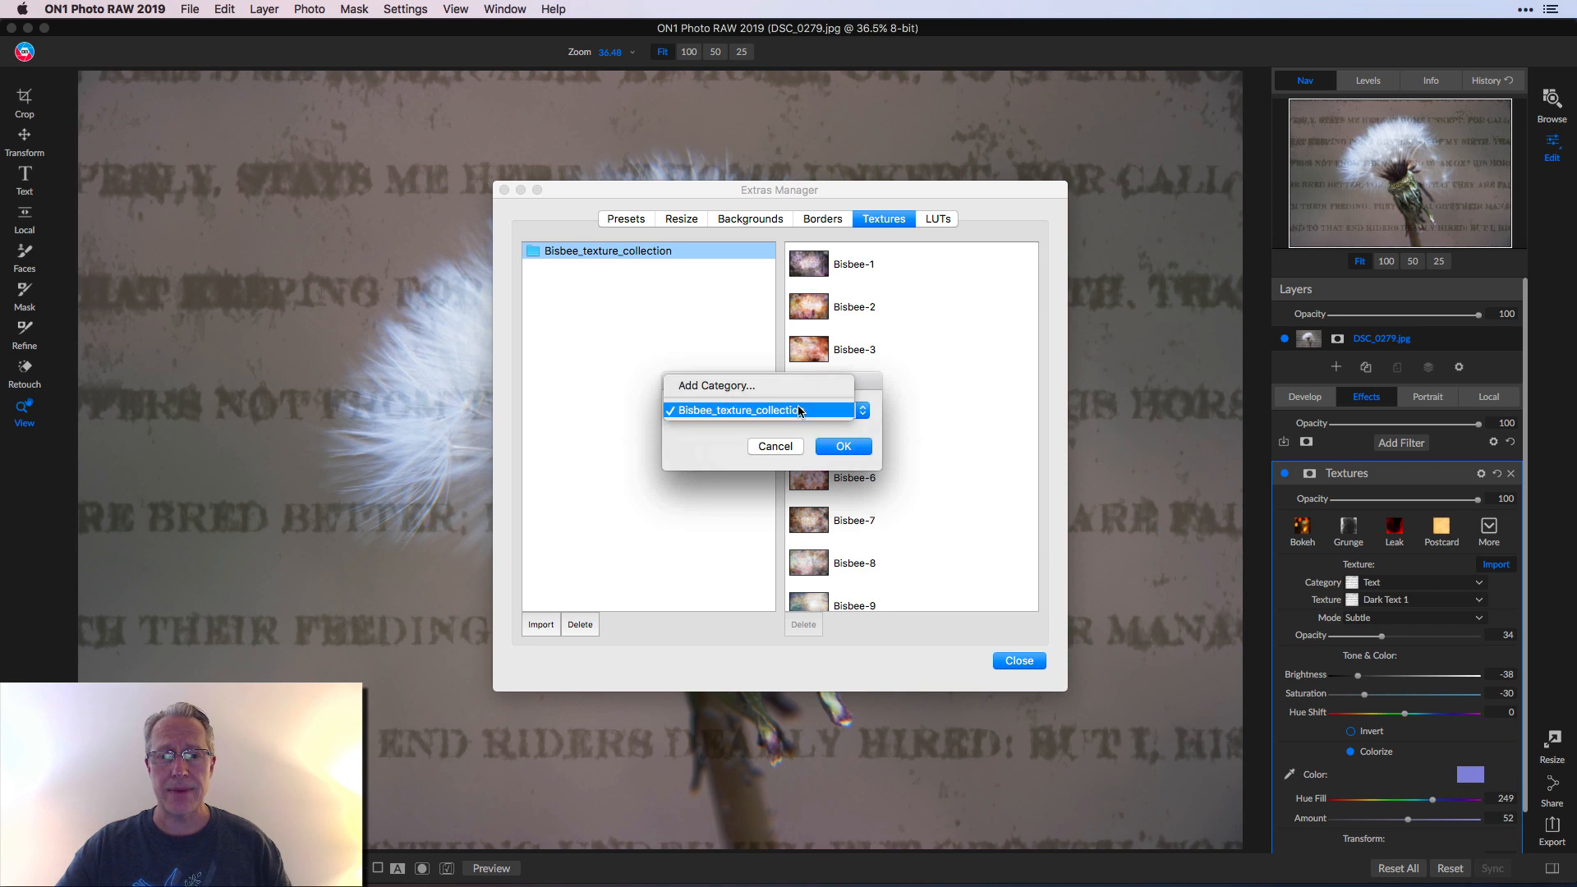
Step: Create a new texture category named 'Texture pack 2' and select it
{"action": "left_click", "coordinate": [759, 409]}
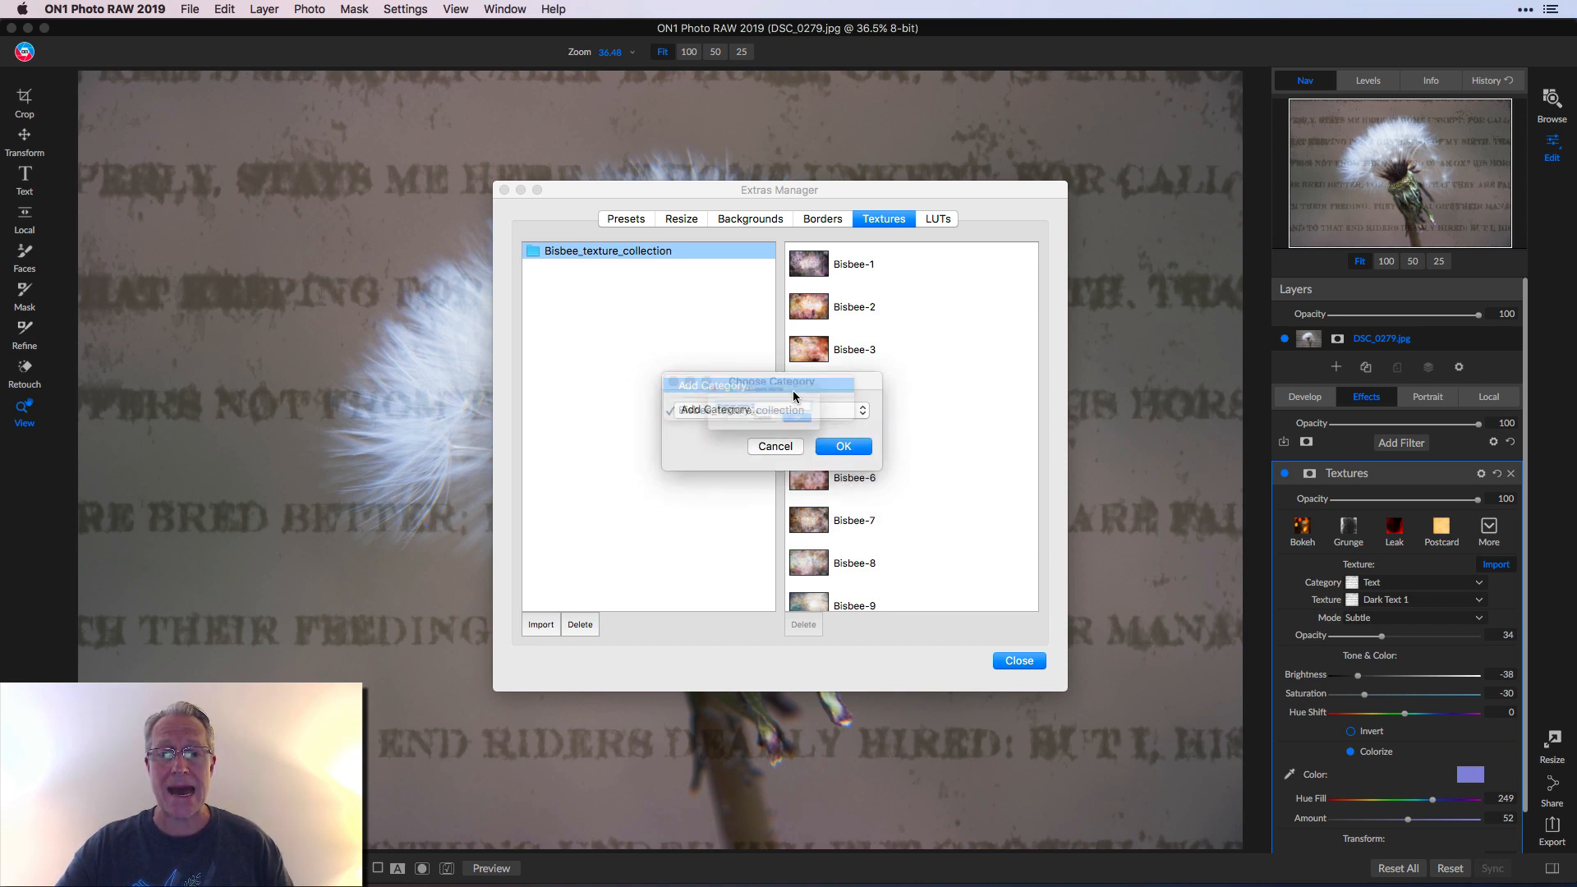
{"action": "type", "text": "Texture pack 2"}
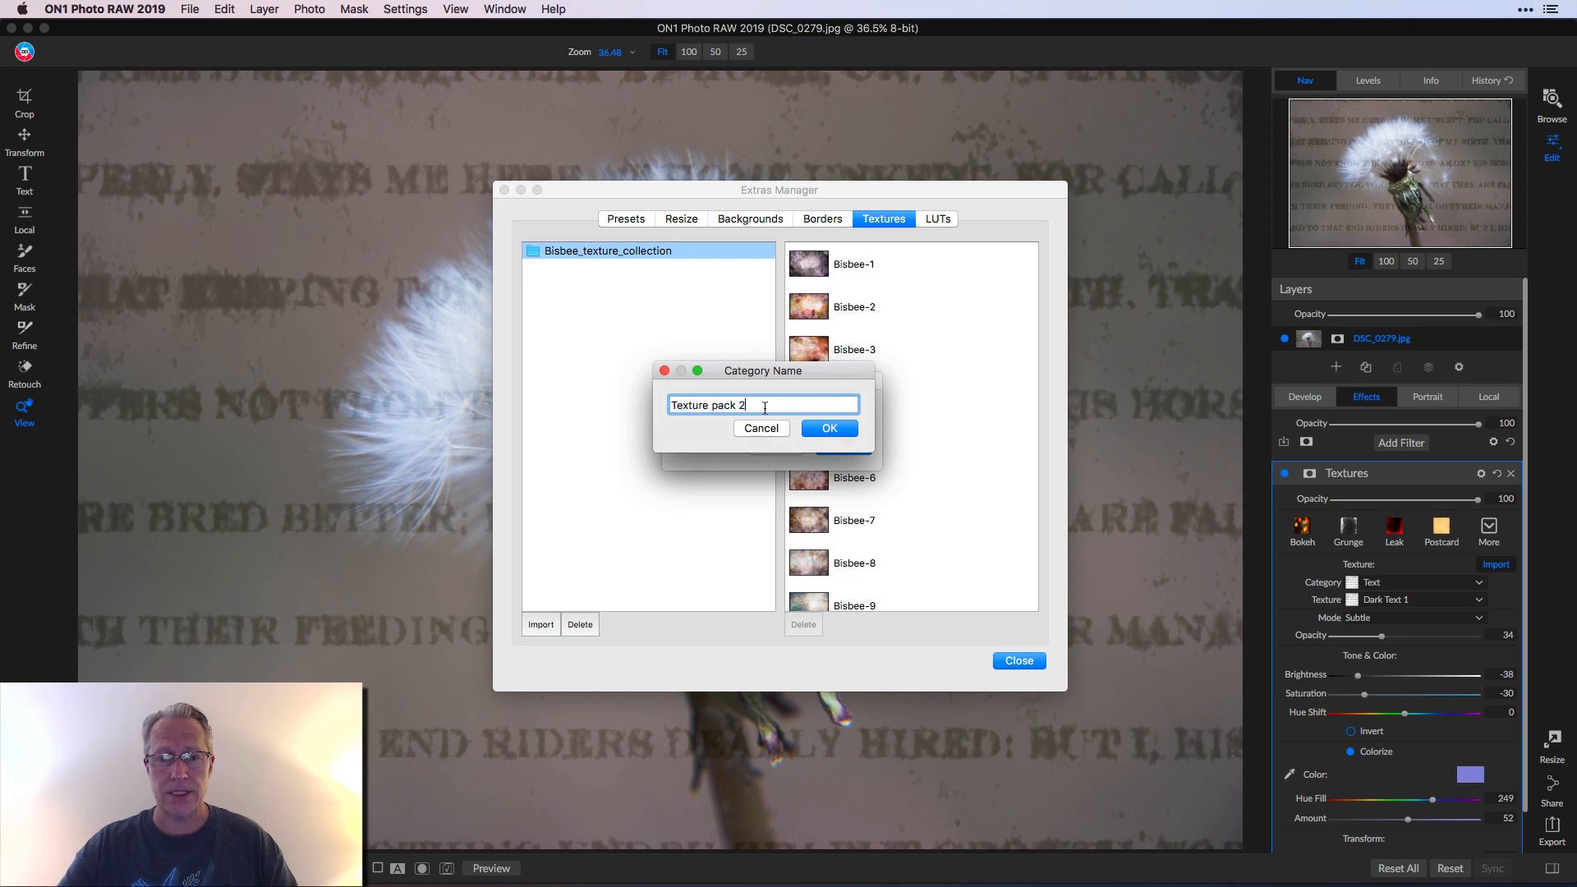
{"action": "left_click", "coordinate": [828, 428]}
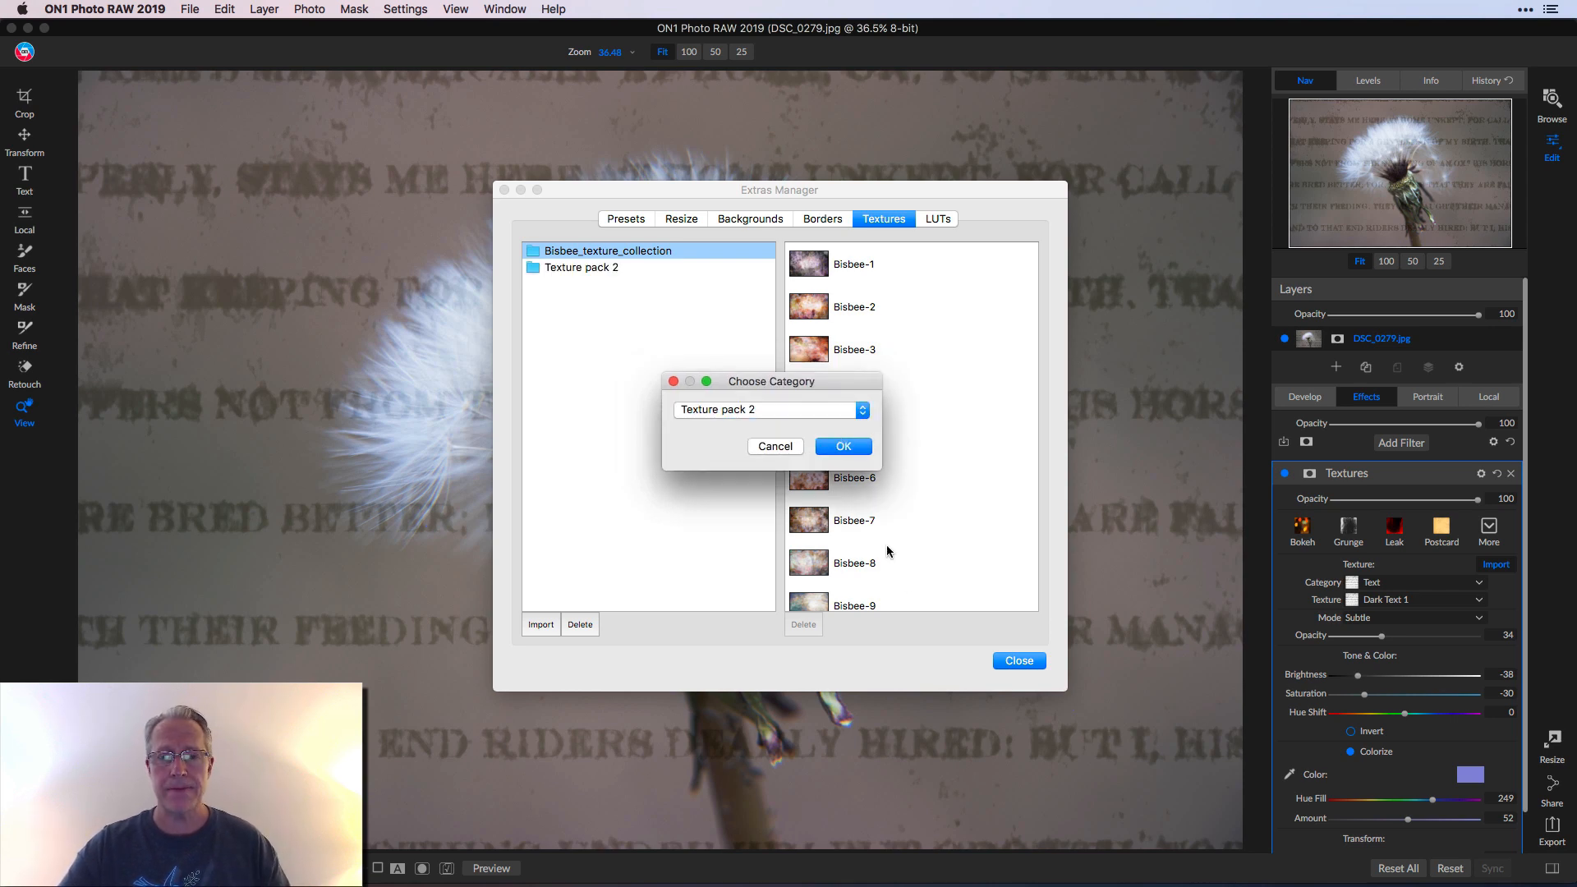
{"action": "left_click", "coordinate": [842, 445]}
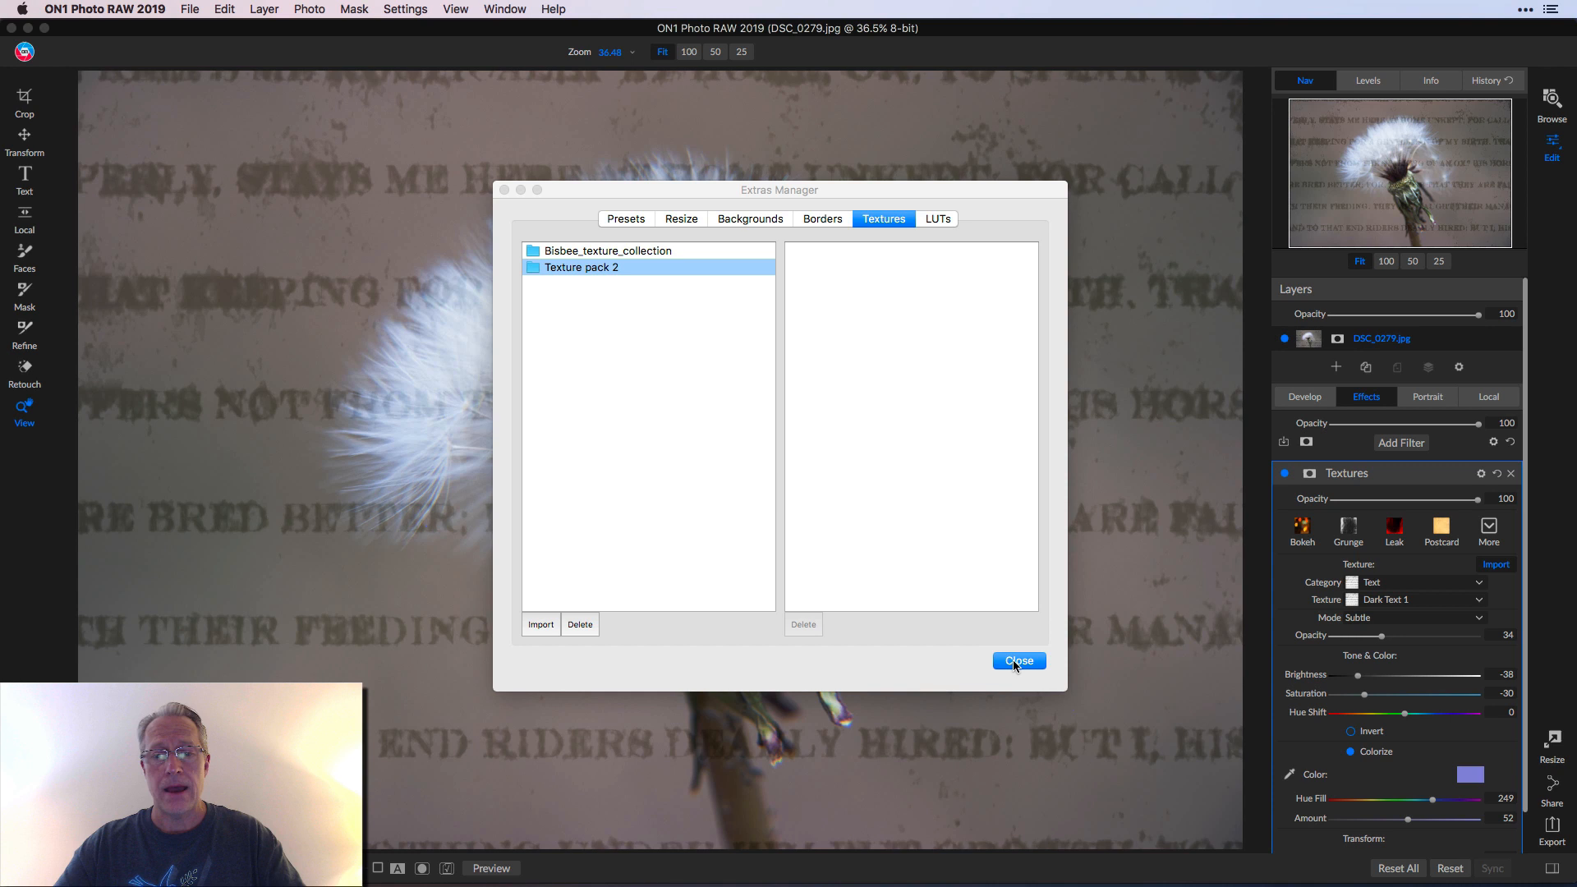
Step: Import the twelve textures into Texture pack 2, dismiss the completion message and close Extras Manager
{"action": "left_click", "coordinate": [540, 623]}
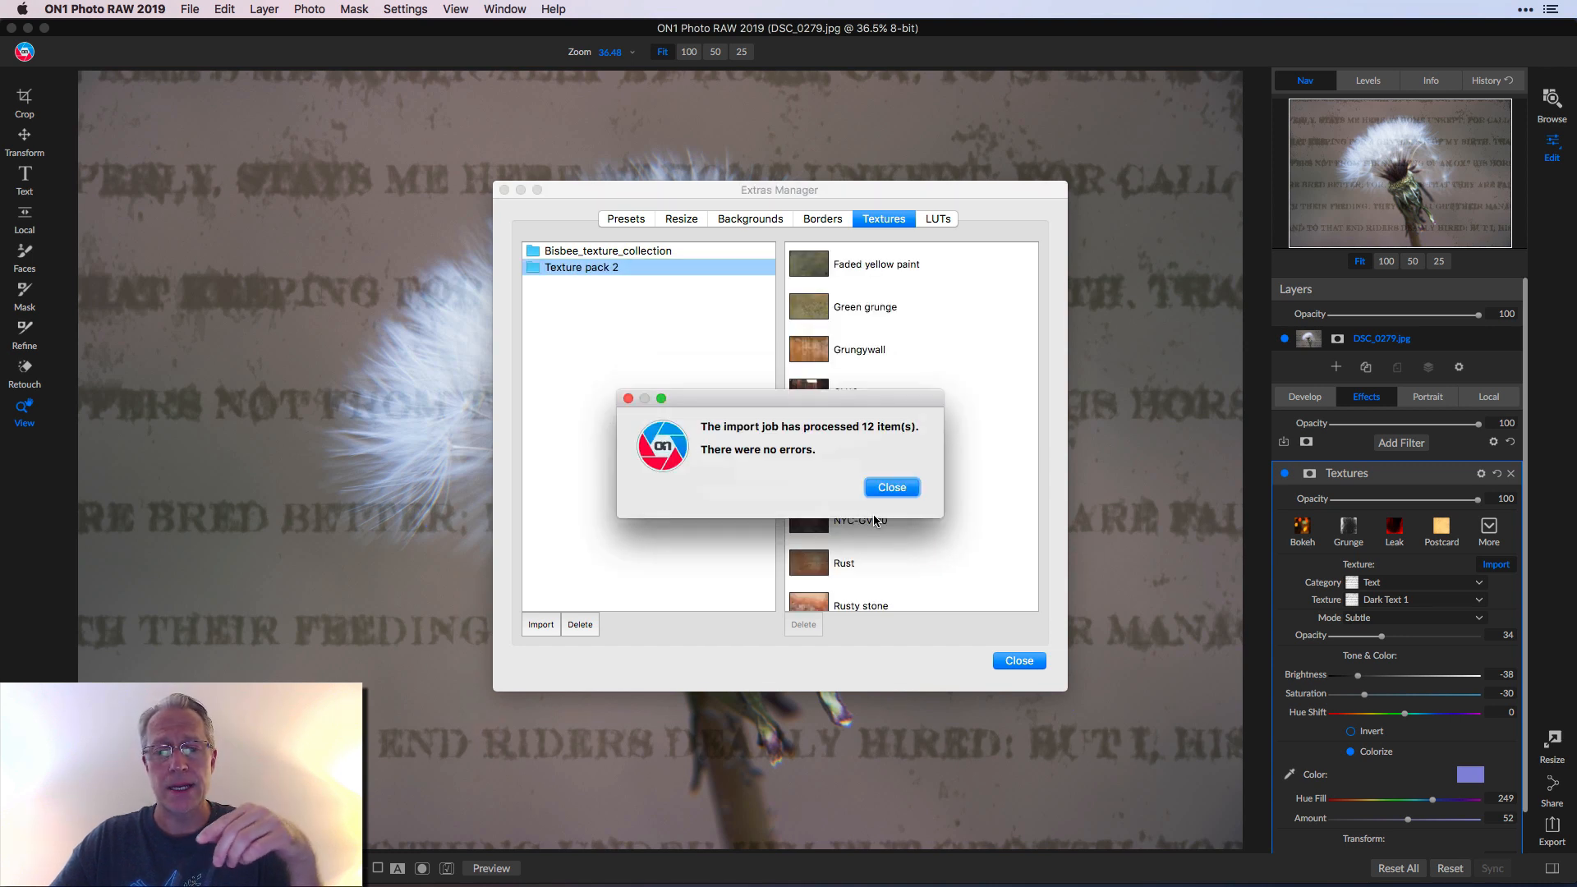
{"action": "left_click", "coordinate": [890, 487]}
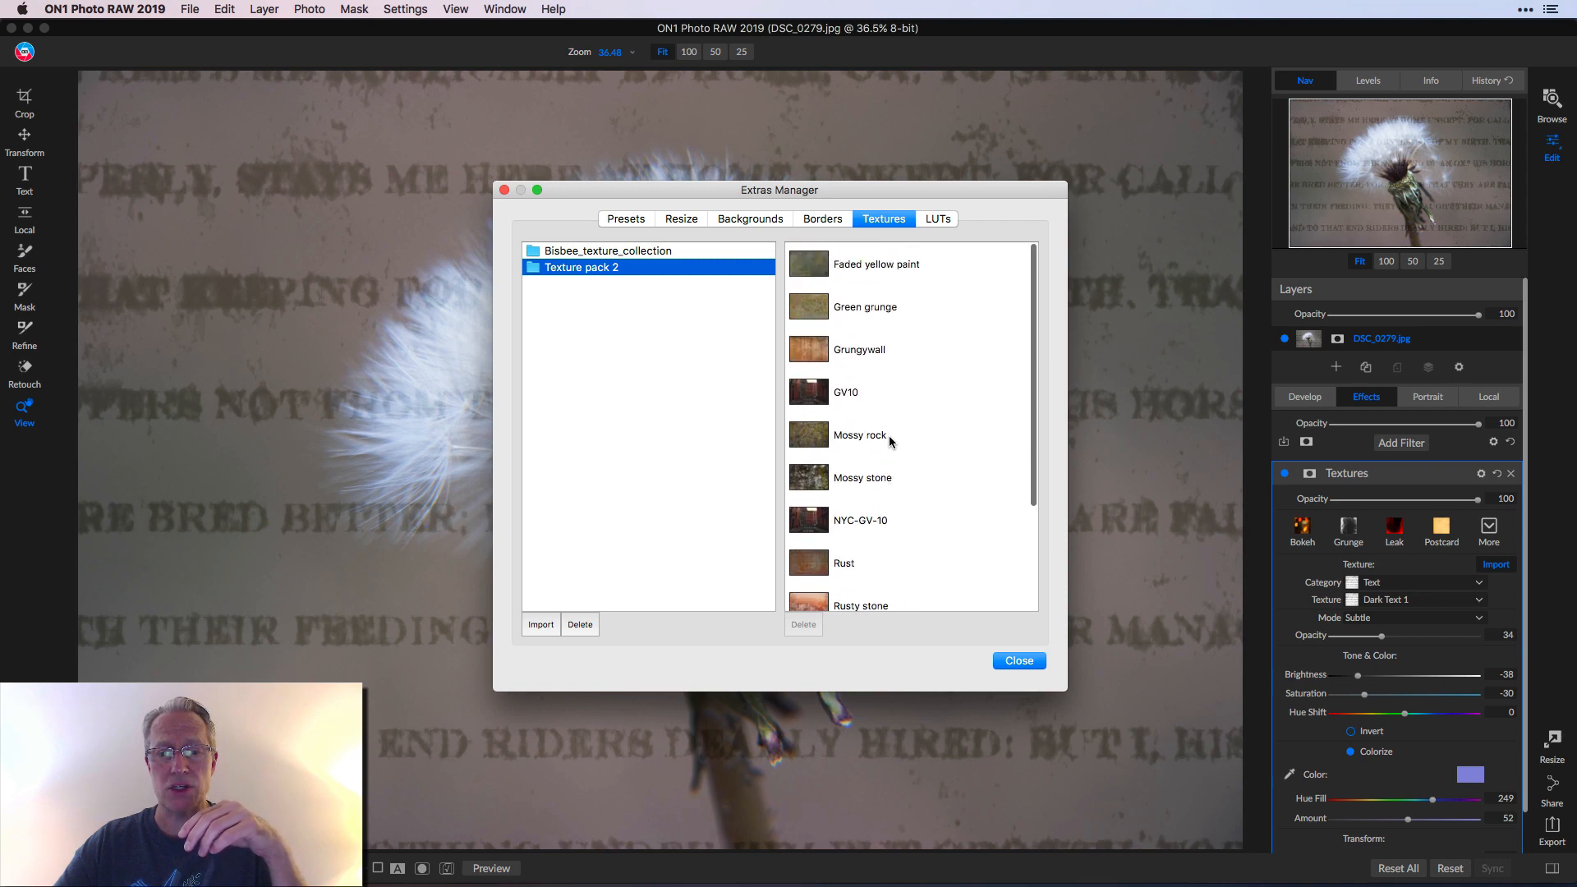
{"action": "left_click", "coordinate": [1017, 661]}
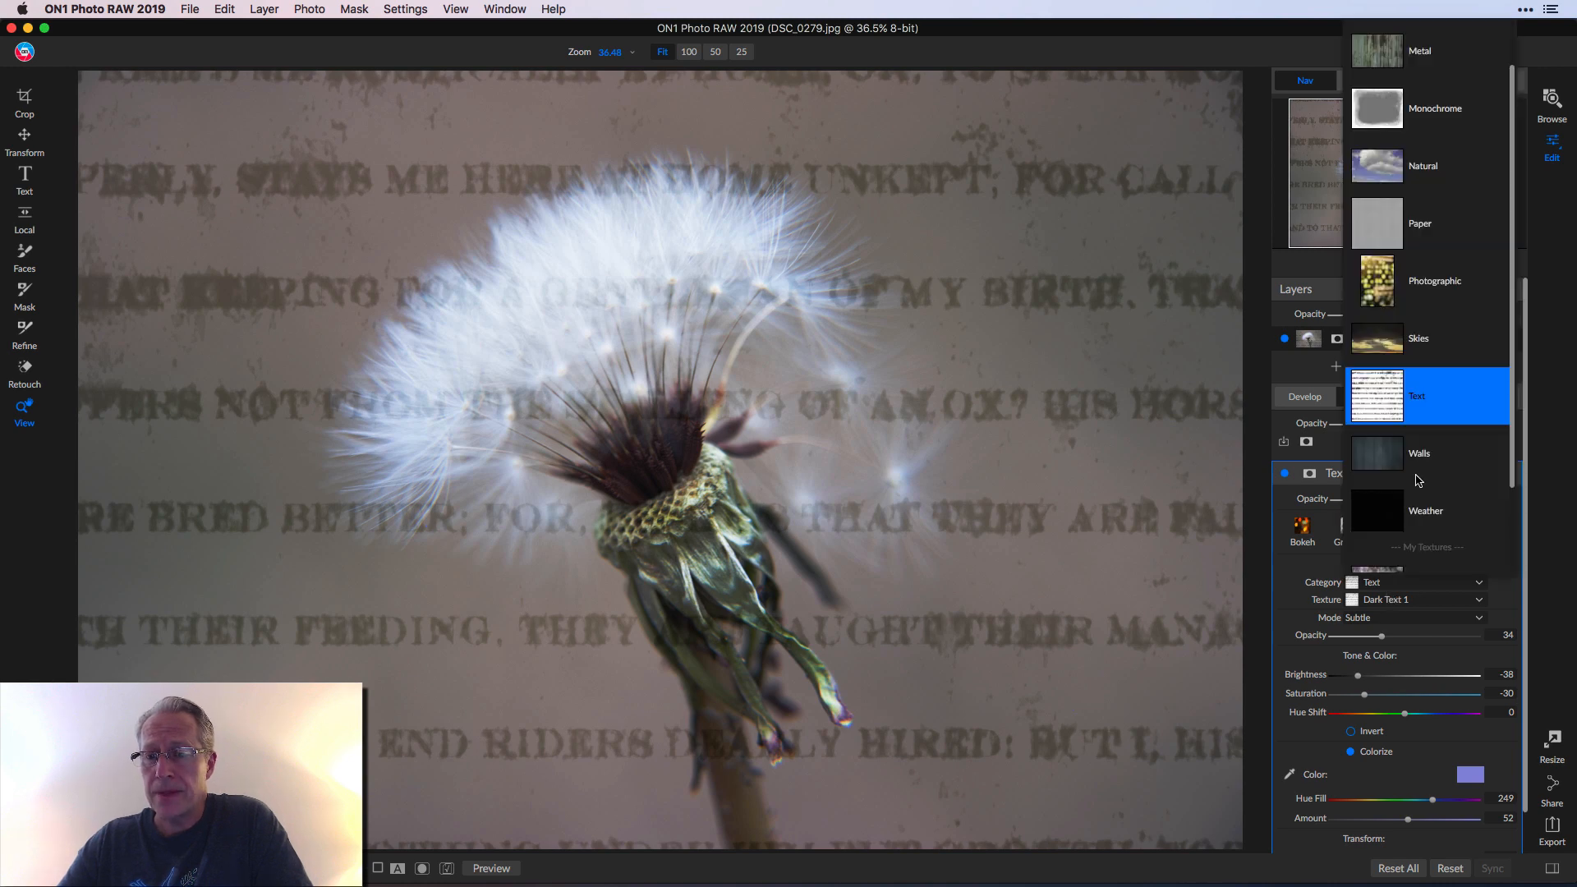
Step: Set Category to Texture pack 2, preview NYC-GV-10, Mossy rock and Rust, then apply Rusty stone
{"action": "left_click", "coordinate": [1452, 467]}
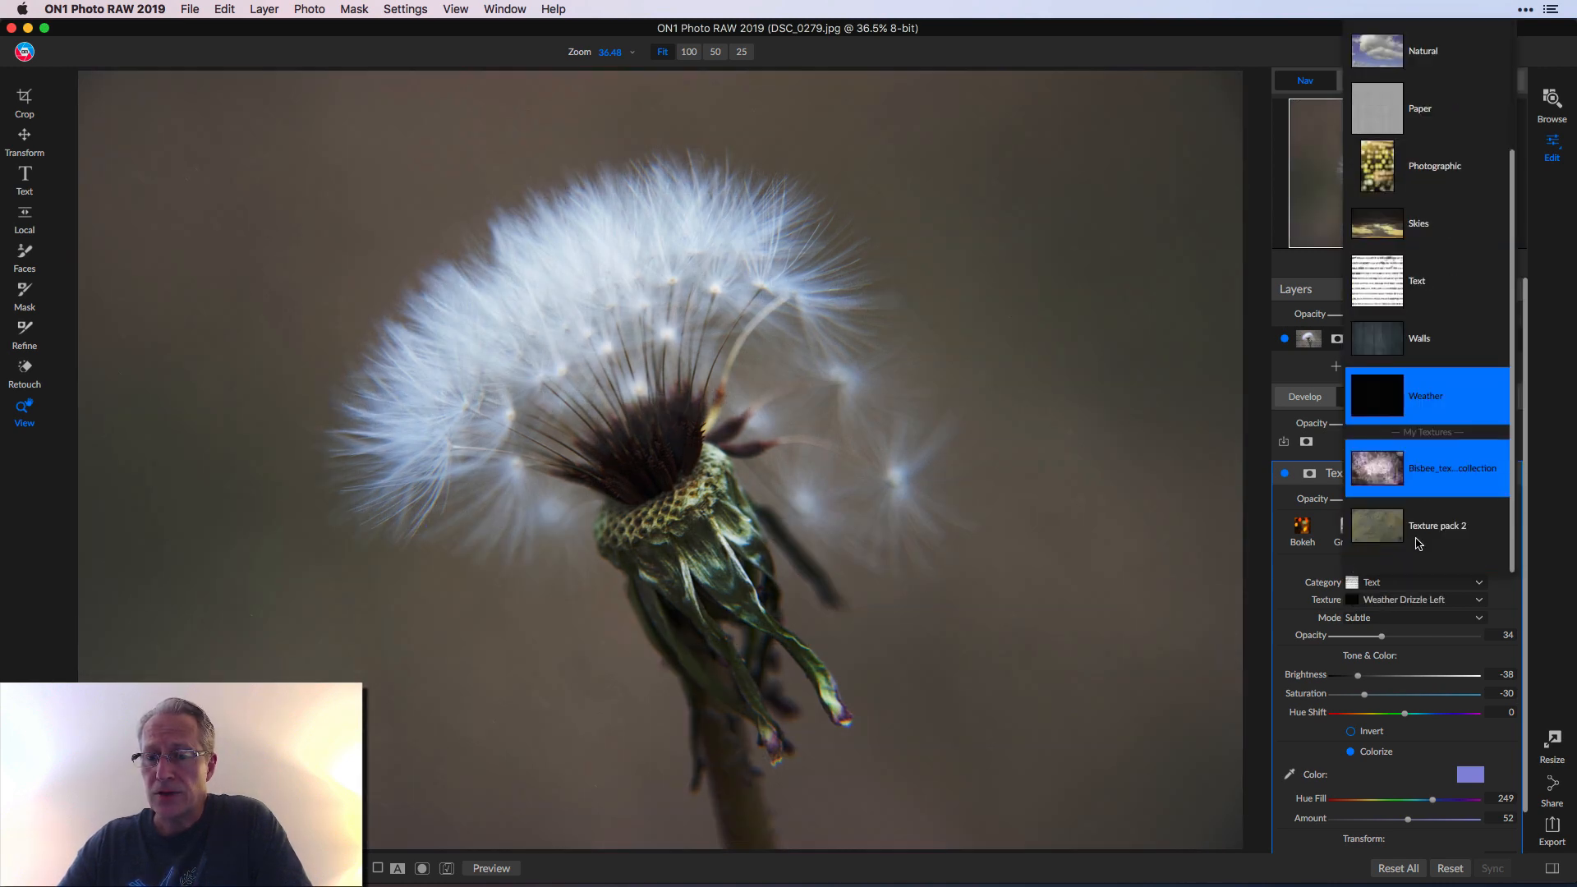
{"action": "left_click", "coordinate": [1438, 525]}
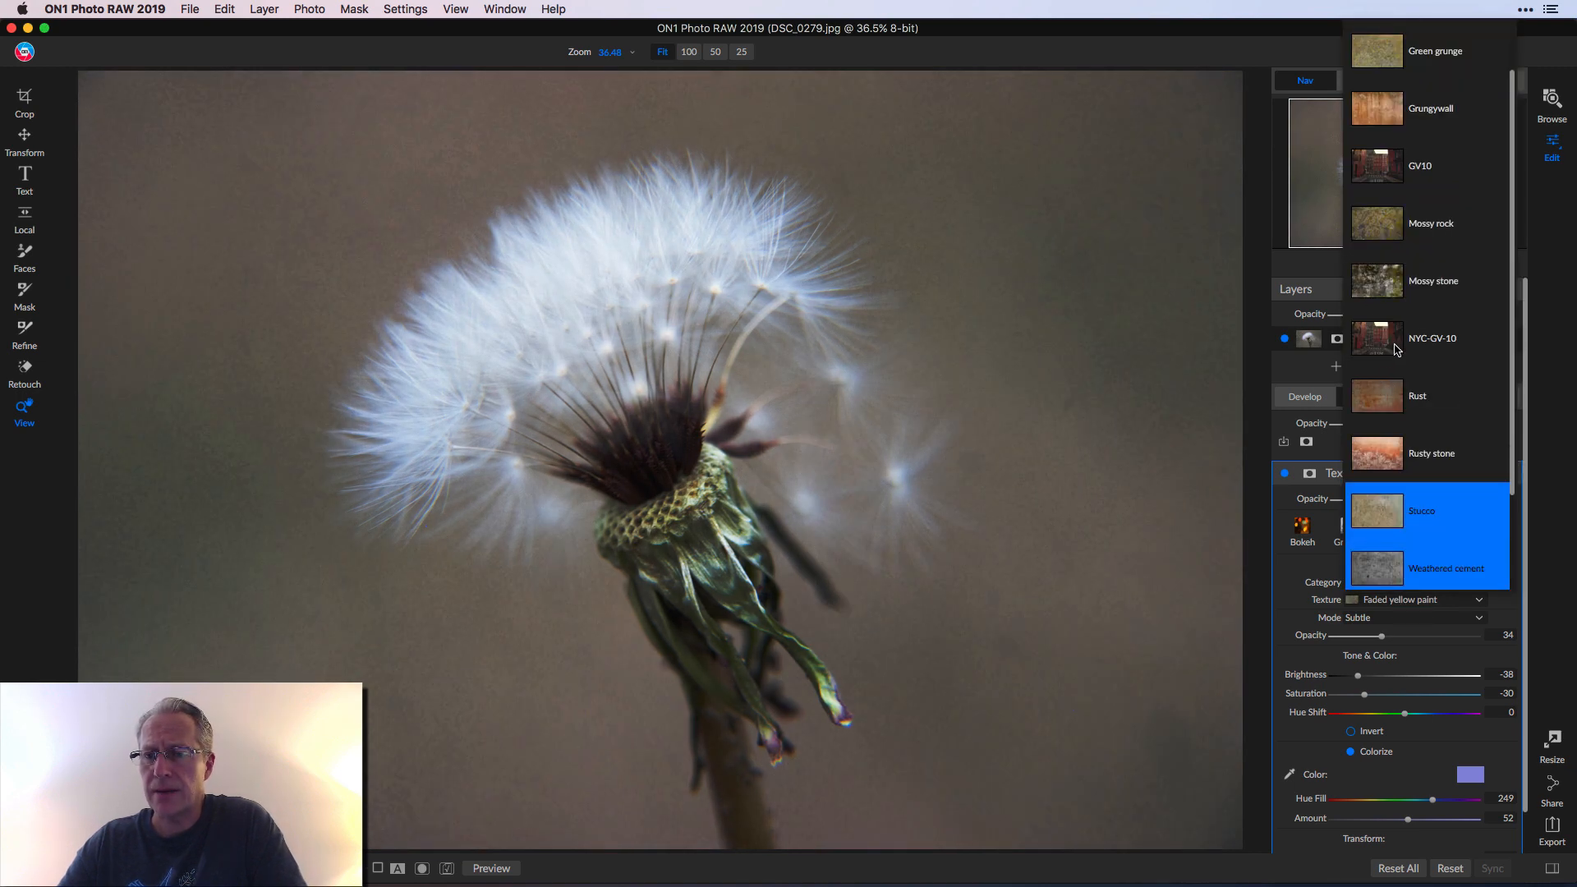
{"action": "left_click", "coordinate": [1429, 338]}
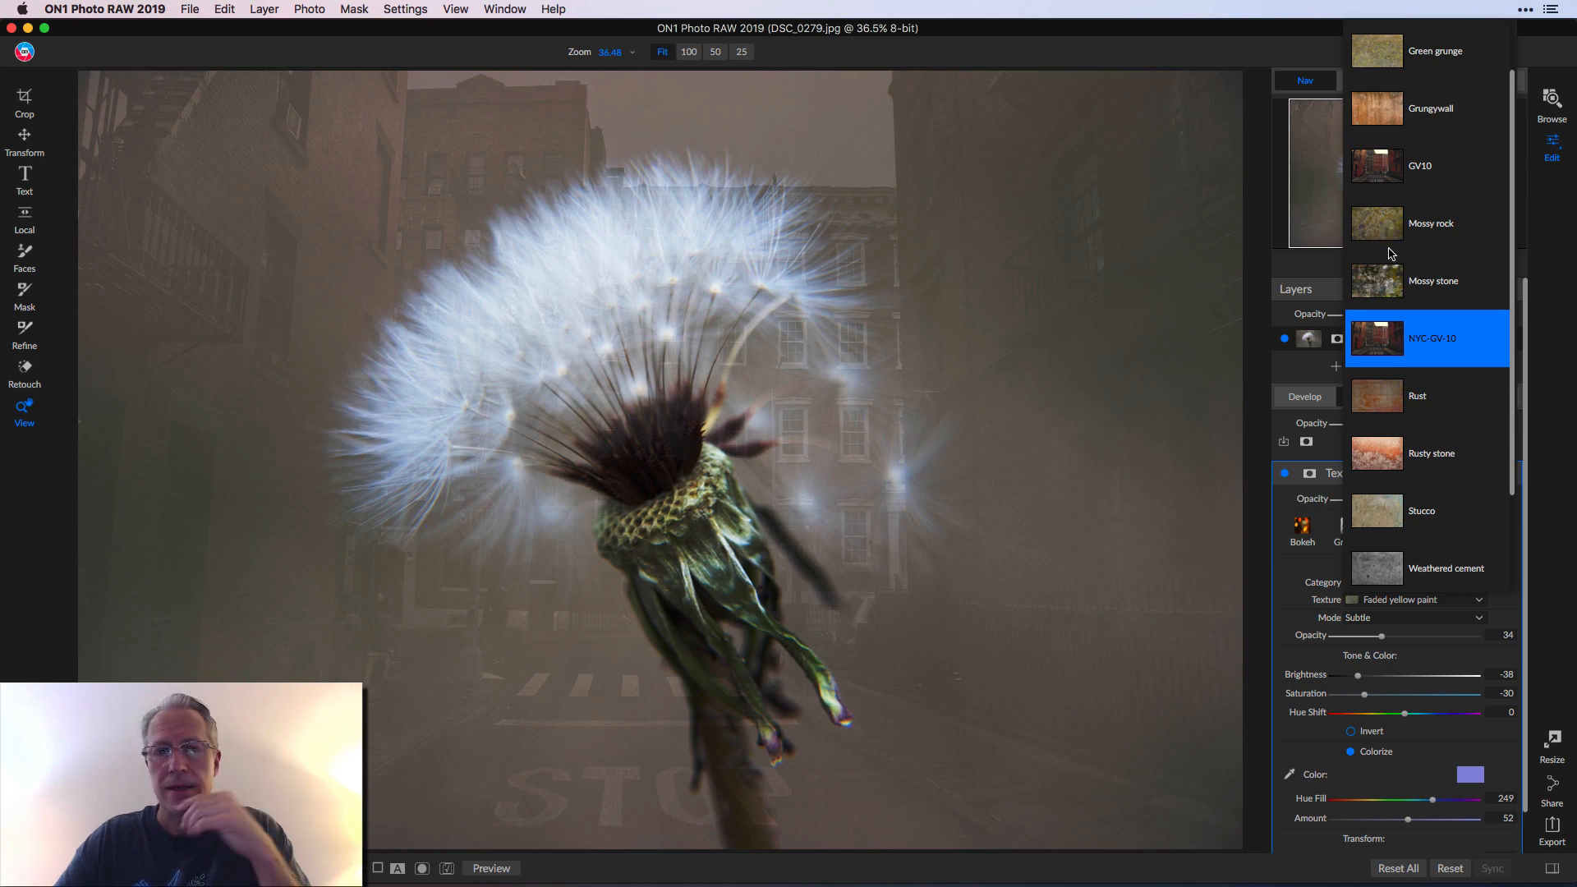
{"action": "left_click", "coordinate": [1429, 224]}
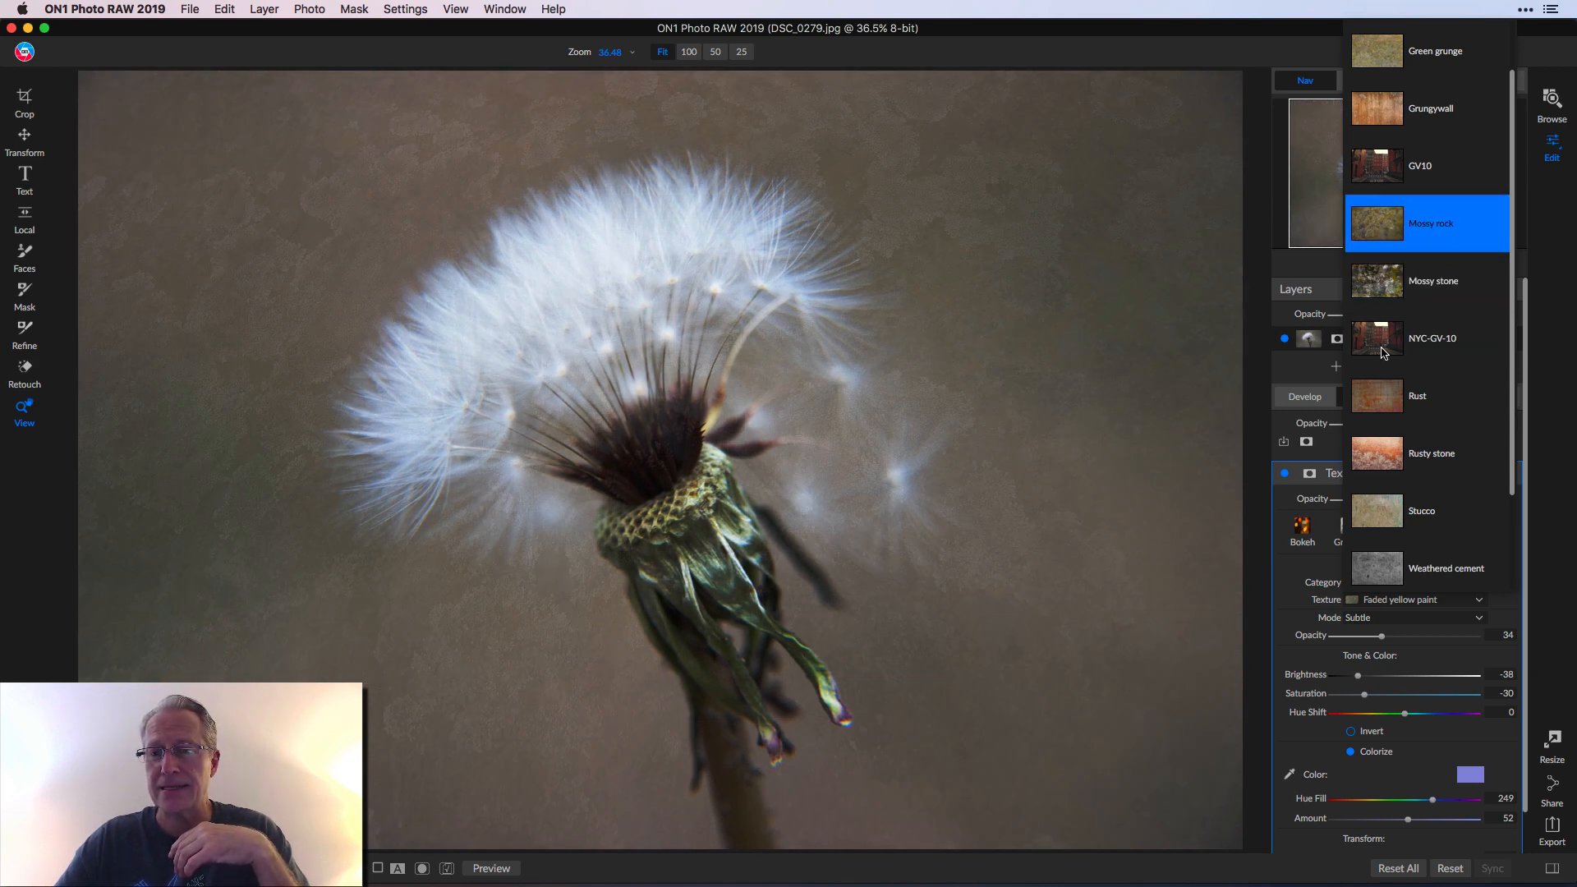
{"action": "left_click", "coordinate": [1428, 338]}
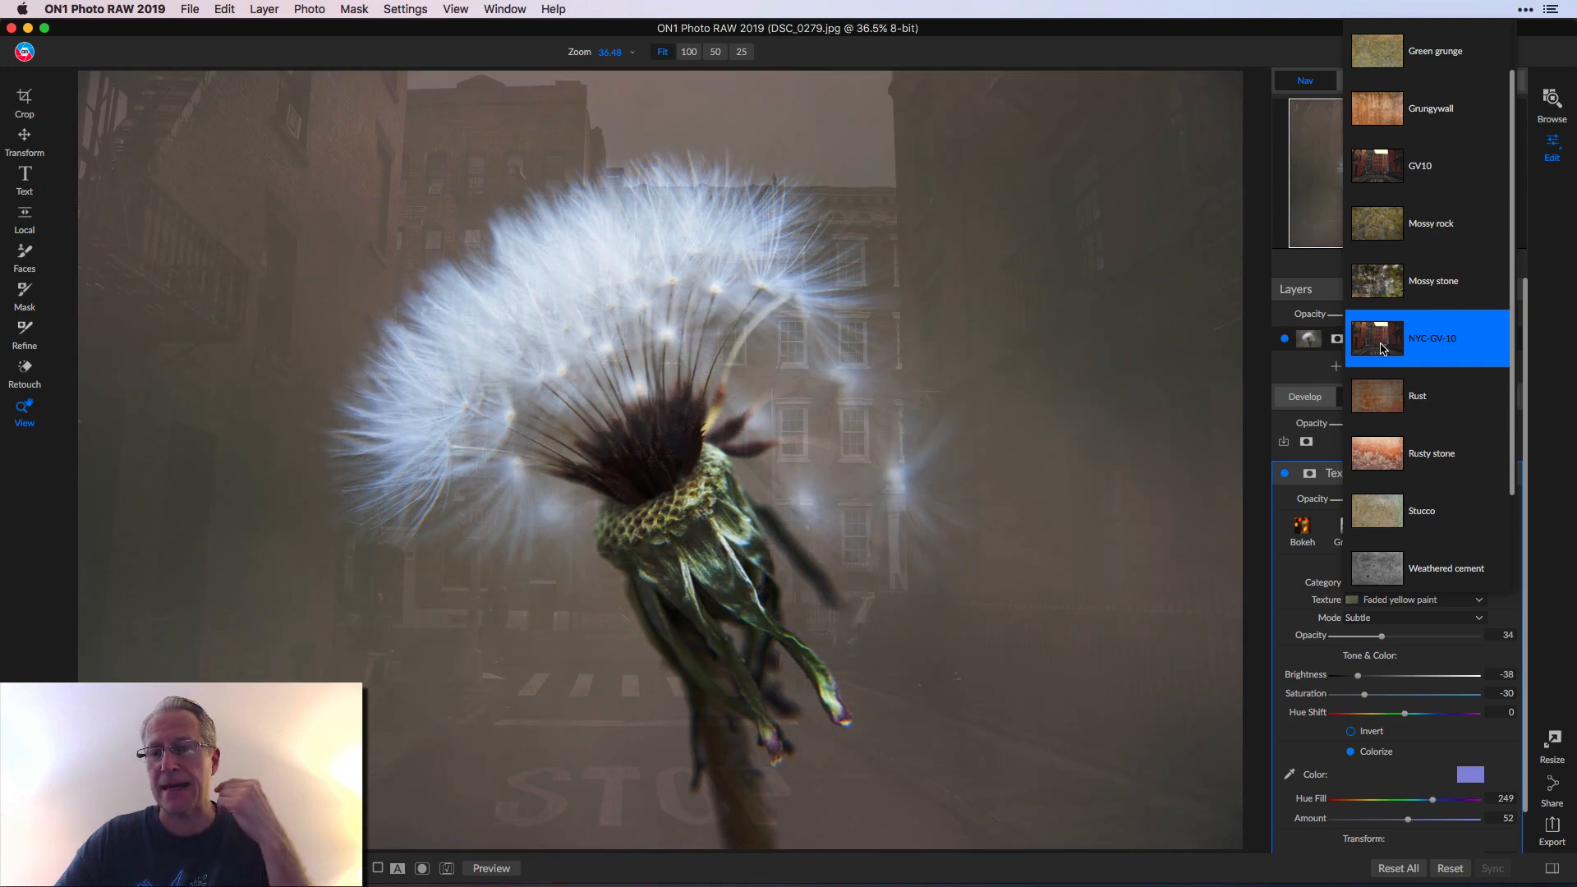
{"action": "left_click", "coordinate": [1418, 395]}
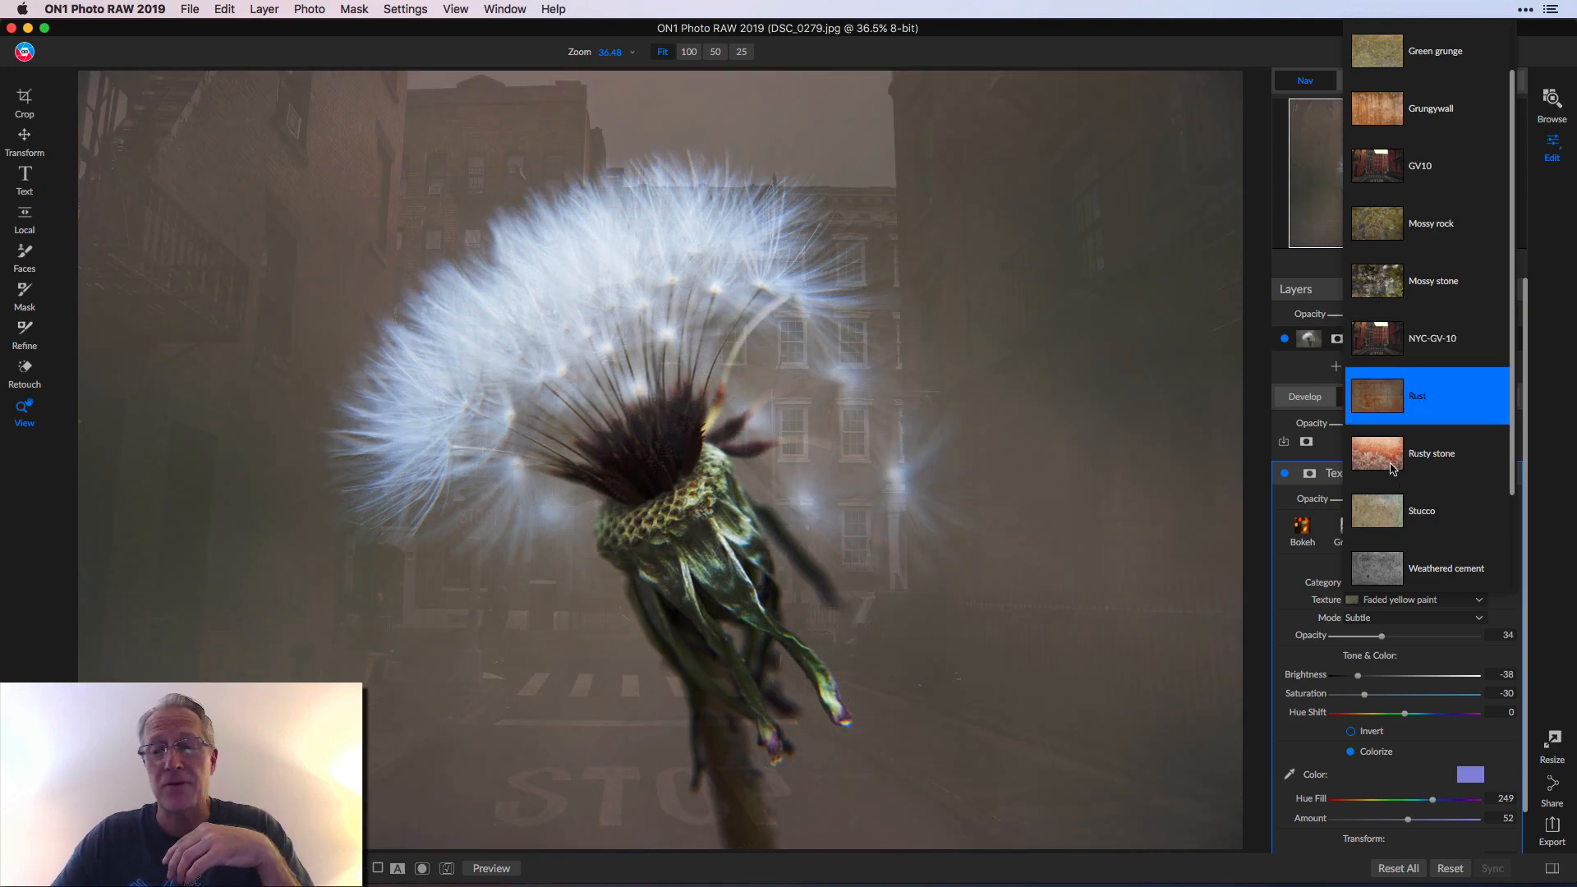
{"action": "left_click", "coordinate": [1431, 452]}
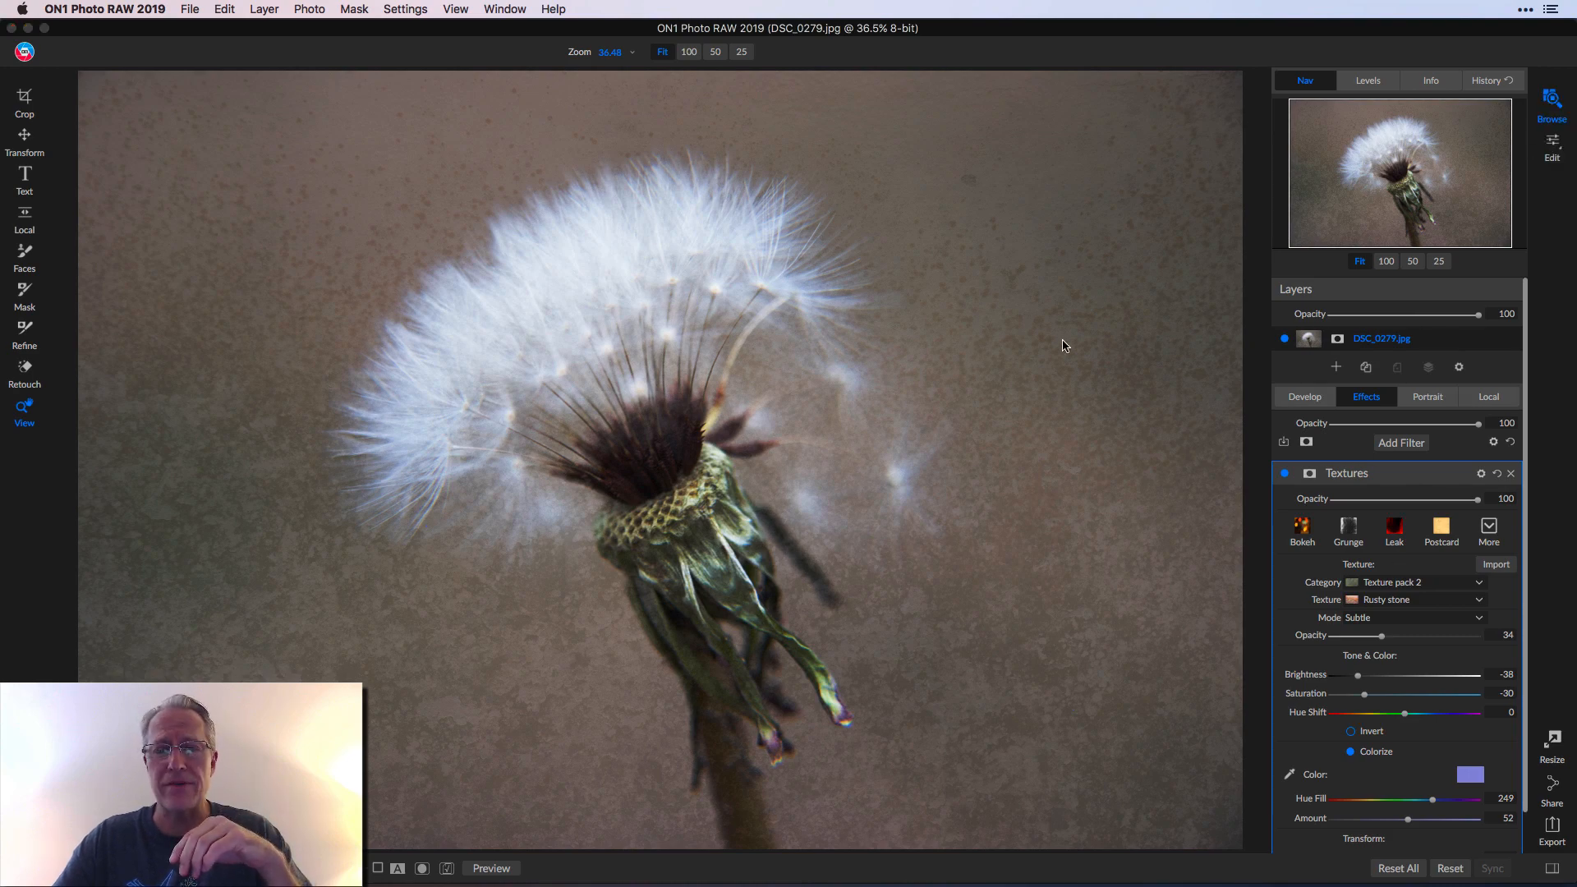
Step: Return to Browse mode showing the Misc pics folder with Paris-2.jpg selected
{"action": "left_click", "coordinate": [1551, 106]}
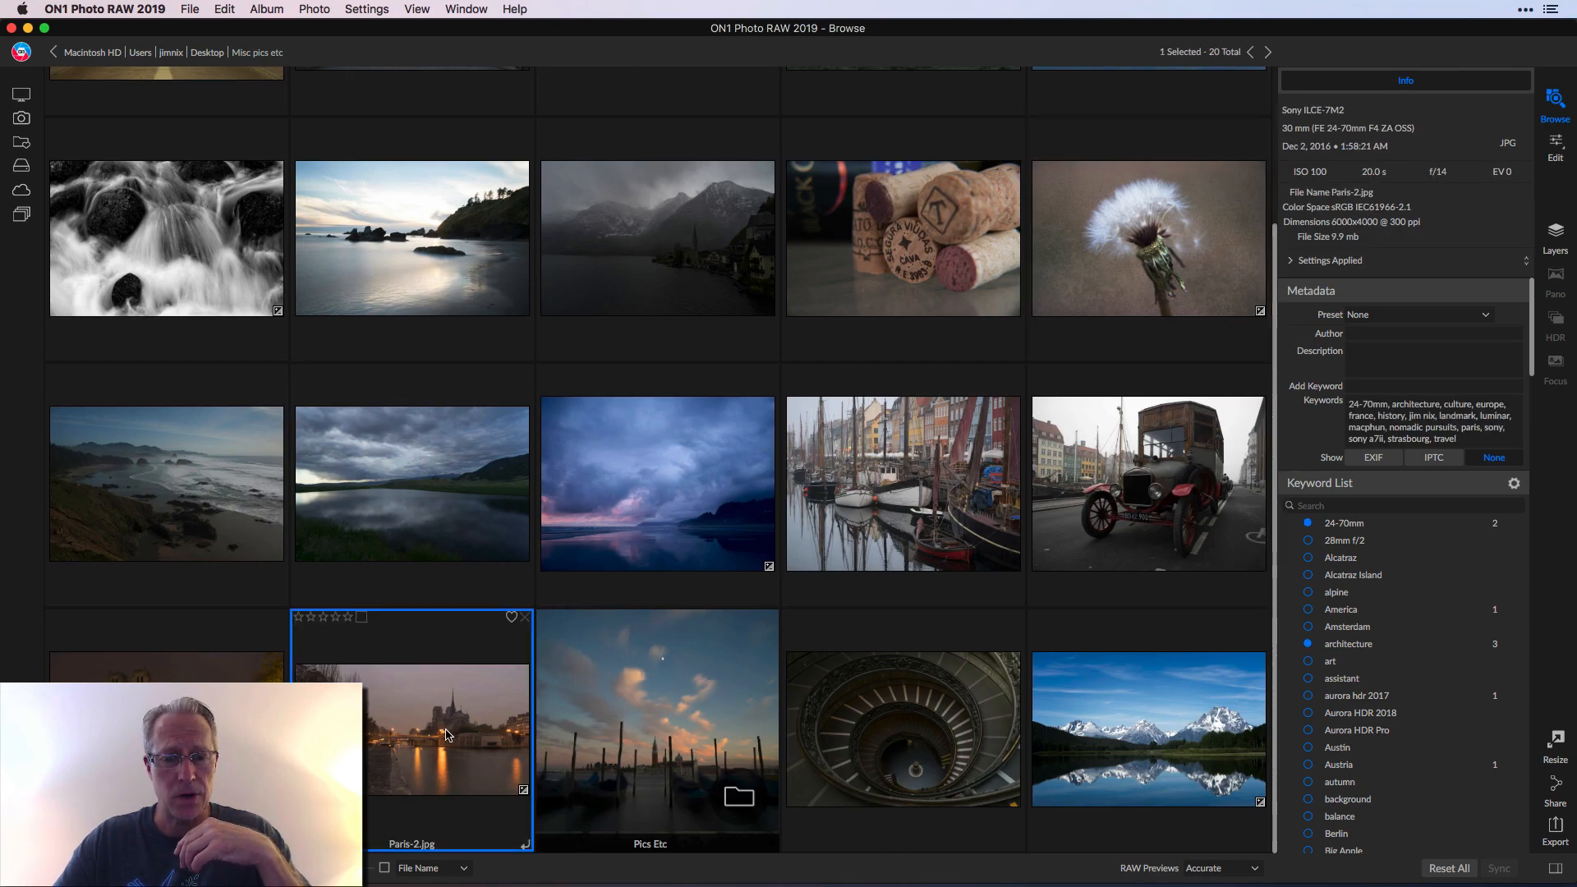
{"action": "mouse_move", "coordinate": [1482, 370]}
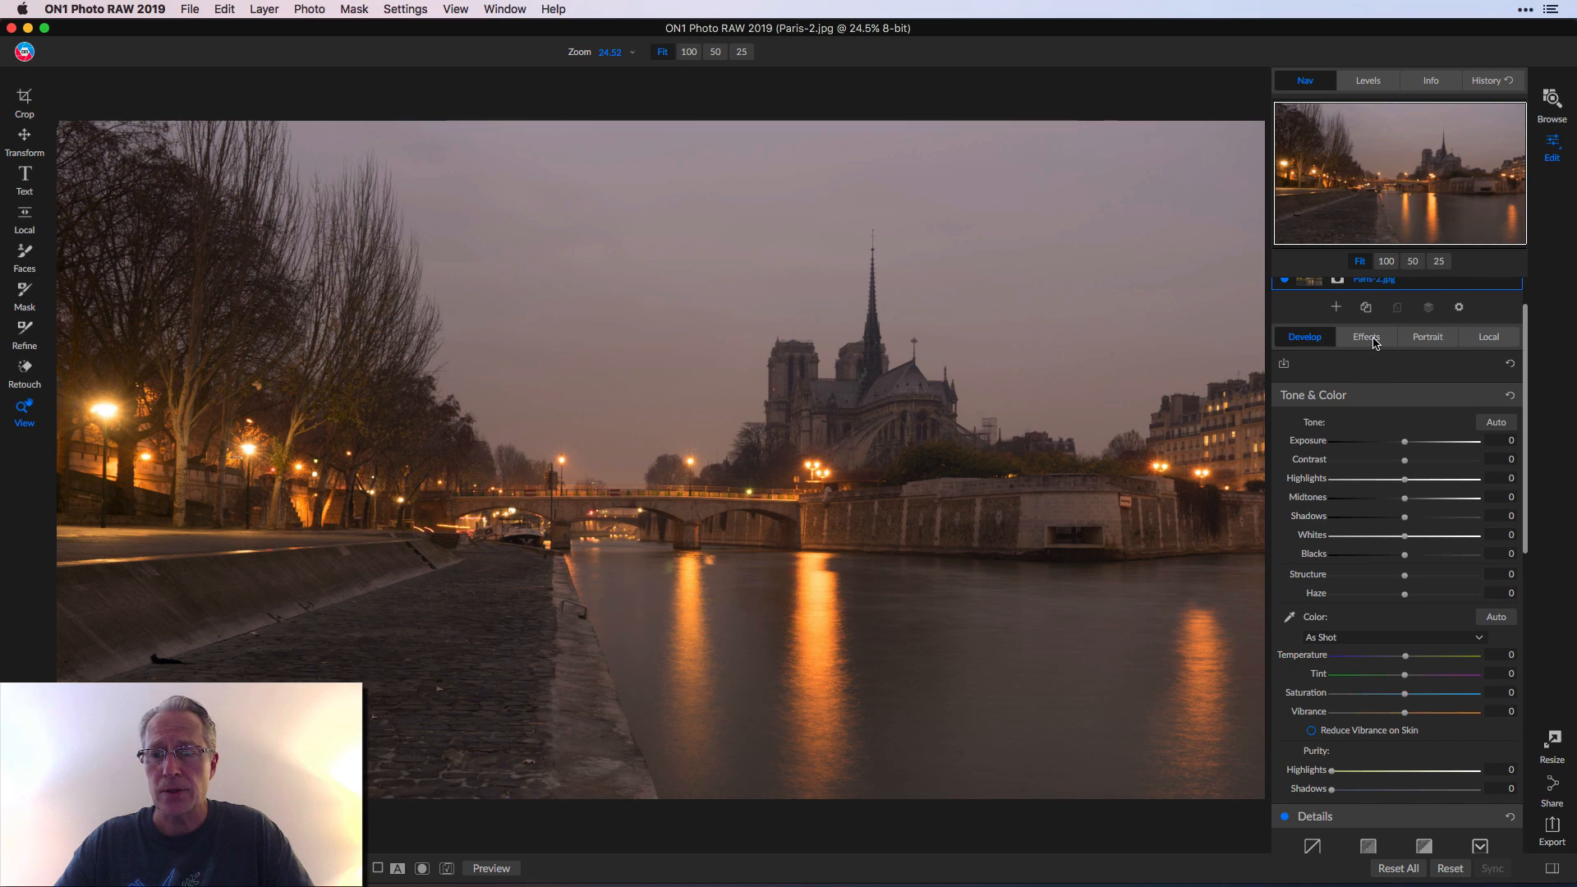
Step: Enable the Textures filter in Effects, overlaying the blue Postcard02 paper texture
{"action": "left_click", "coordinate": [1366, 336]}
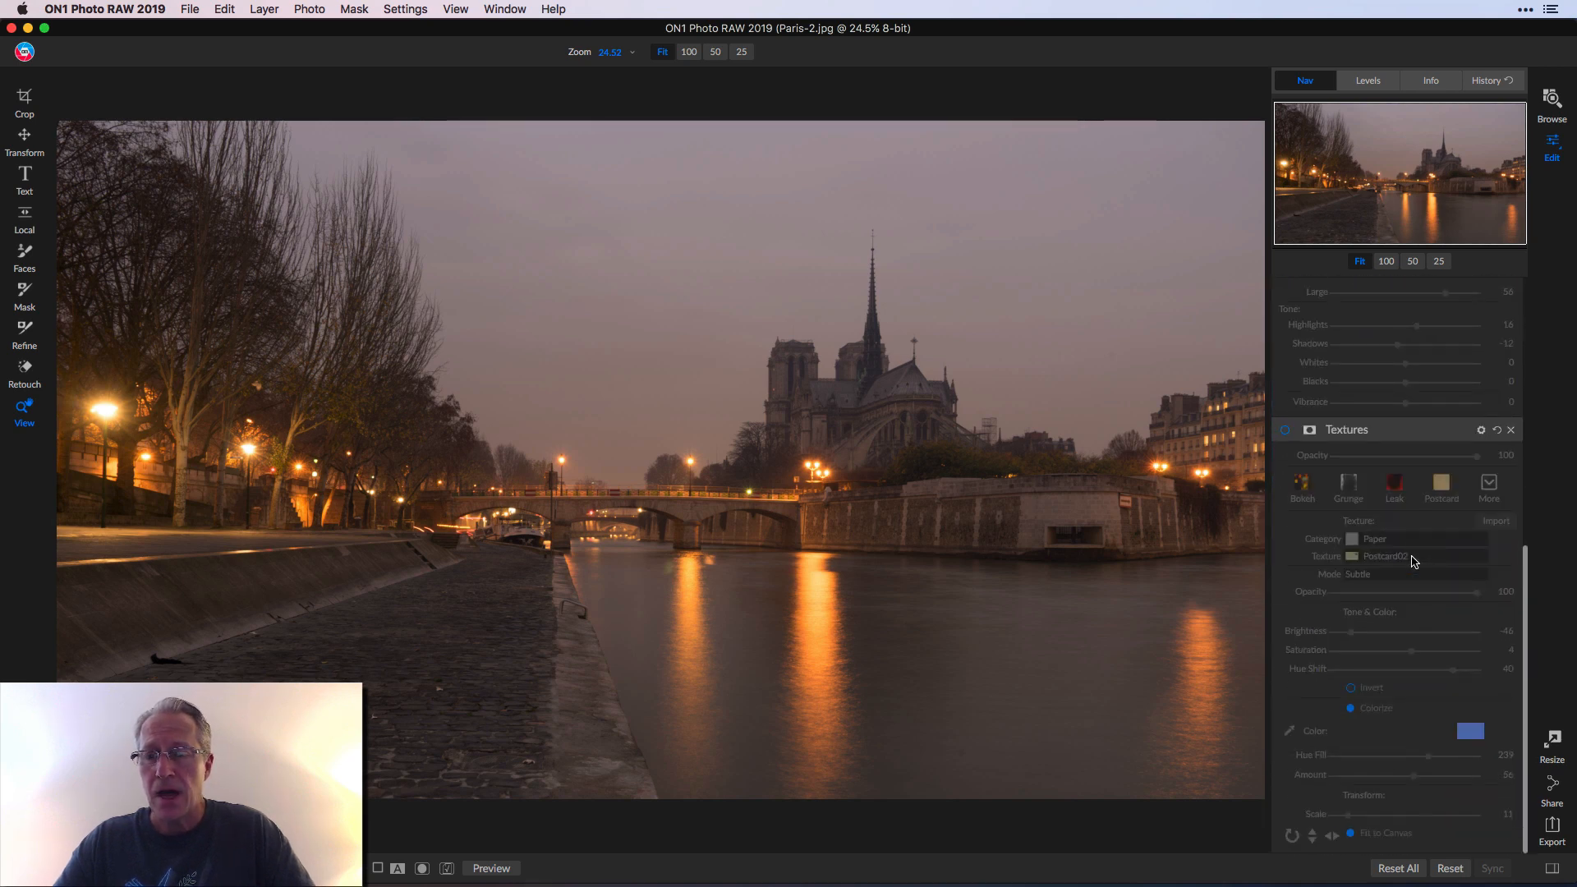
{"action": "left_click", "coordinate": [1285, 431]}
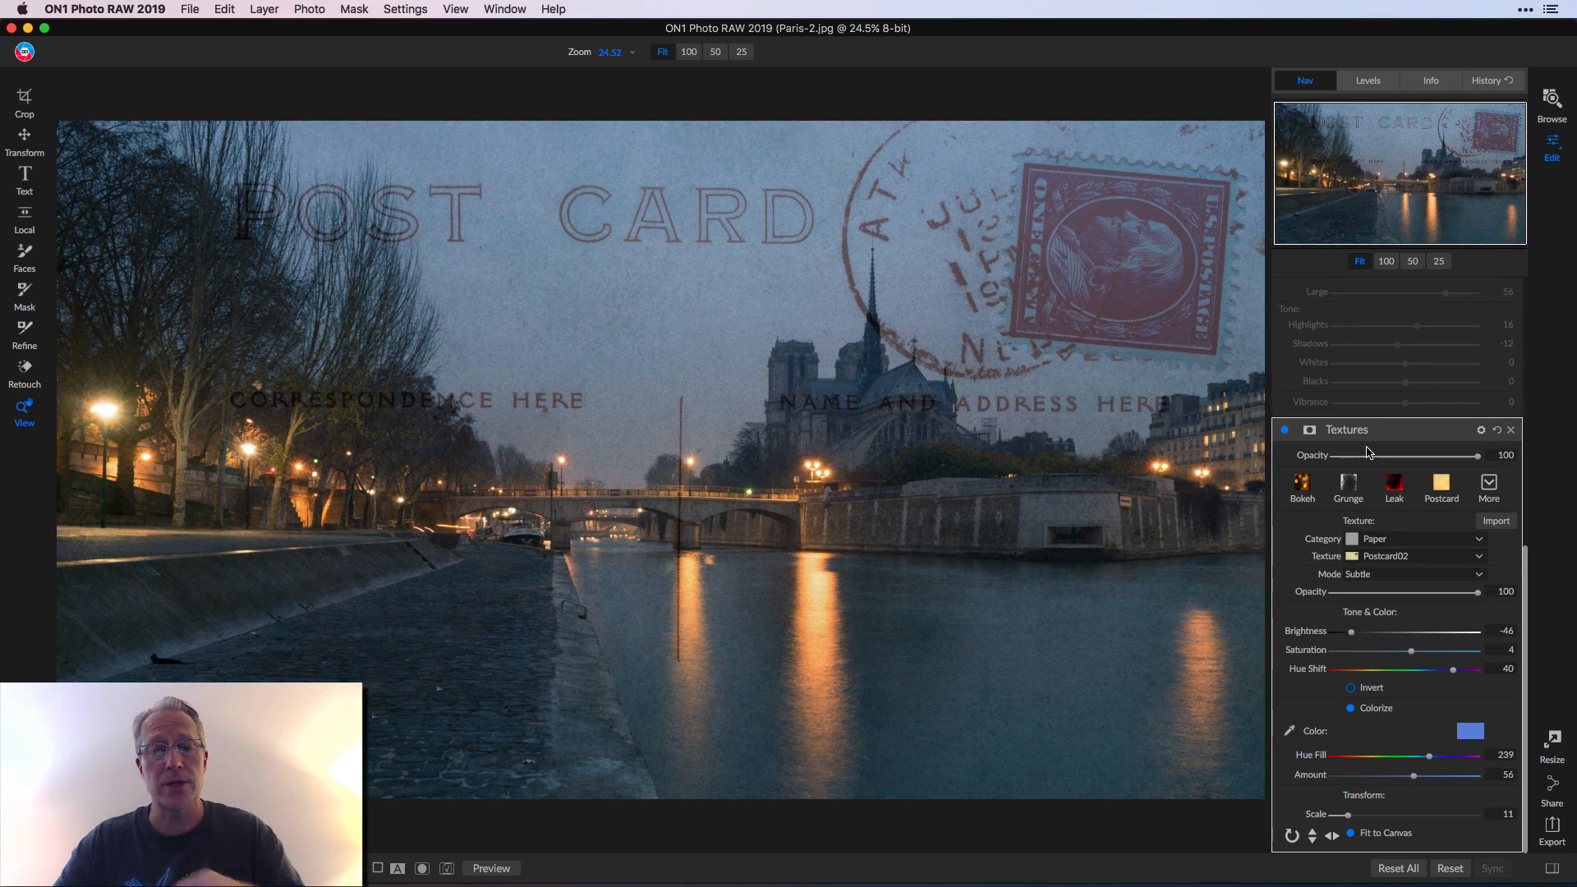
{"action": "mouse_move", "coordinate": [1366, 454]}
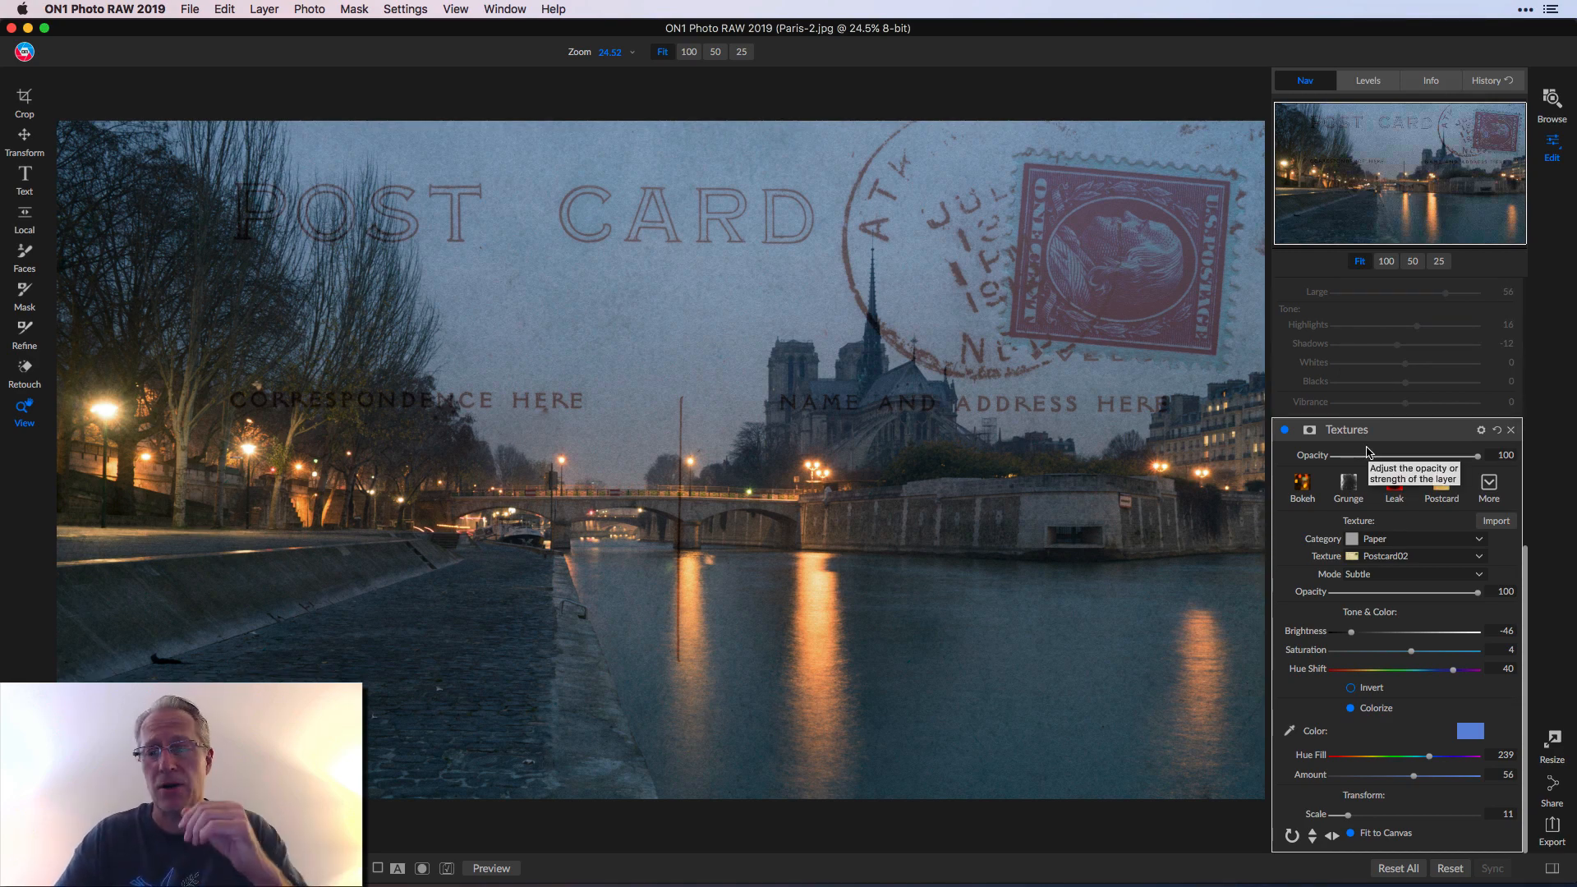
{"action": "mouse_move", "coordinate": [1371, 609]}
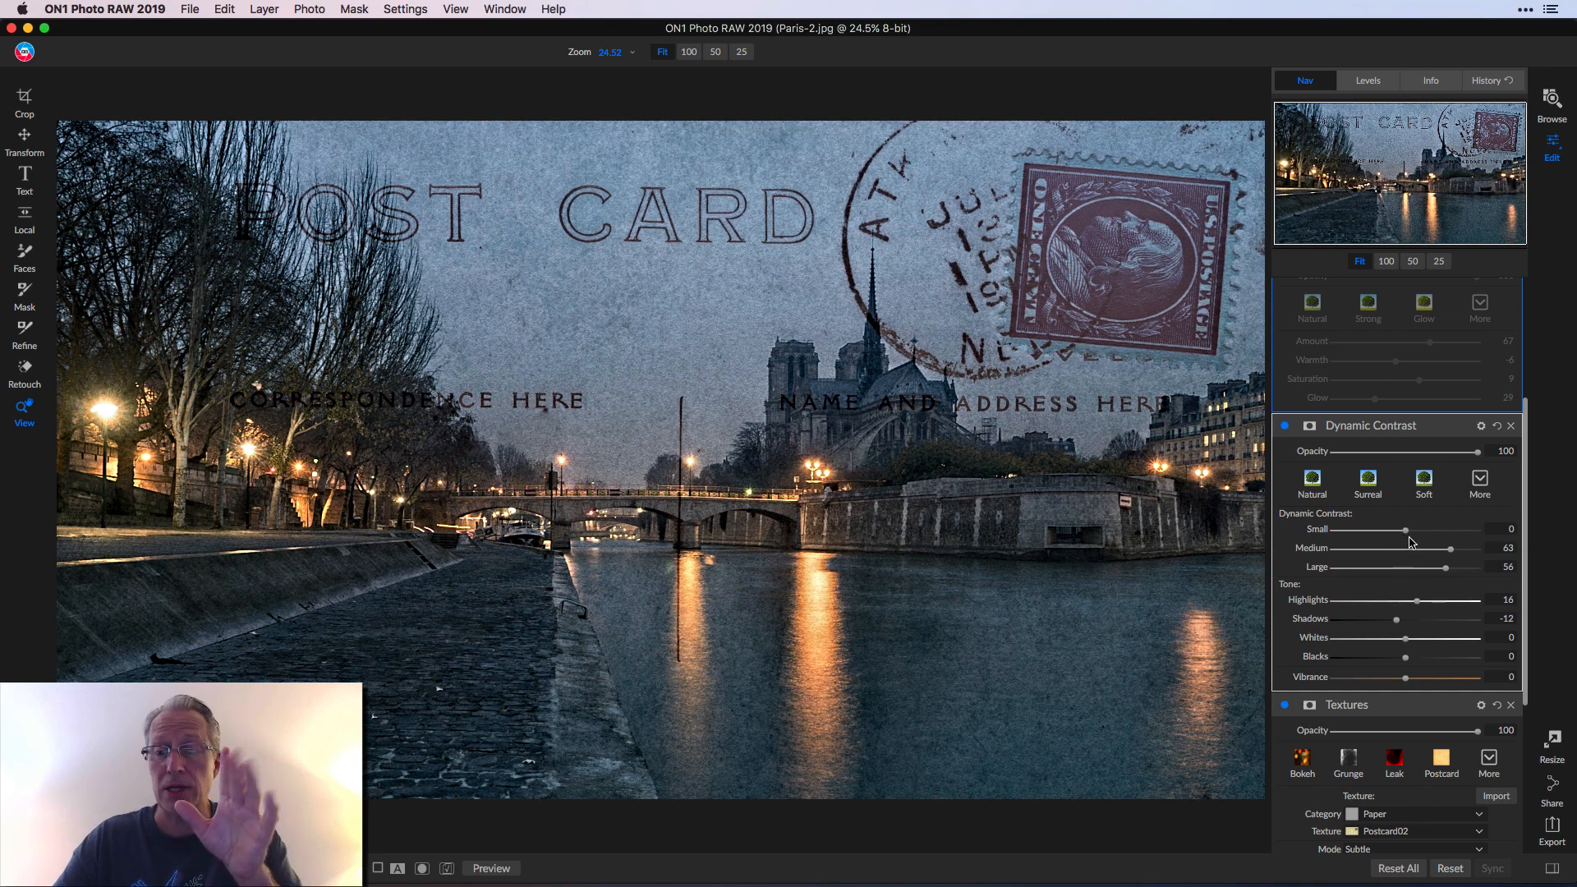
{"action": "mouse_move", "coordinate": [1412, 605]}
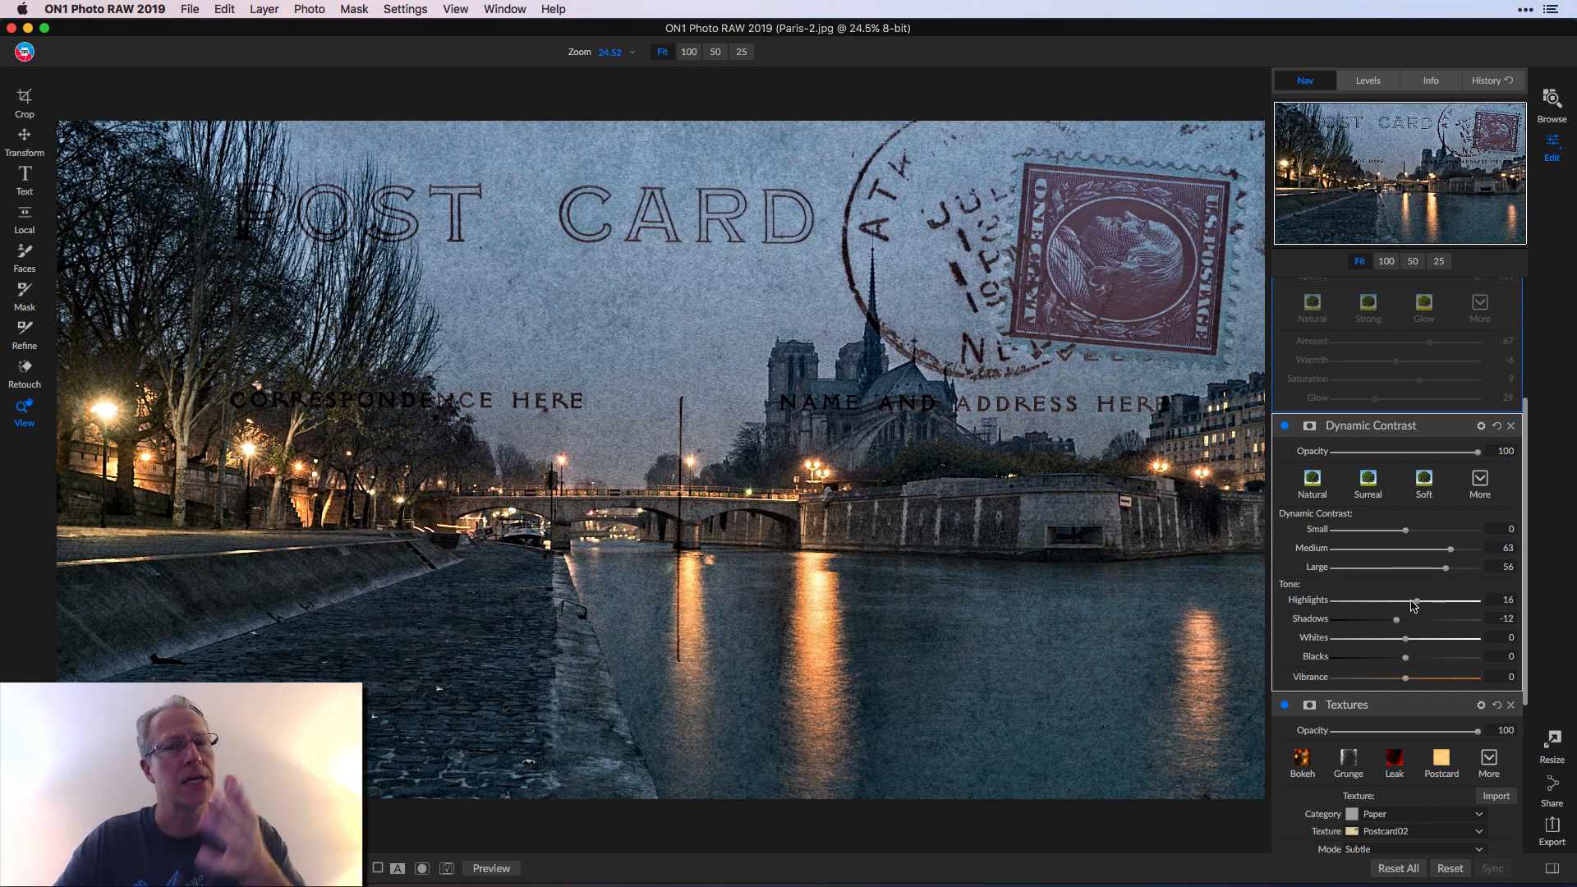
{"action": "mouse_move", "coordinate": [1425, 611]}
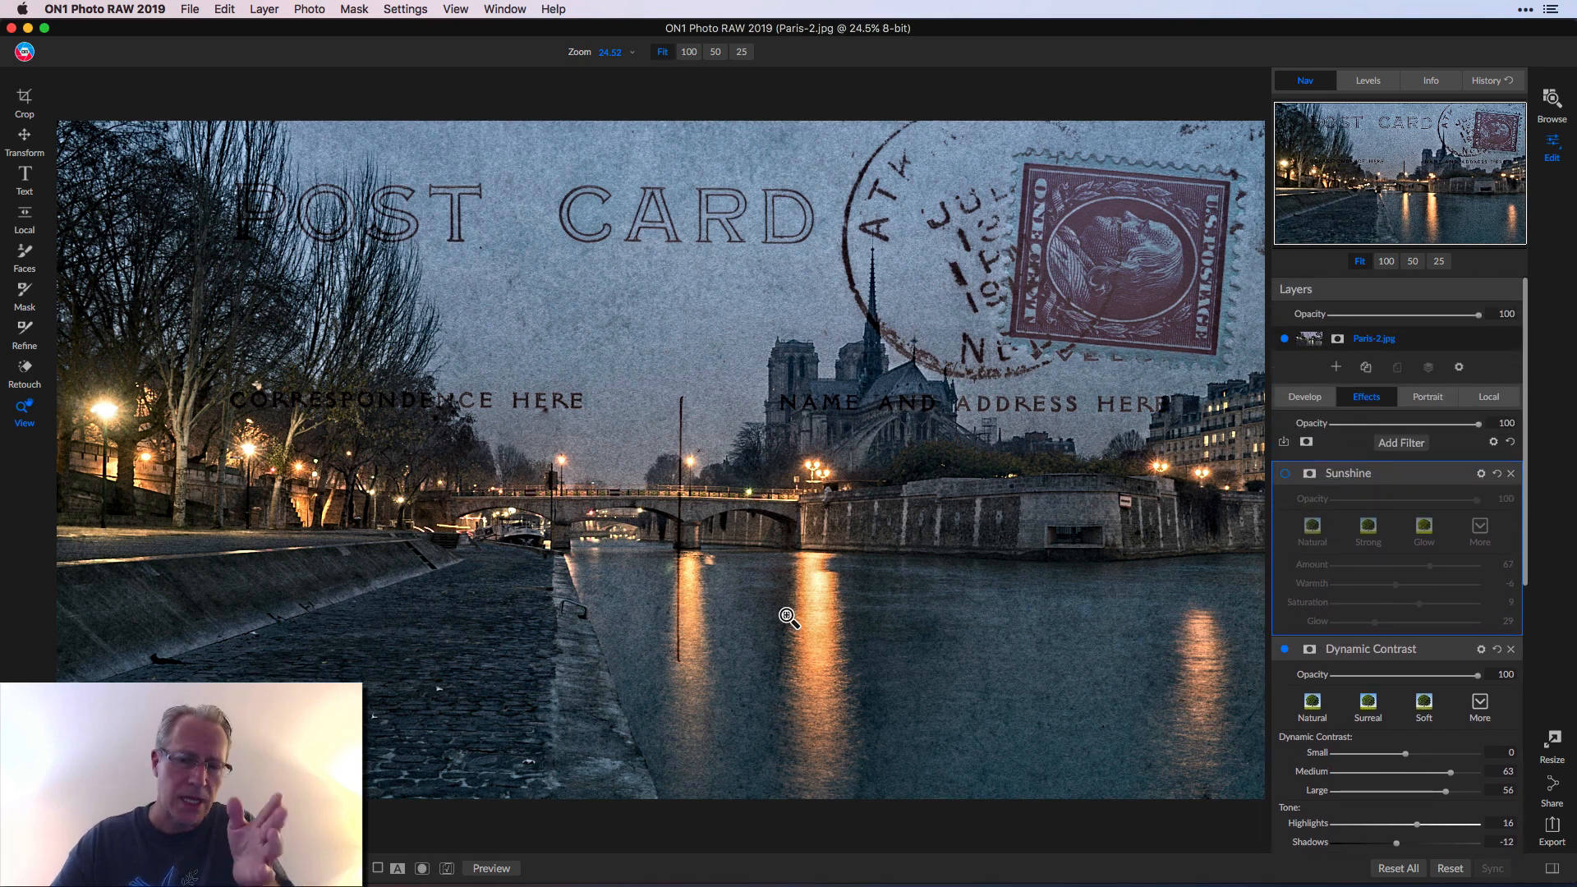
{"action": "mouse_move", "coordinate": [1282, 484]}
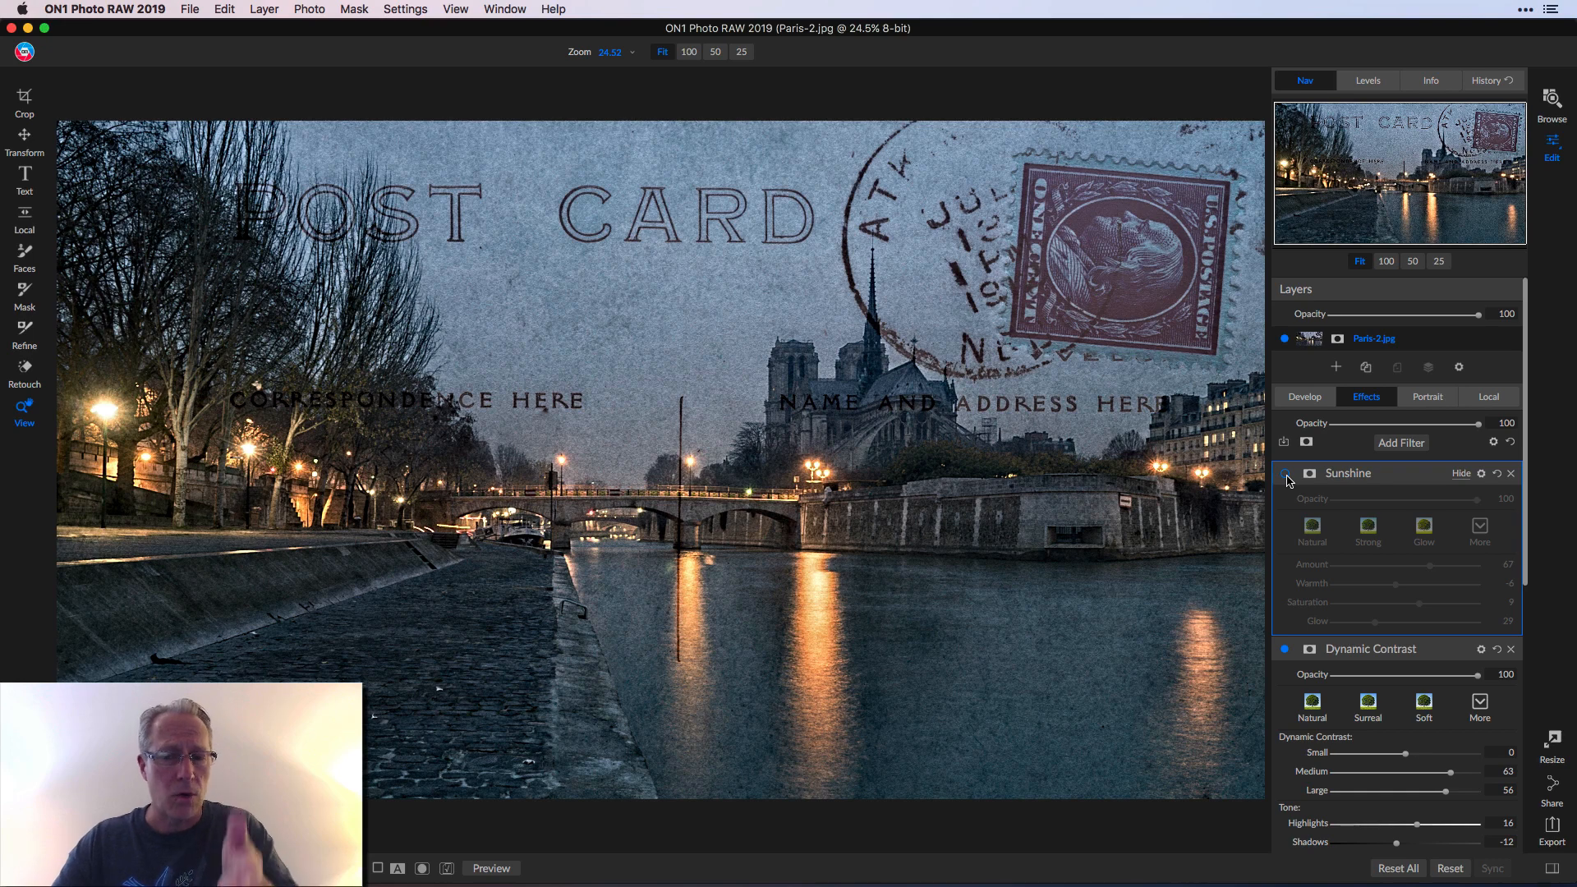
Step: Enable the Sunshine filter with Amount 64 (via 88) and Saturation 13
{"action": "left_click", "coordinate": [1284, 474]}
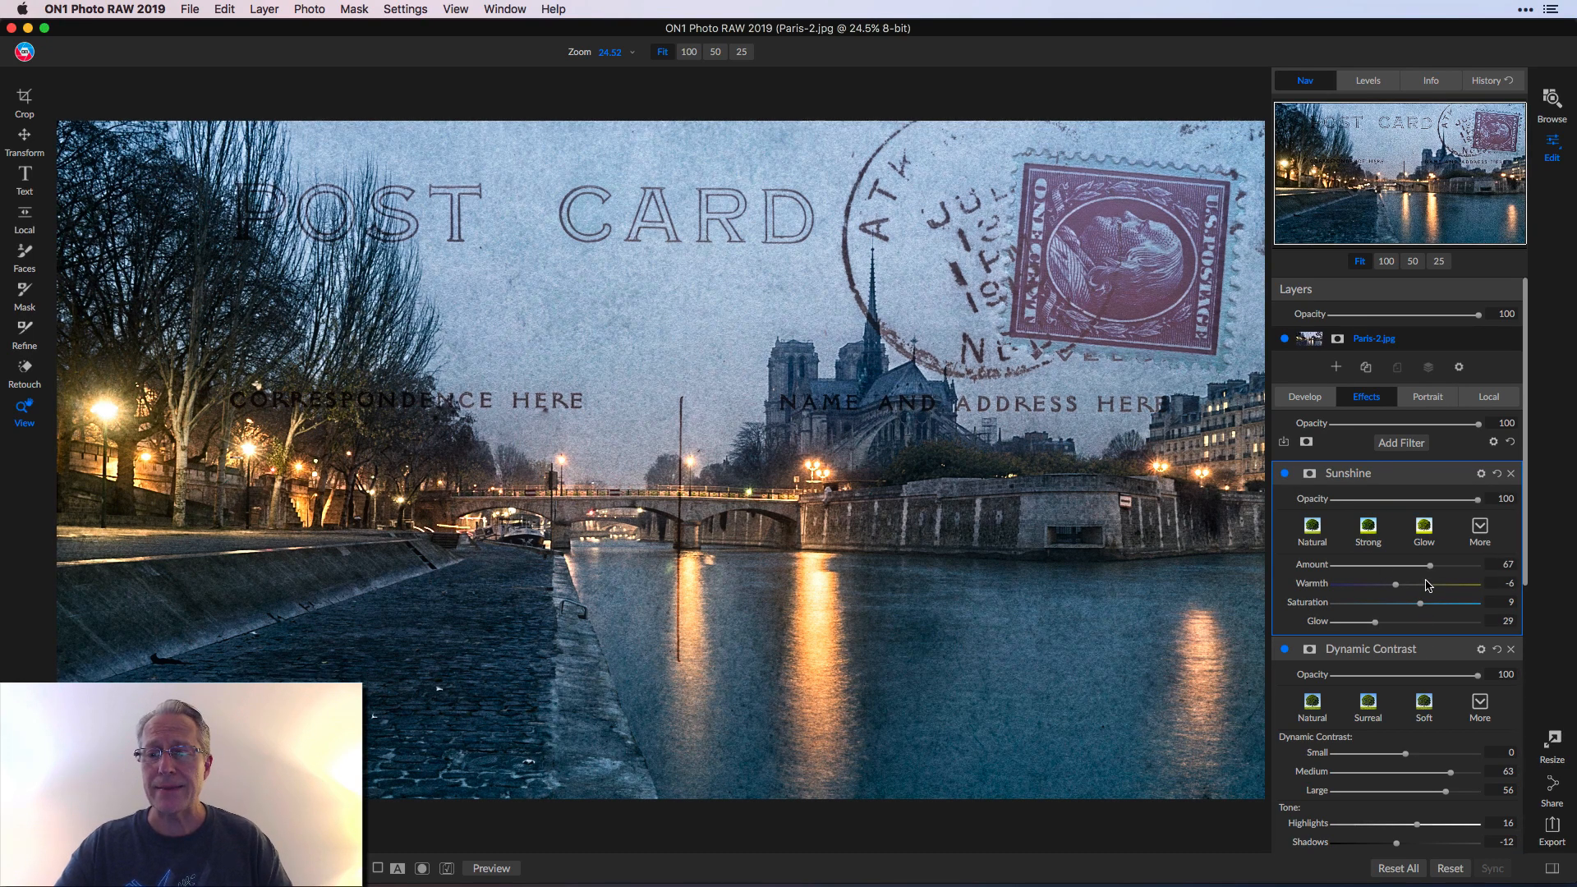
{"action": "left_click_drag", "start_coordinate": [1433, 583], "coordinate": [1465, 564]}
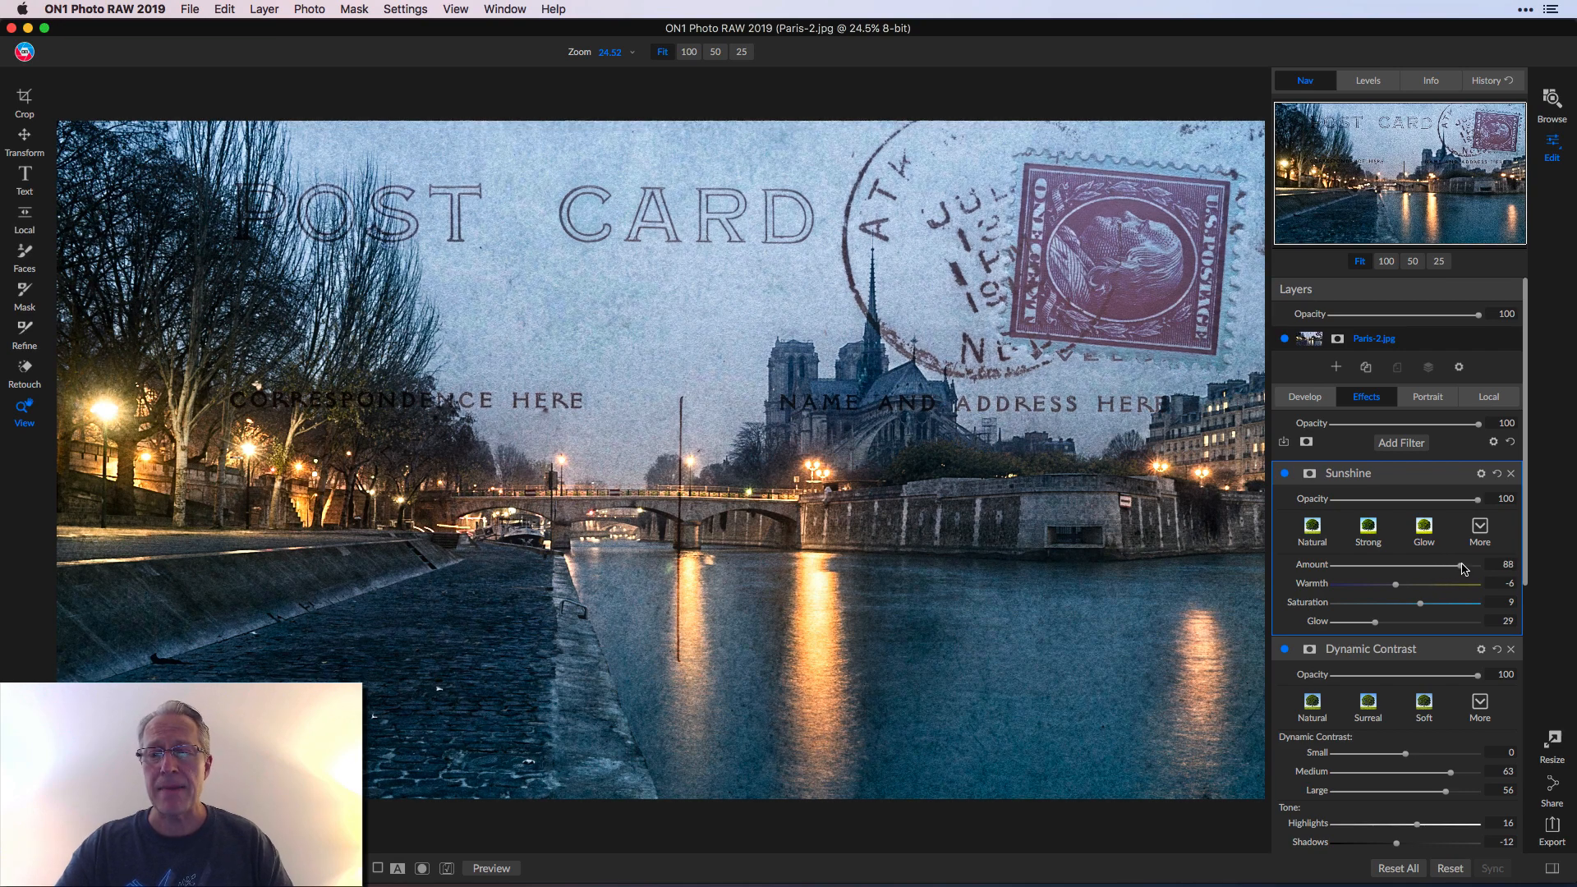
{"action": "left_click_drag", "start_coordinate": [1453, 564], "coordinate": [1393, 565]}
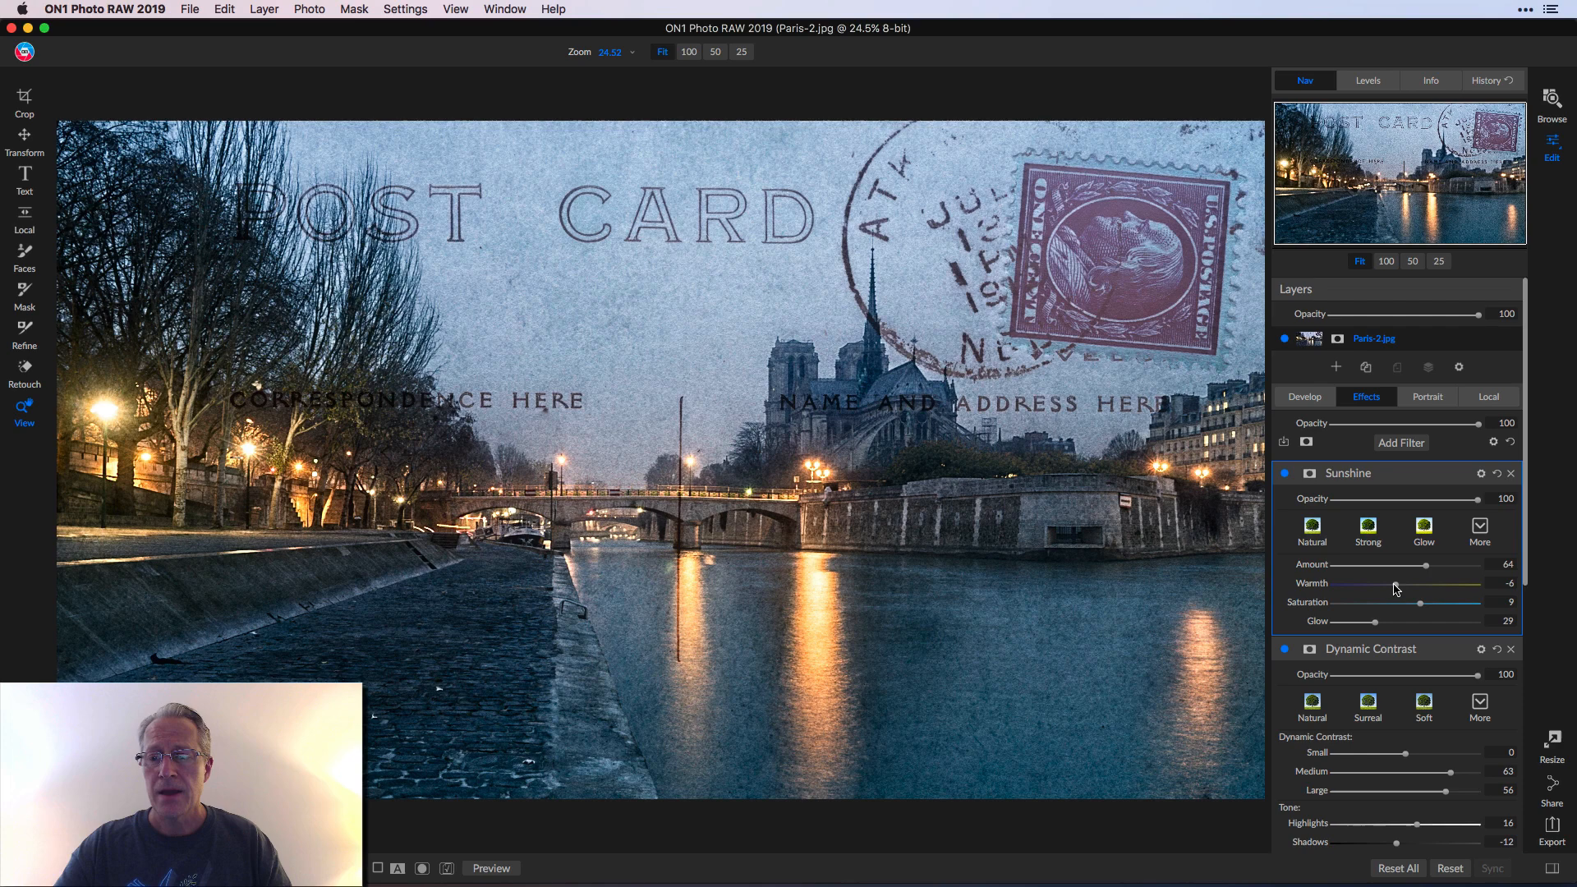
{"action": "left_click_drag", "start_coordinate": [1402, 602], "coordinate": [1428, 602]}
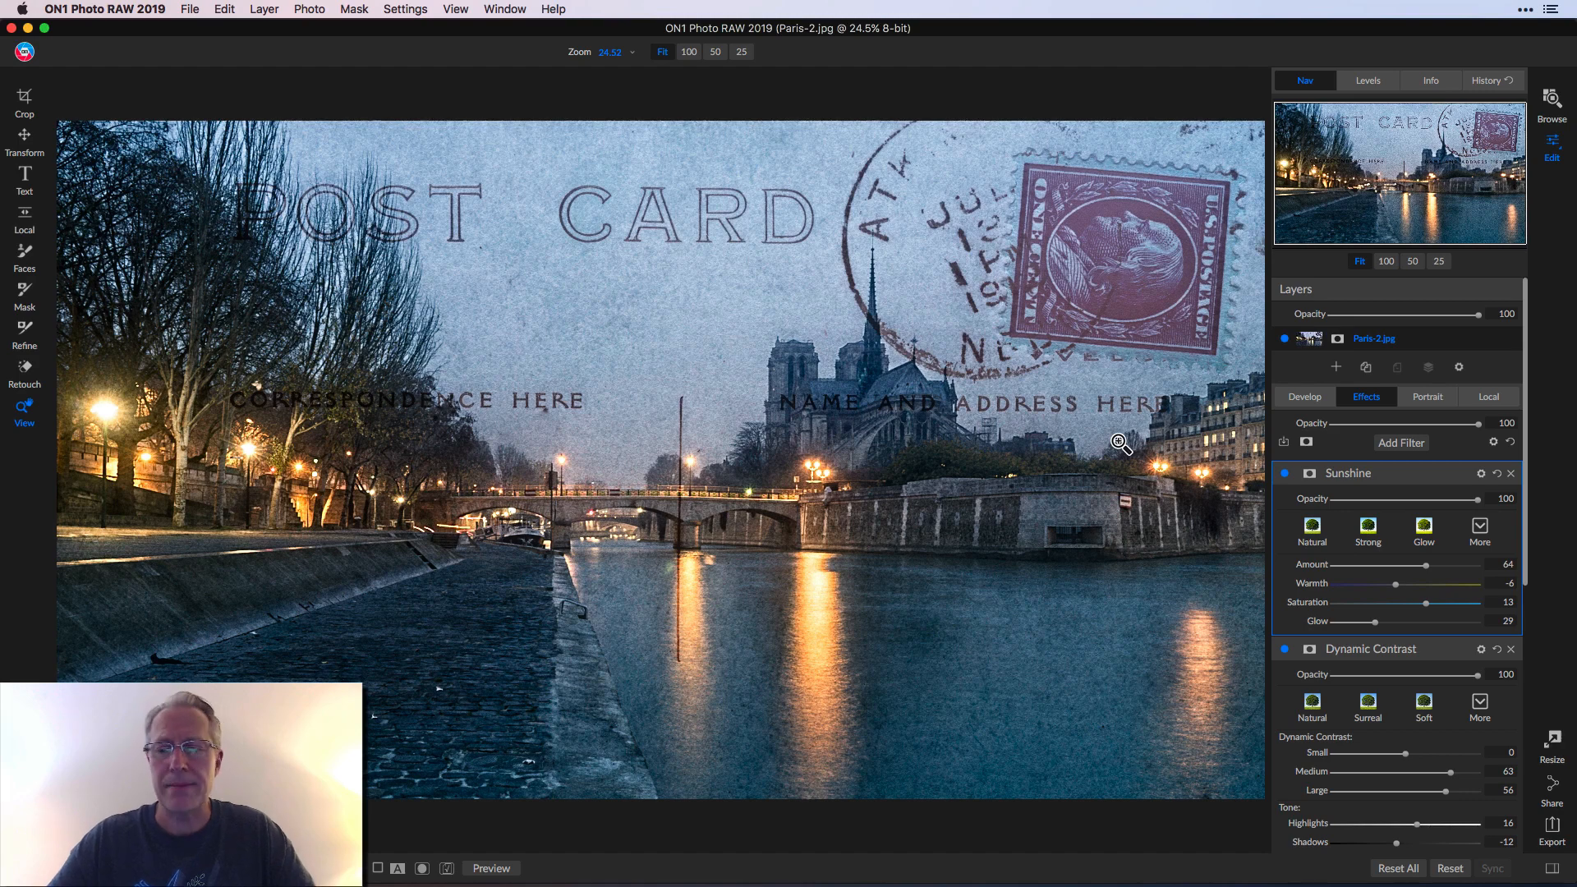
{"action": "mouse_move", "coordinate": [1107, 431]}
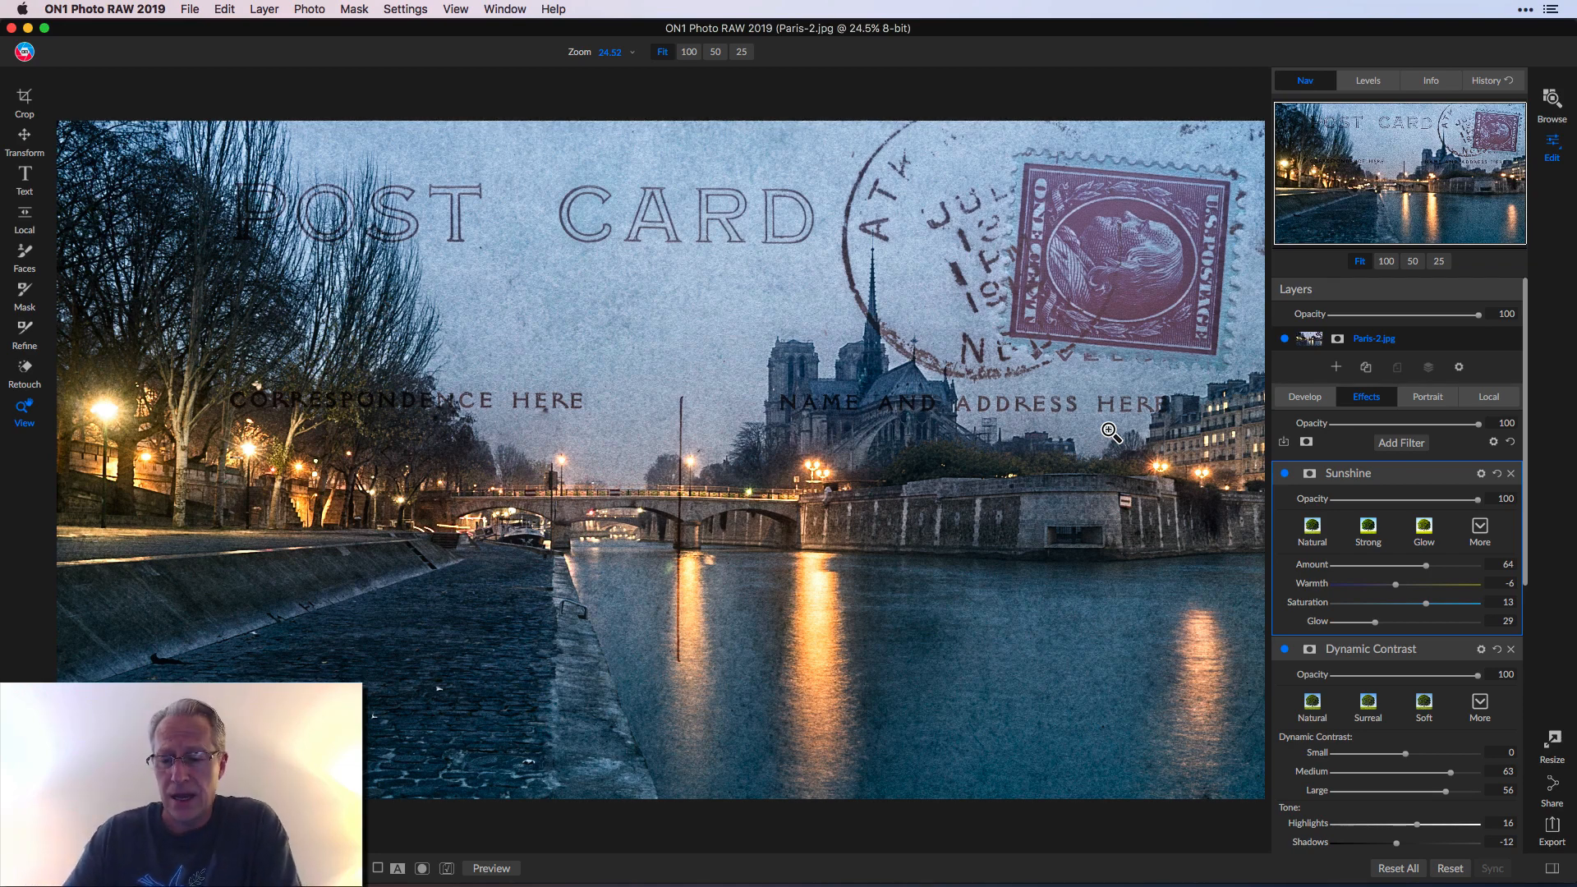
Step: Turn the preview off to show the unedited Notre-Dame original for comparison
{"action": "left_click", "coordinate": [491, 868]}
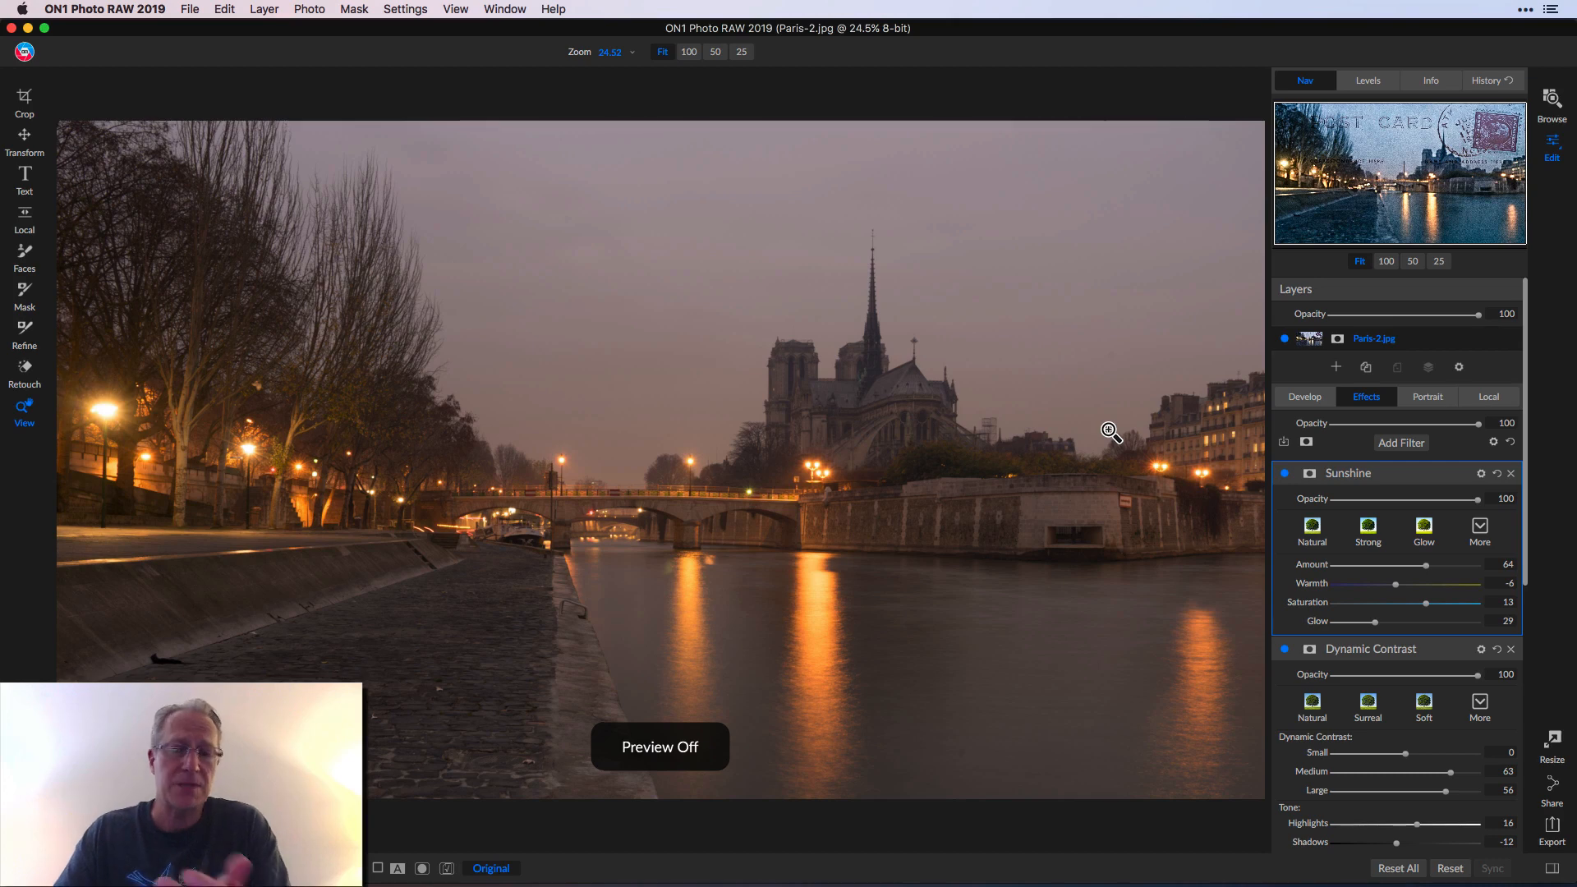